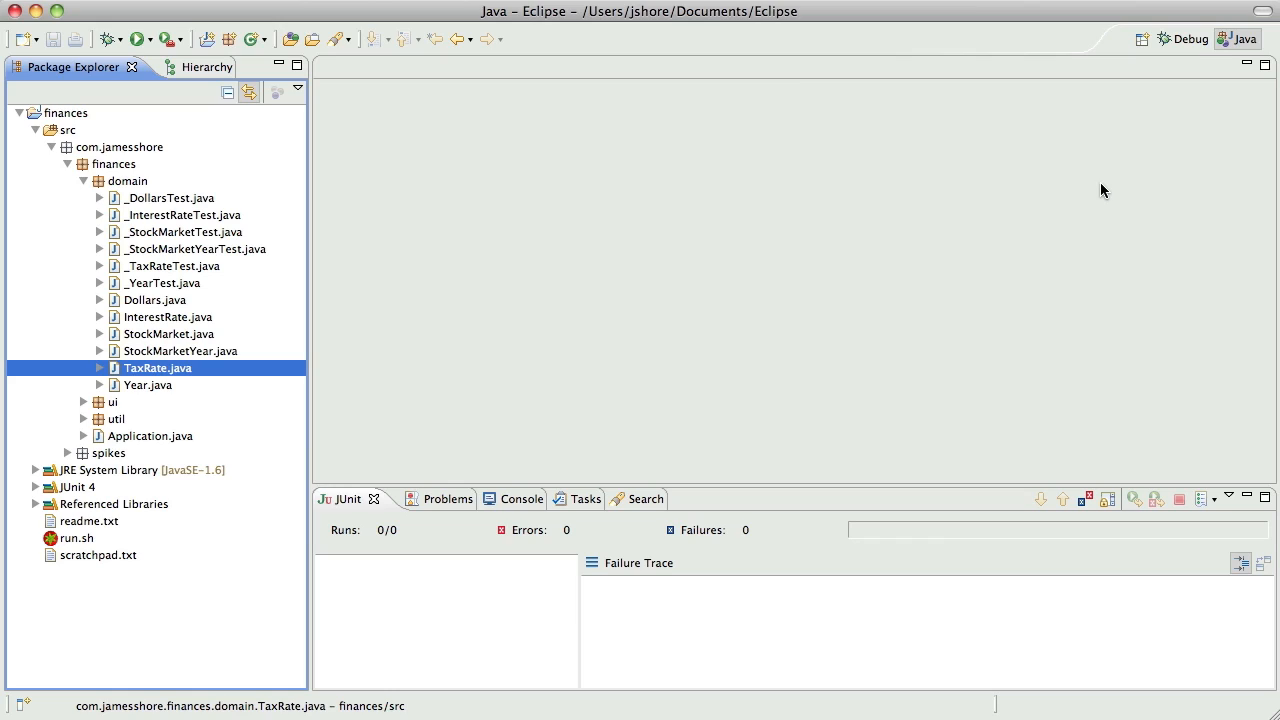
{"action": "mouse_move", "coordinate": [1096, 560]}
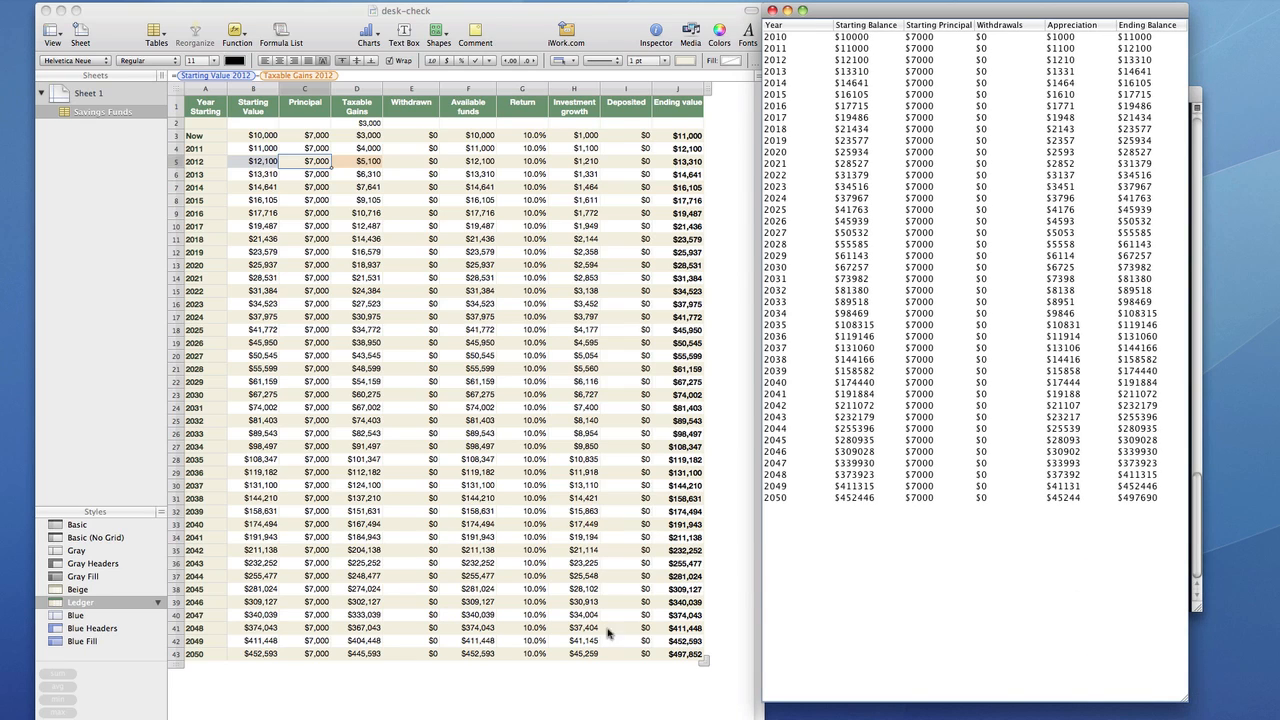
{"action": "mouse_move", "coordinate": [420, 704]}
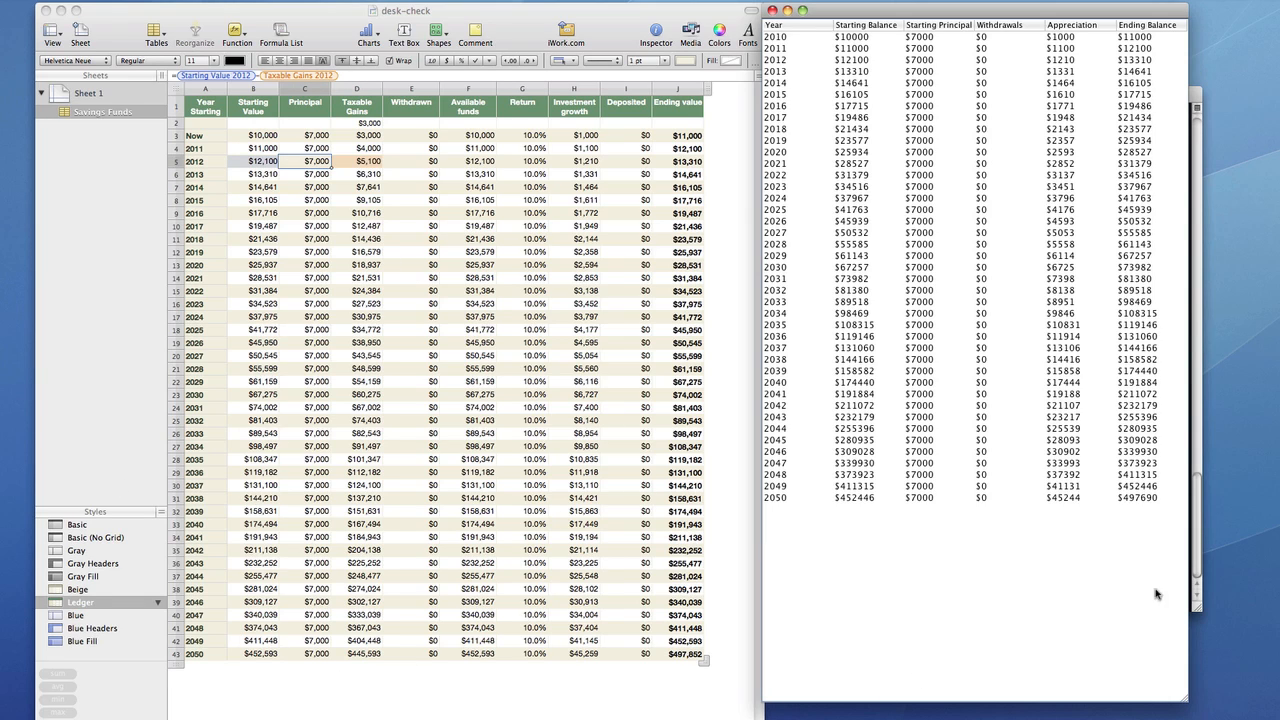
{"action": "mouse_move", "coordinate": [918, 328]}
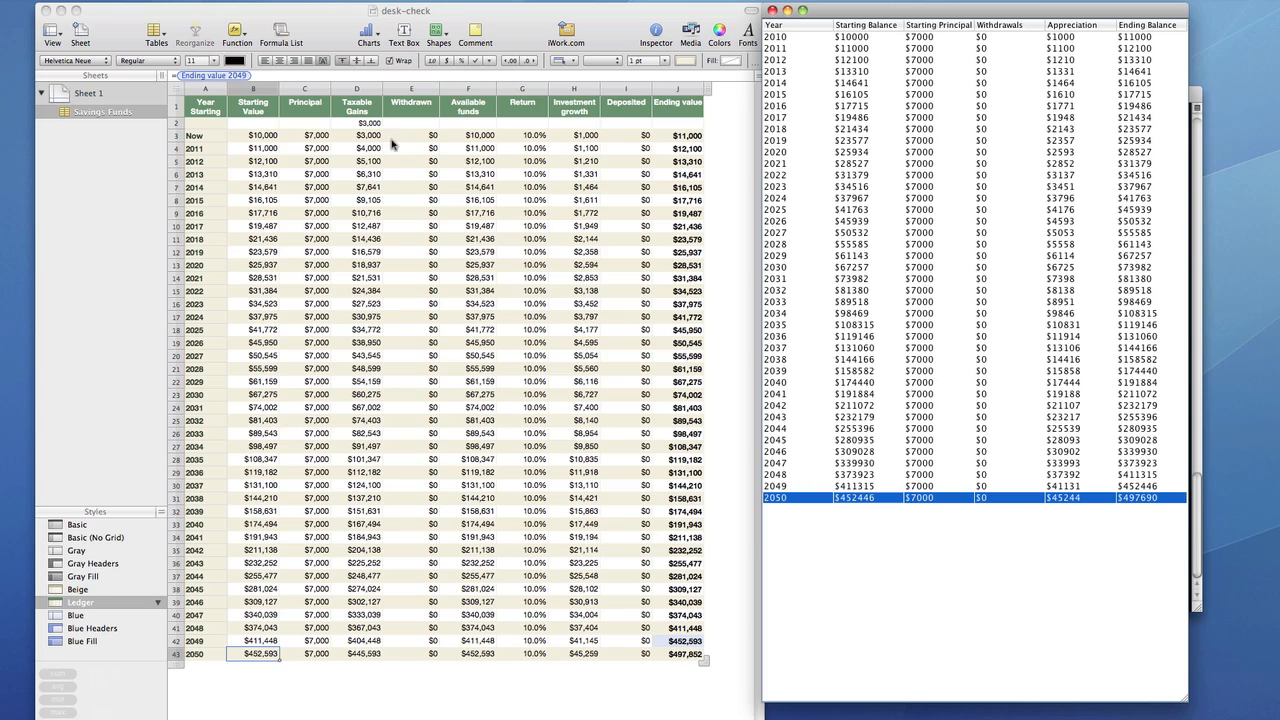
{"action": "mouse_move", "coordinate": [380, 156]}
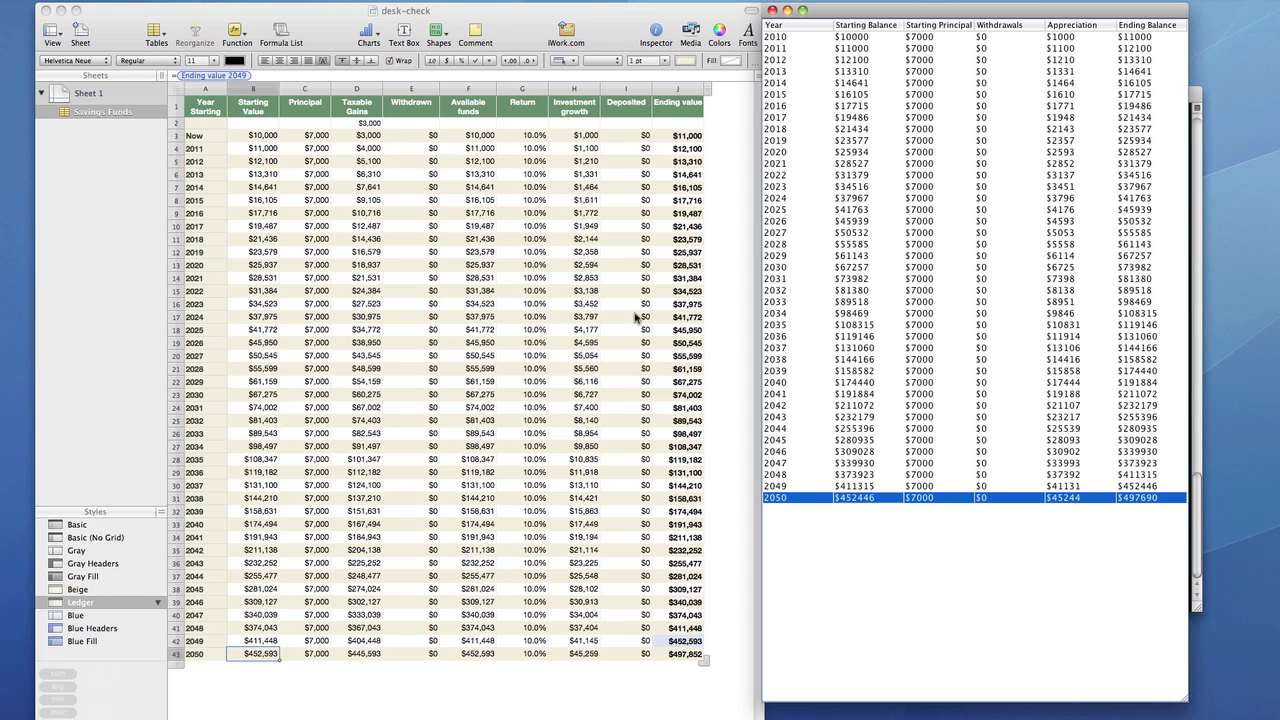
{"action": "mouse_move", "coordinate": [832, 564]}
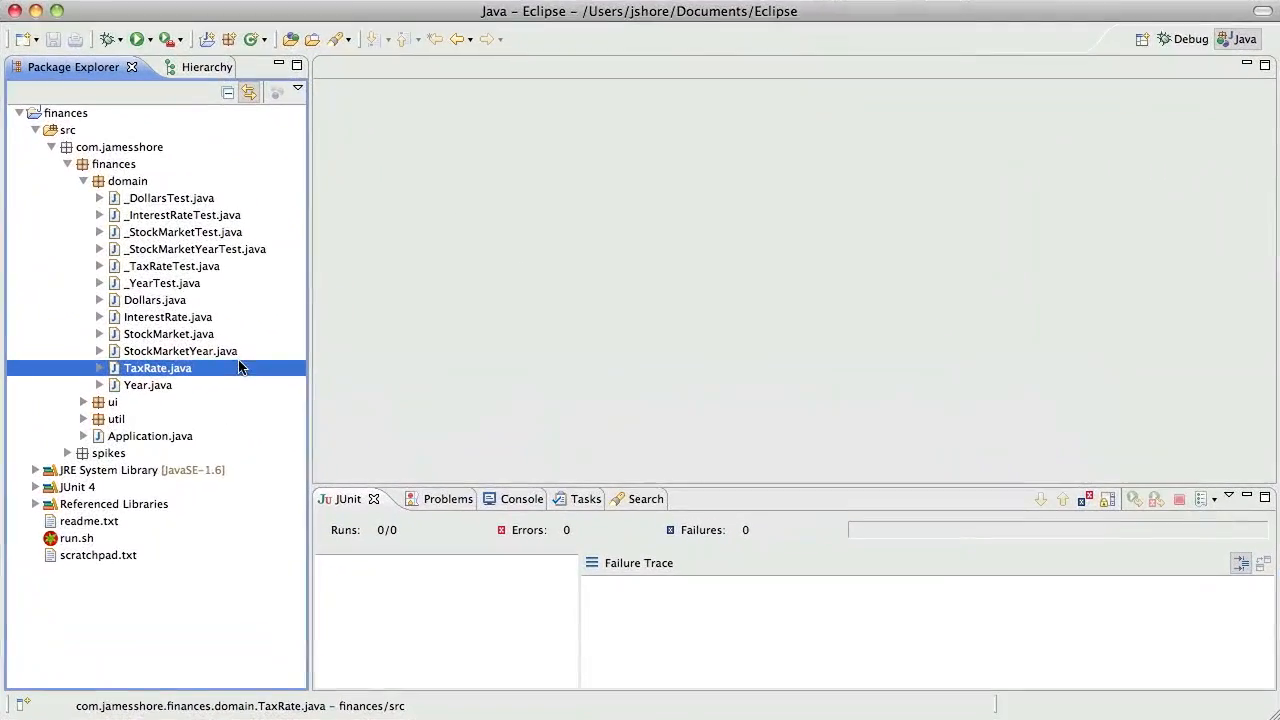
{"action": "mouse_move", "coordinate": [210, 344]}
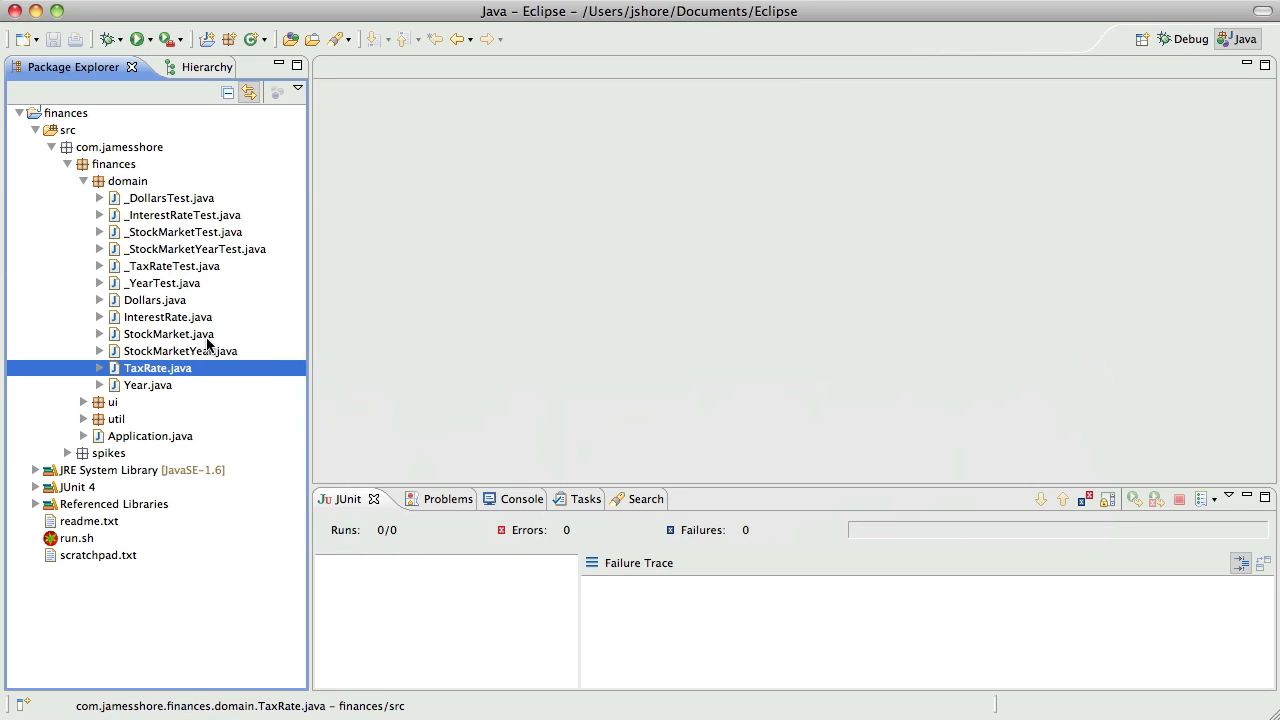
{"action": "mouse_move", "coordinate": [144, 348]}
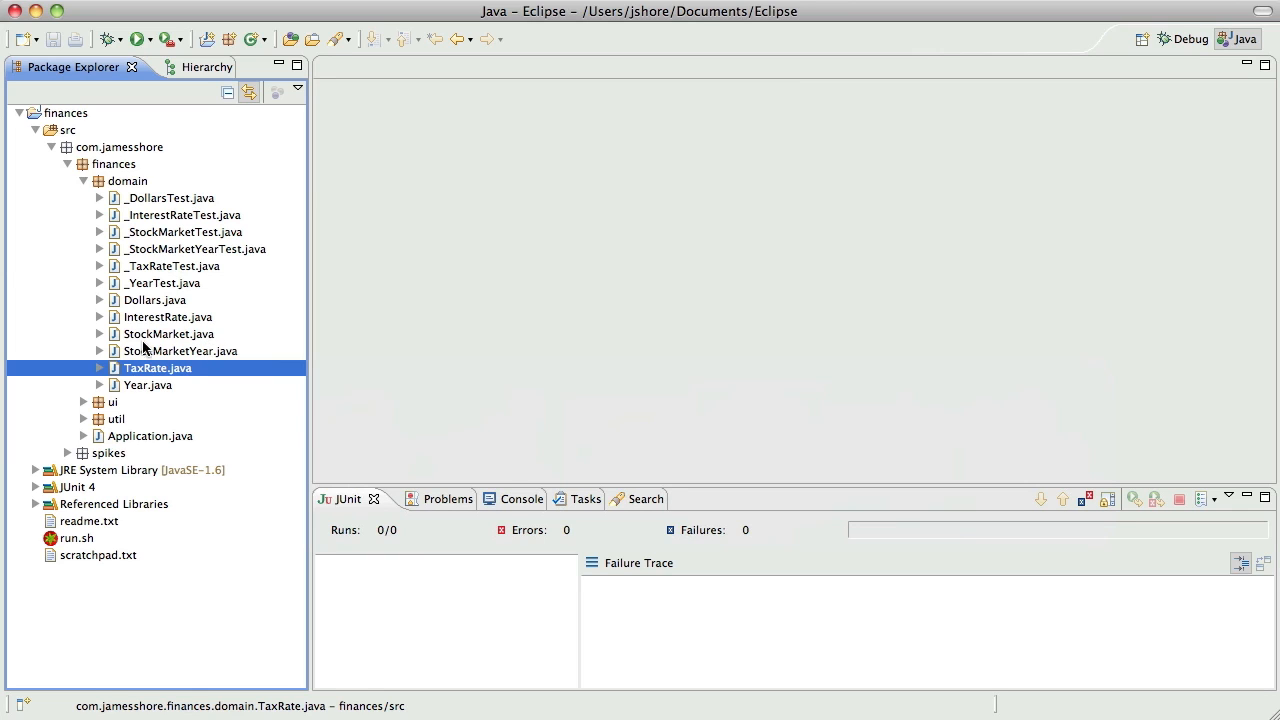
Bring up _StockMarketTest.java and StockMarket.java in the editor and return to the test file
{"action": "double_click", "coordinate": [180, 350]}
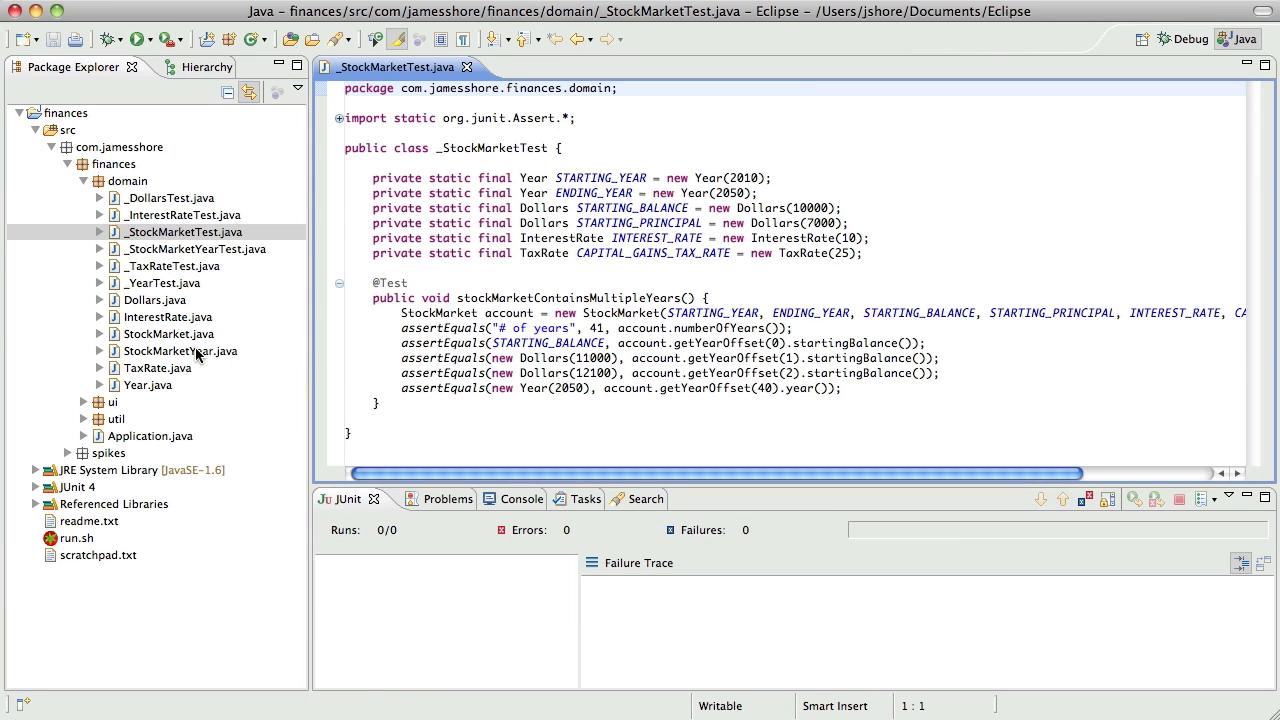
{"action": "double_click", "coordinate": [168, 332]}
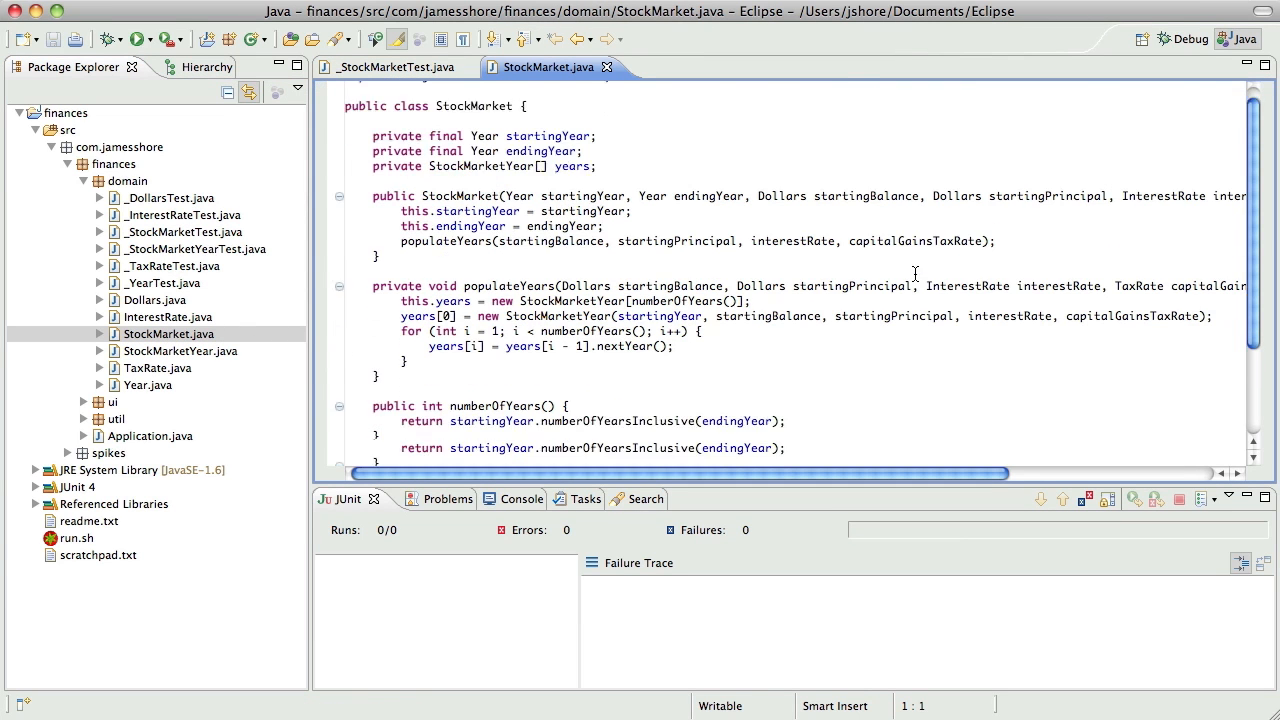
{"action": "scroll", "scroll_direction": "down", "scroll_amount": 3}
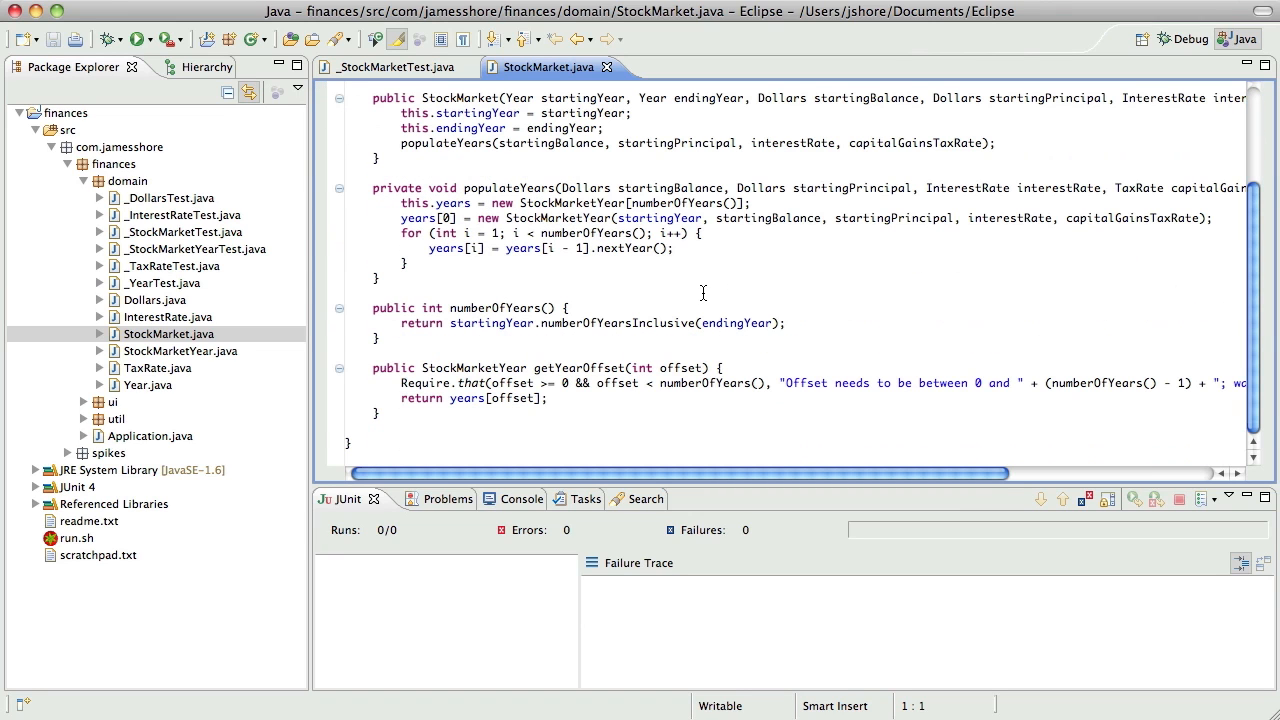
{"action": "left_click", "coordinate": [390, 68]}
{"action": "type", "text": "public void"}
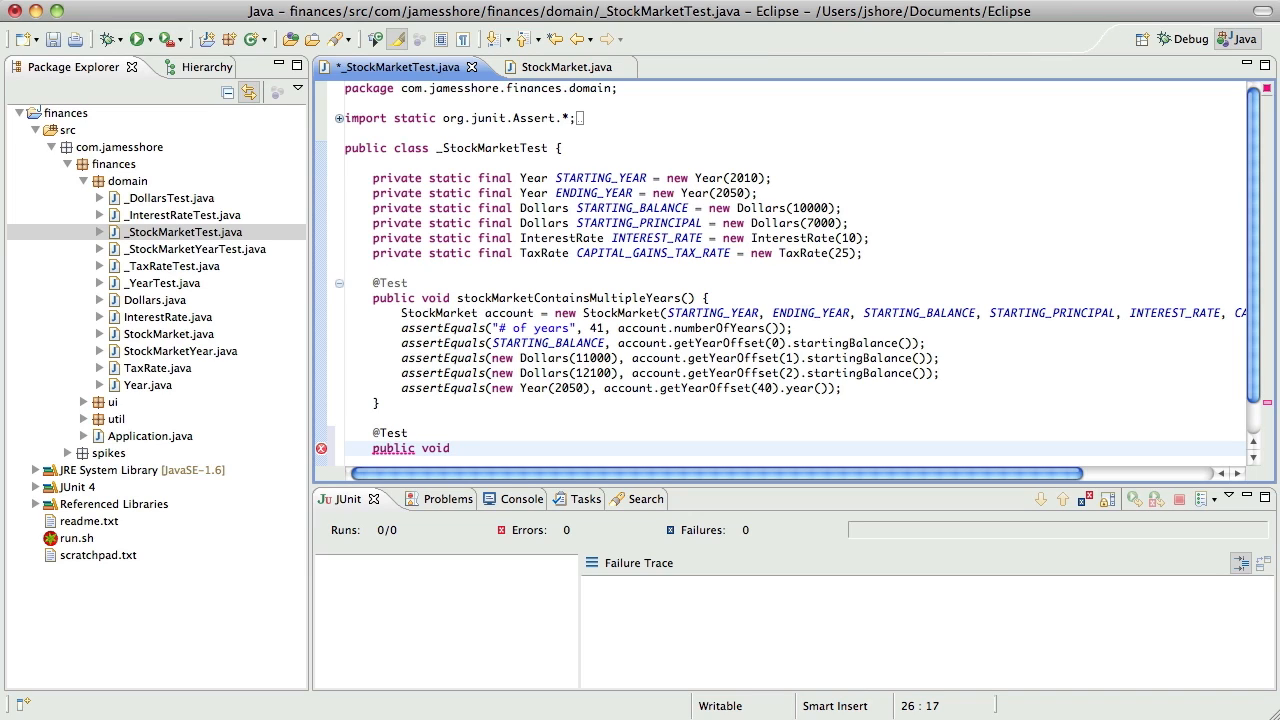
Declare test noCumulativeRoundingErrorInInterestCalculations with a StockMarket account line reused from above
{"action": "left_click", "coordinate": [456, 448]}
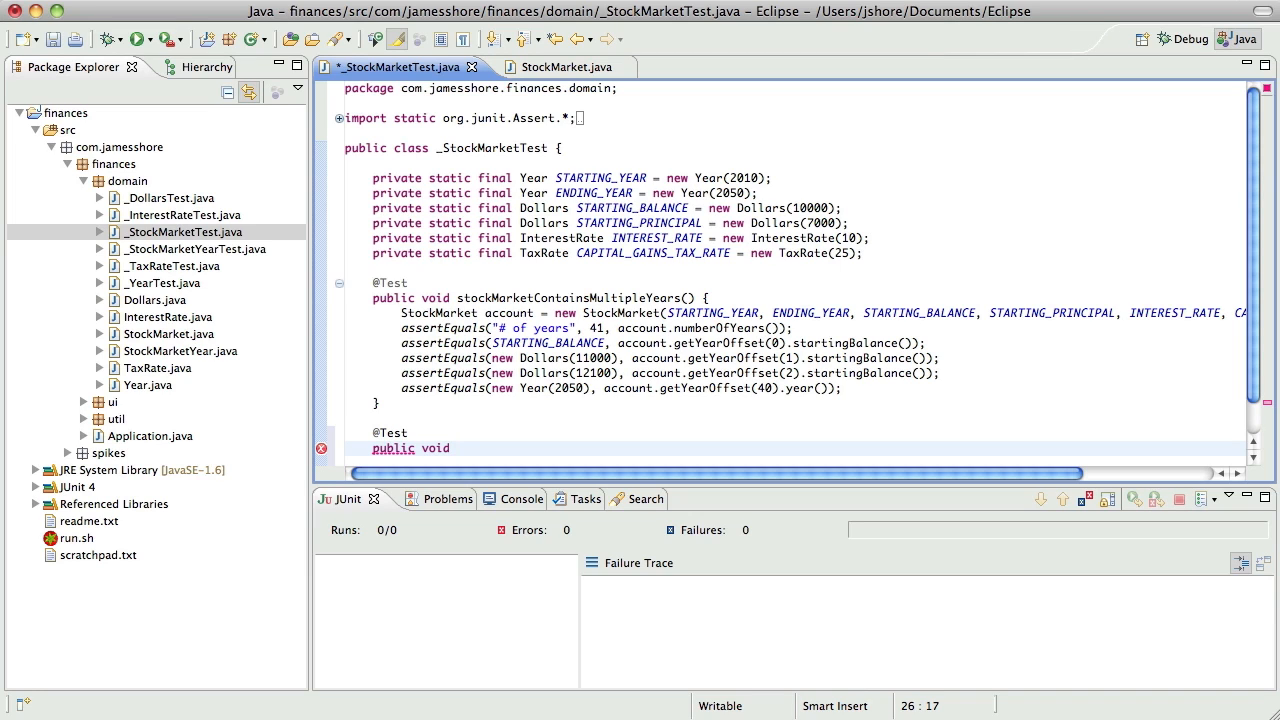
{"action": "type", "text": "no"}
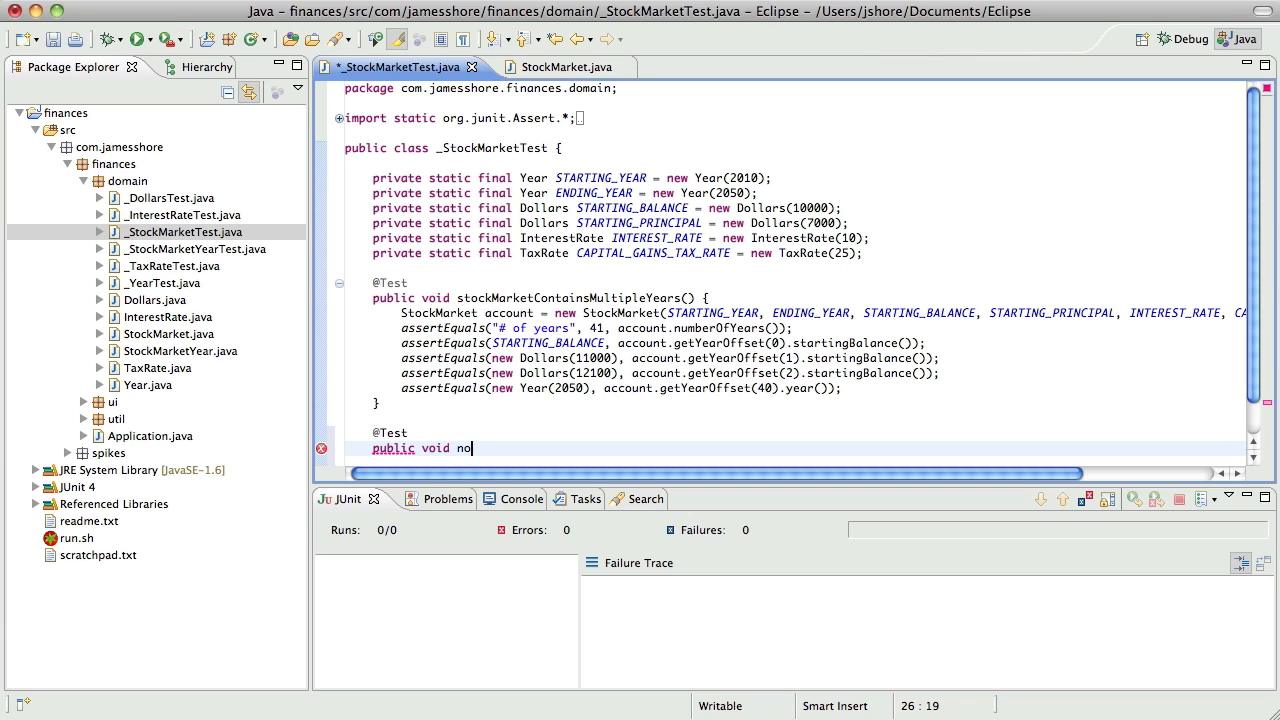
{"action": "type", "text": "CumulativeRound"}
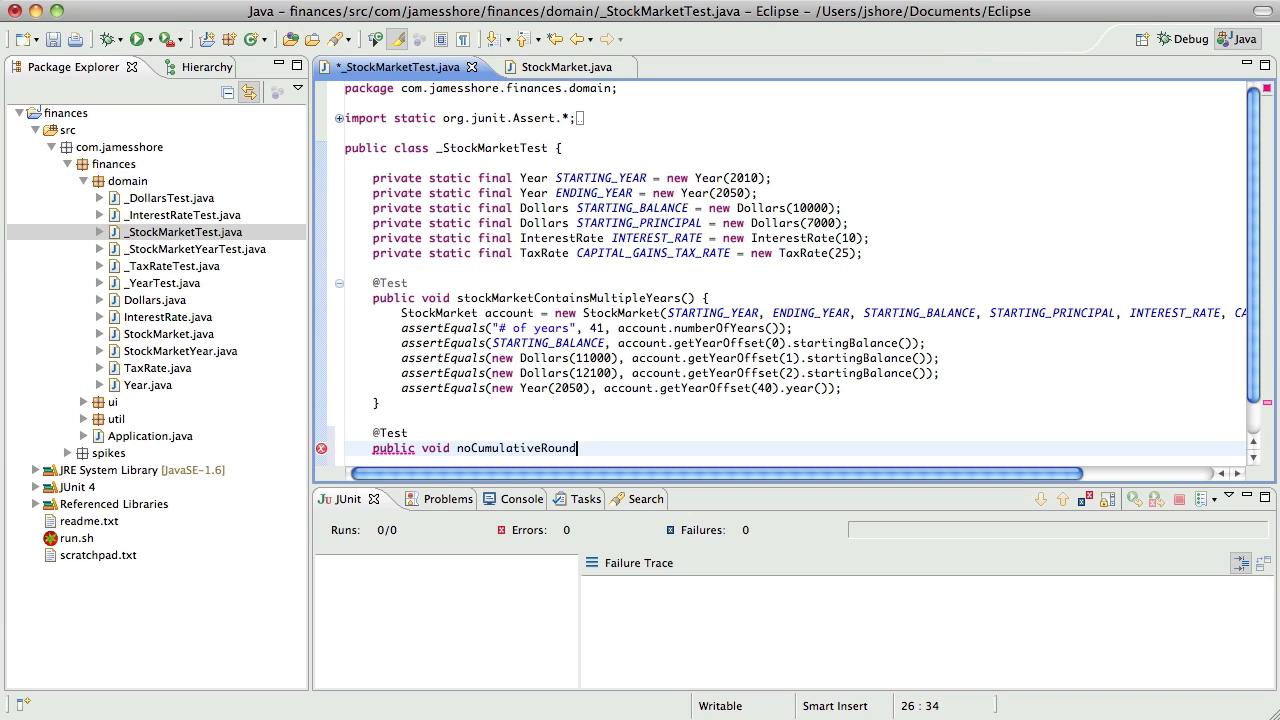
{"action": "type", "text": "ingError"}
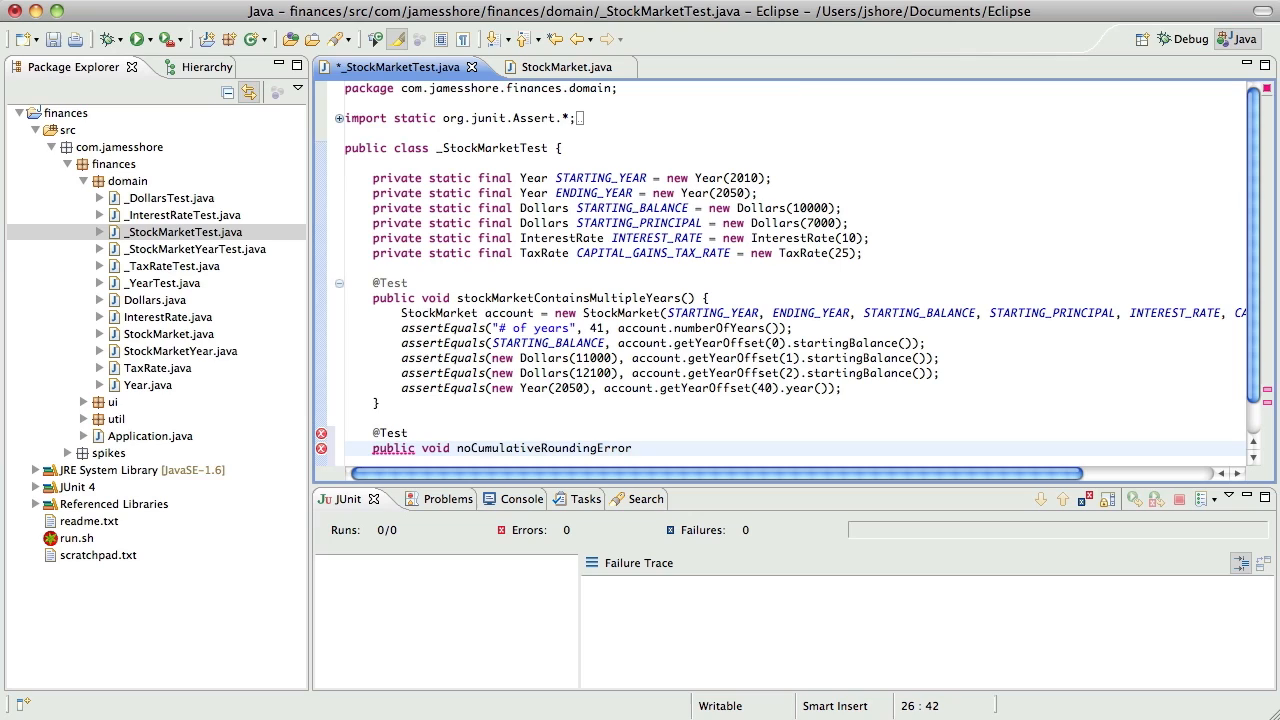
{"action": "type", "text": "DueToIn"}
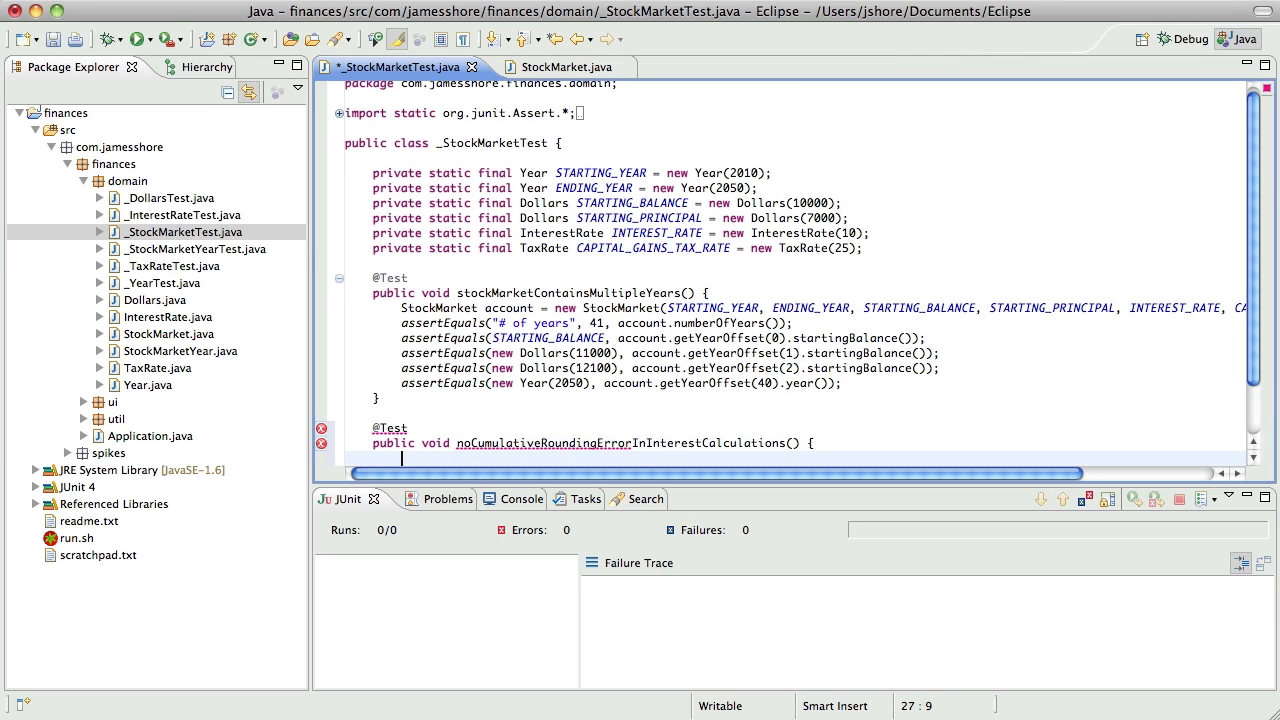
{"action": "type", "text": "StockMarket account = new StockMarket"}
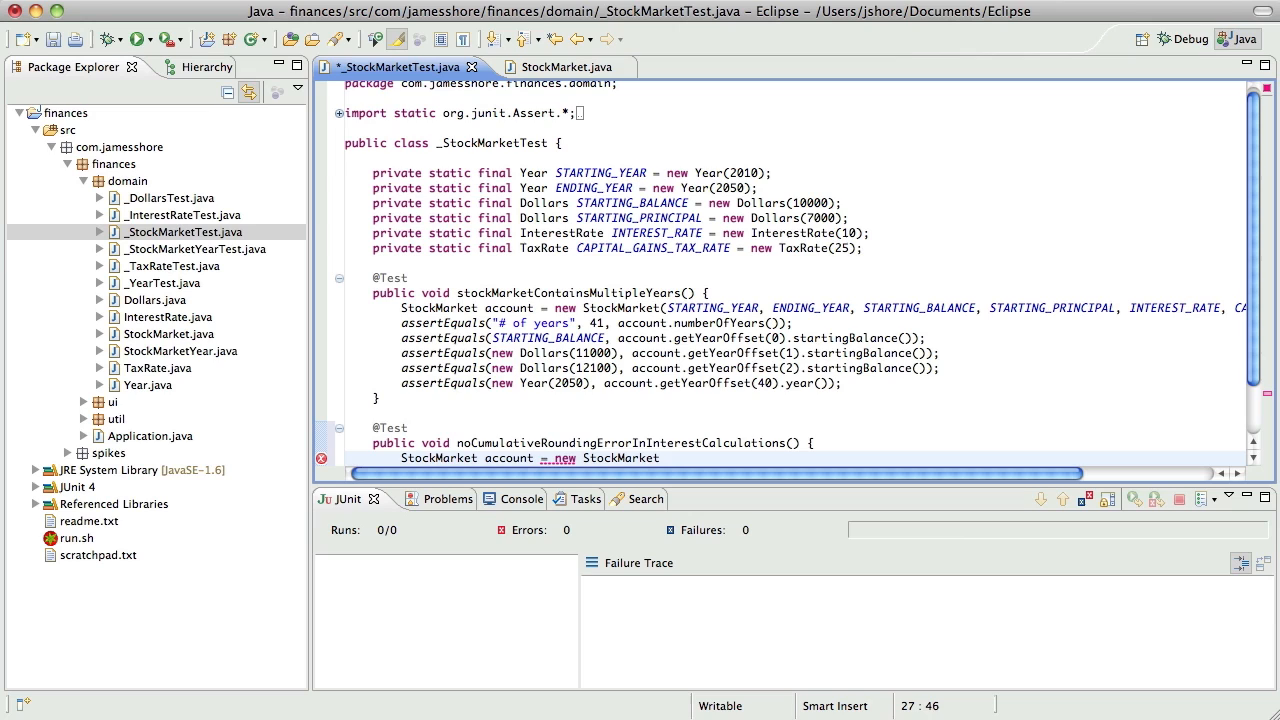
{"action": "left_click", "coordinate": [400, 308]}
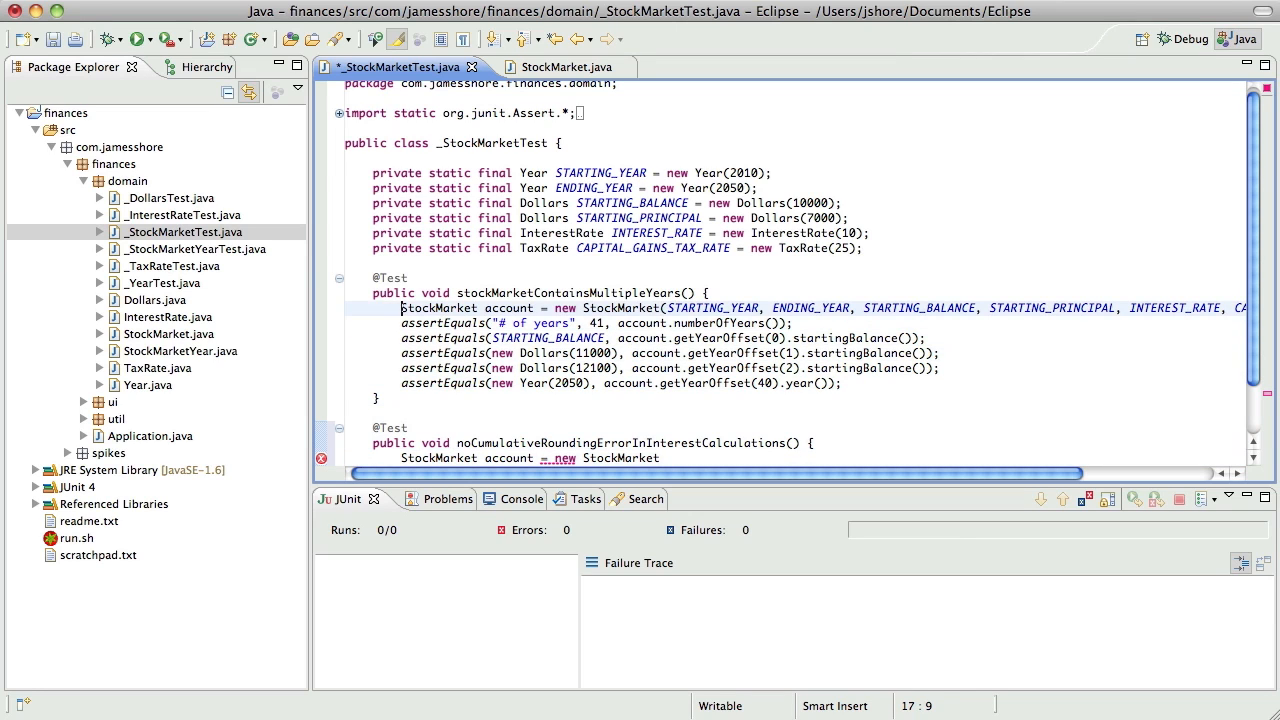
{"action": "left_click", "coordinate": [400, 428]}
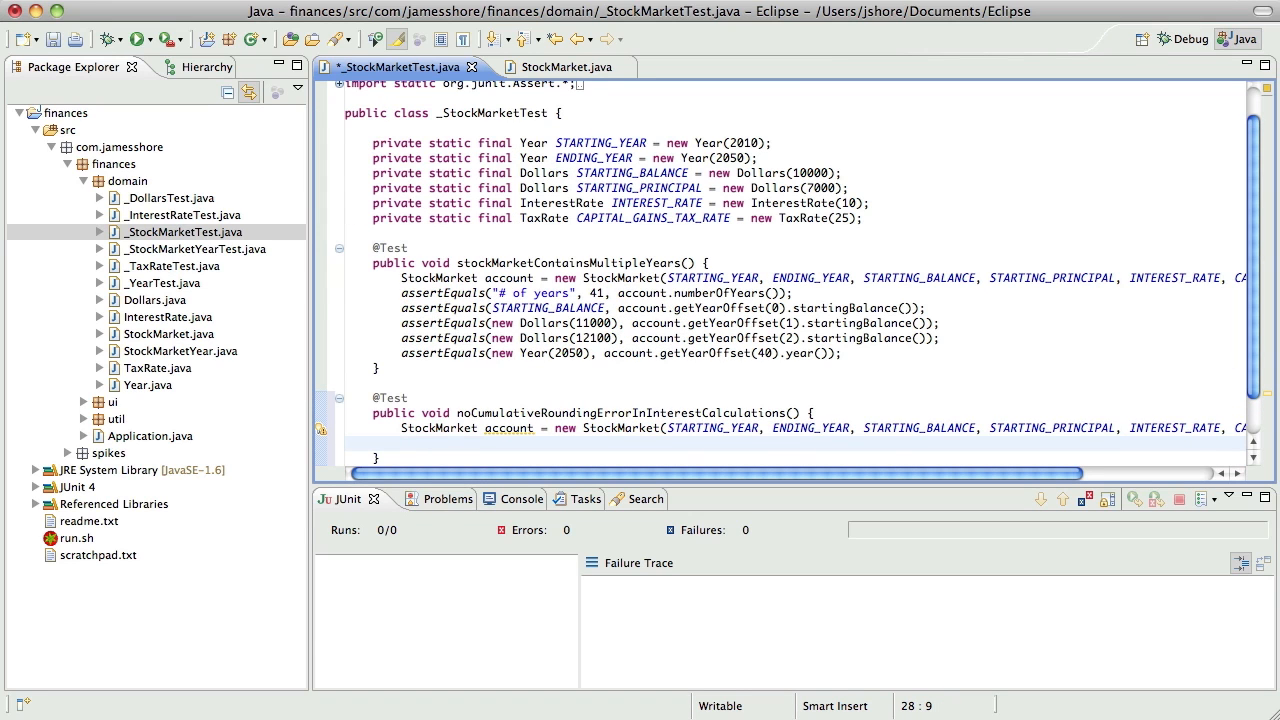
Assert new Dollars(497852) equals account.getYearOffset(40).endingBalance() and save
{"action": "left_click", "coordinate": [402, 442]}
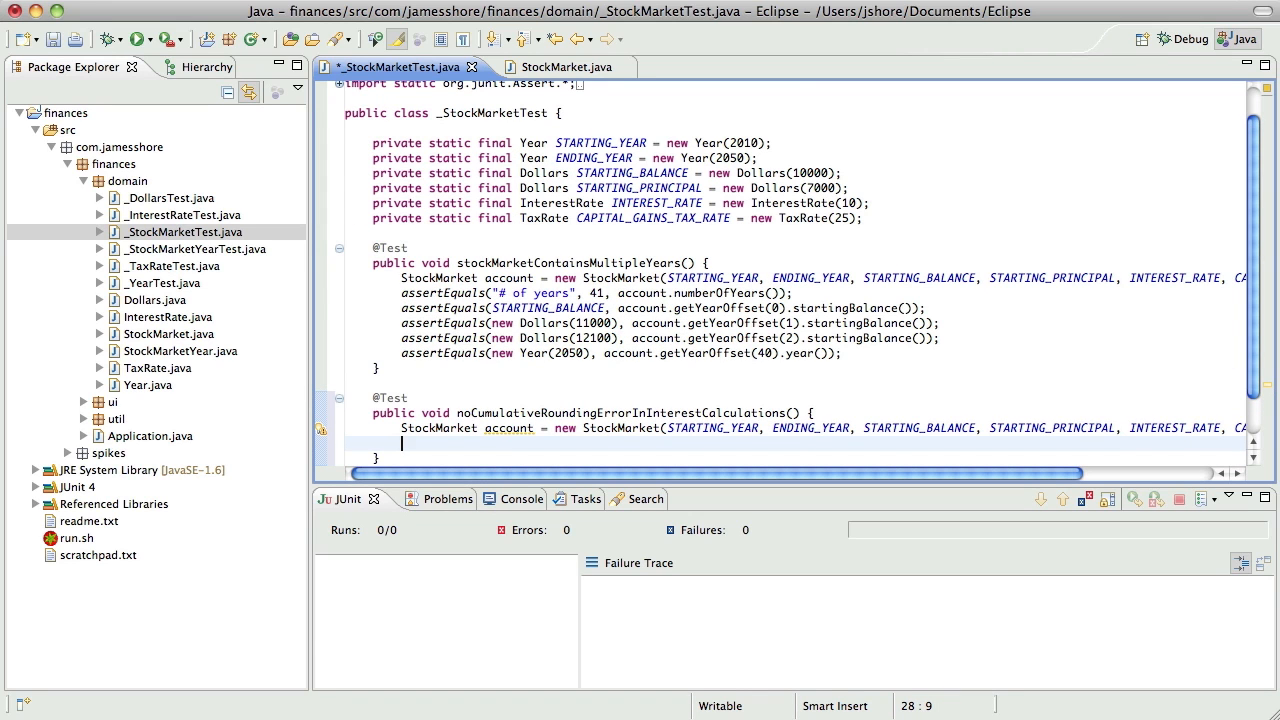
{"action": "type", "text": "assert"}
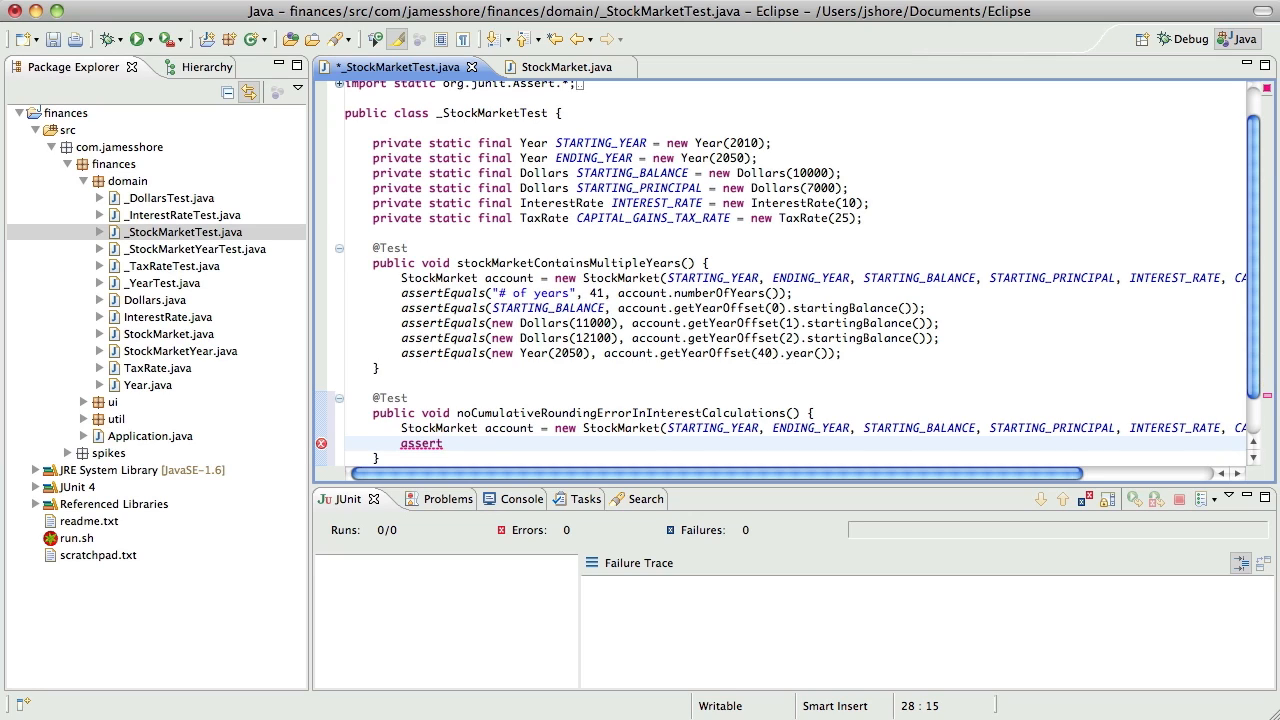
{"action": "type", "text": "Equals()"}
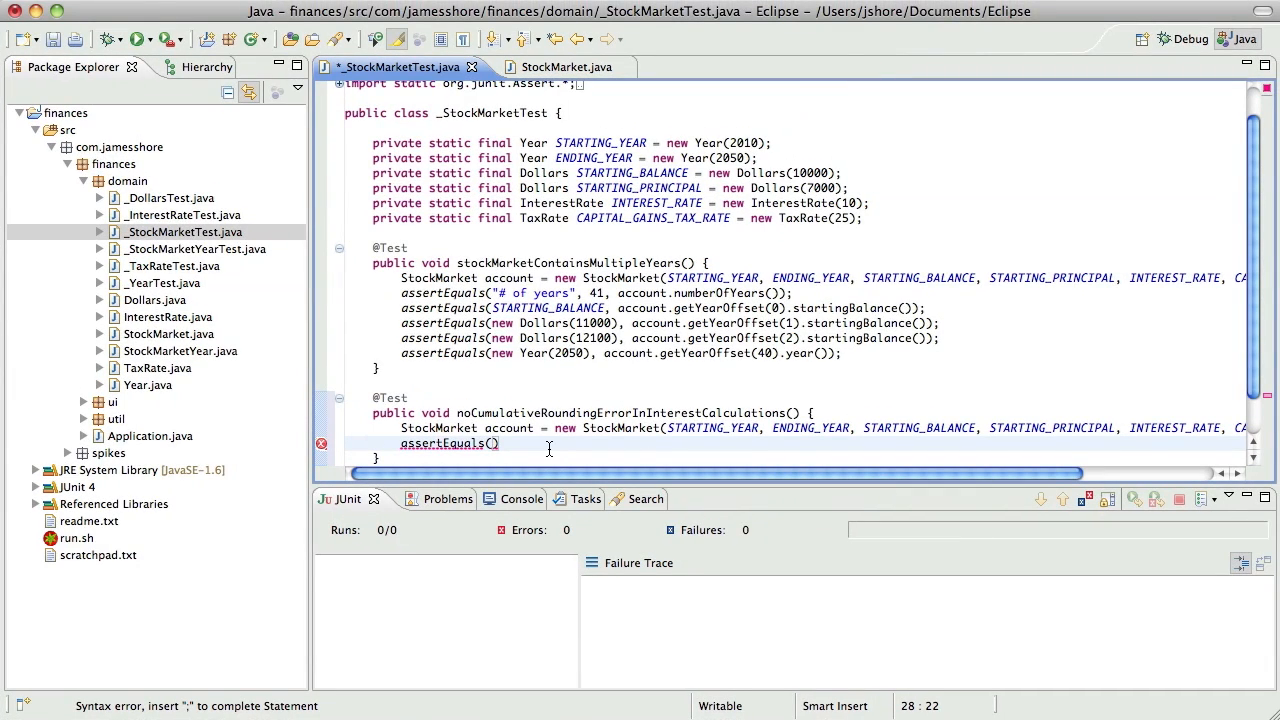
{"action": "type", "text": "n"}
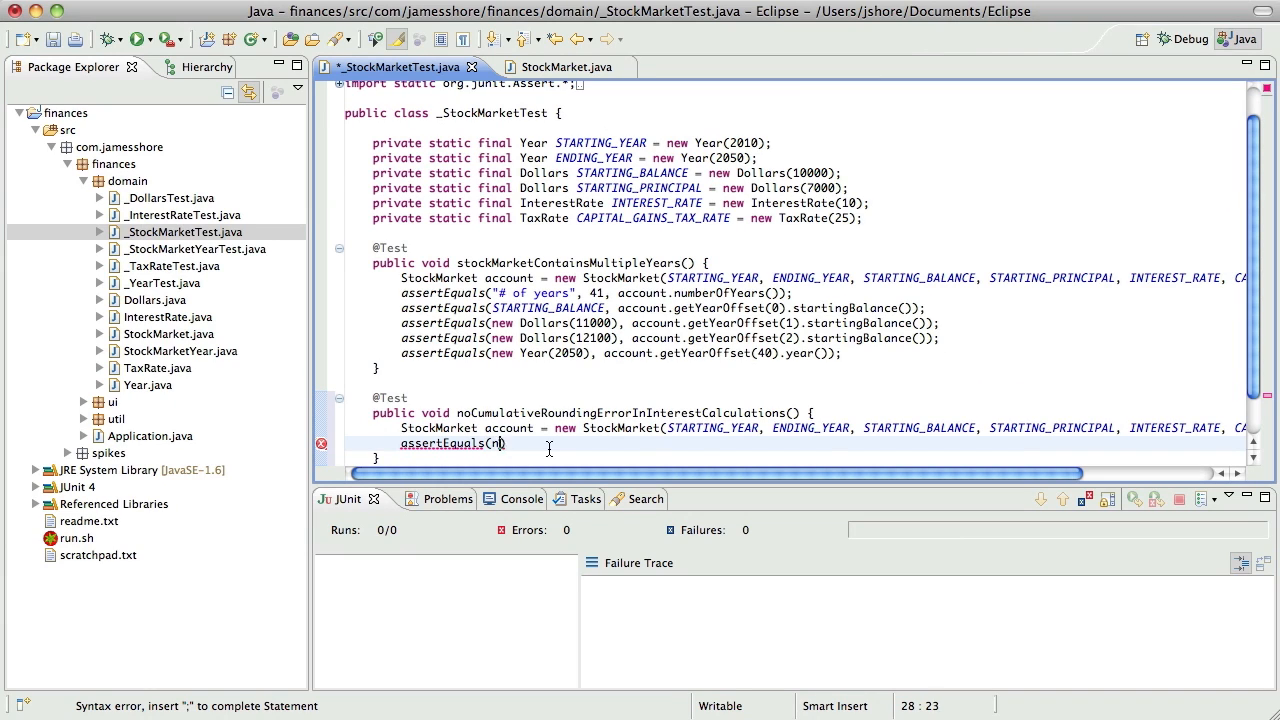
{"action": "type", "text": "new Dollars(4970"}
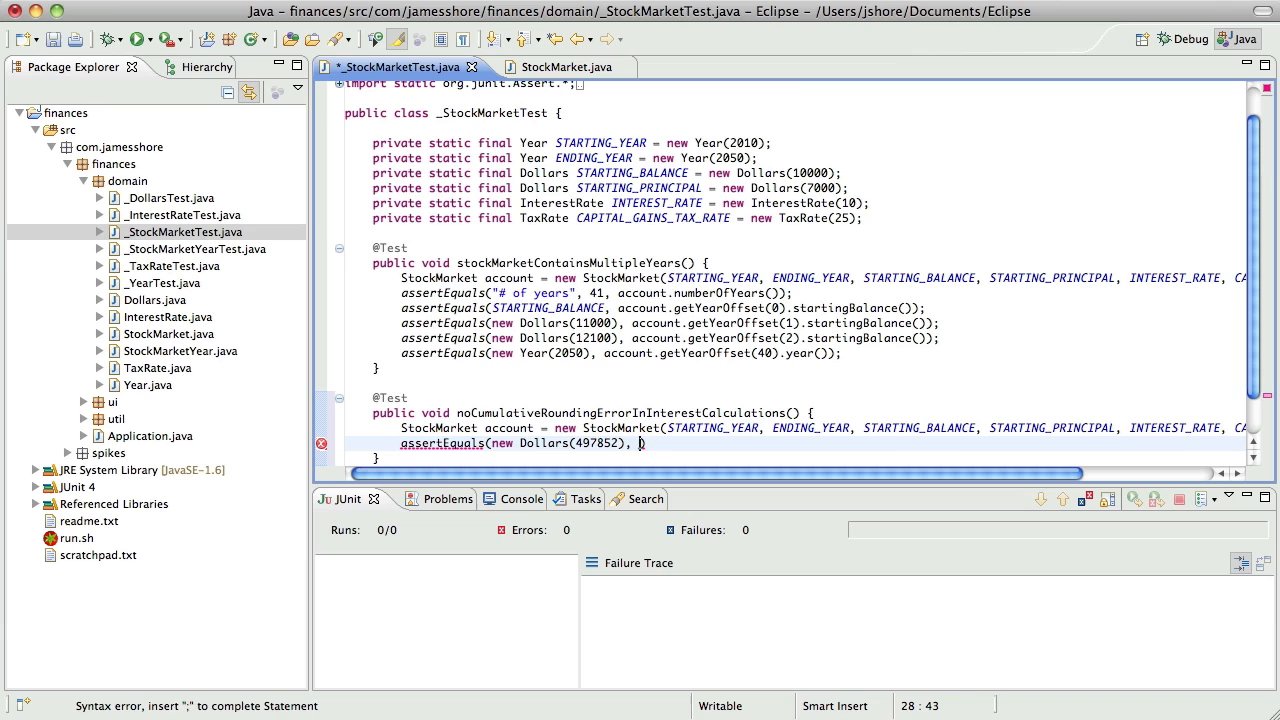
{"action": "type", "text": "ac"}
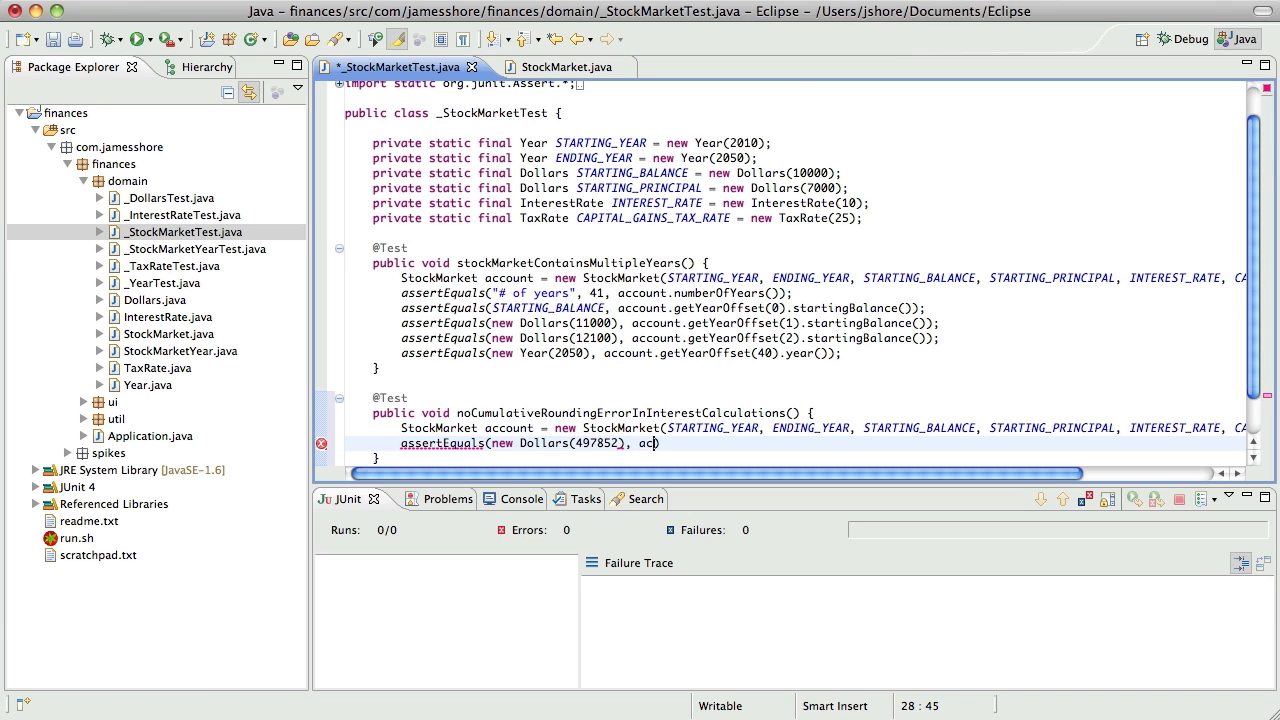
{"action": "type", "text": ".getYearOffset(4"}
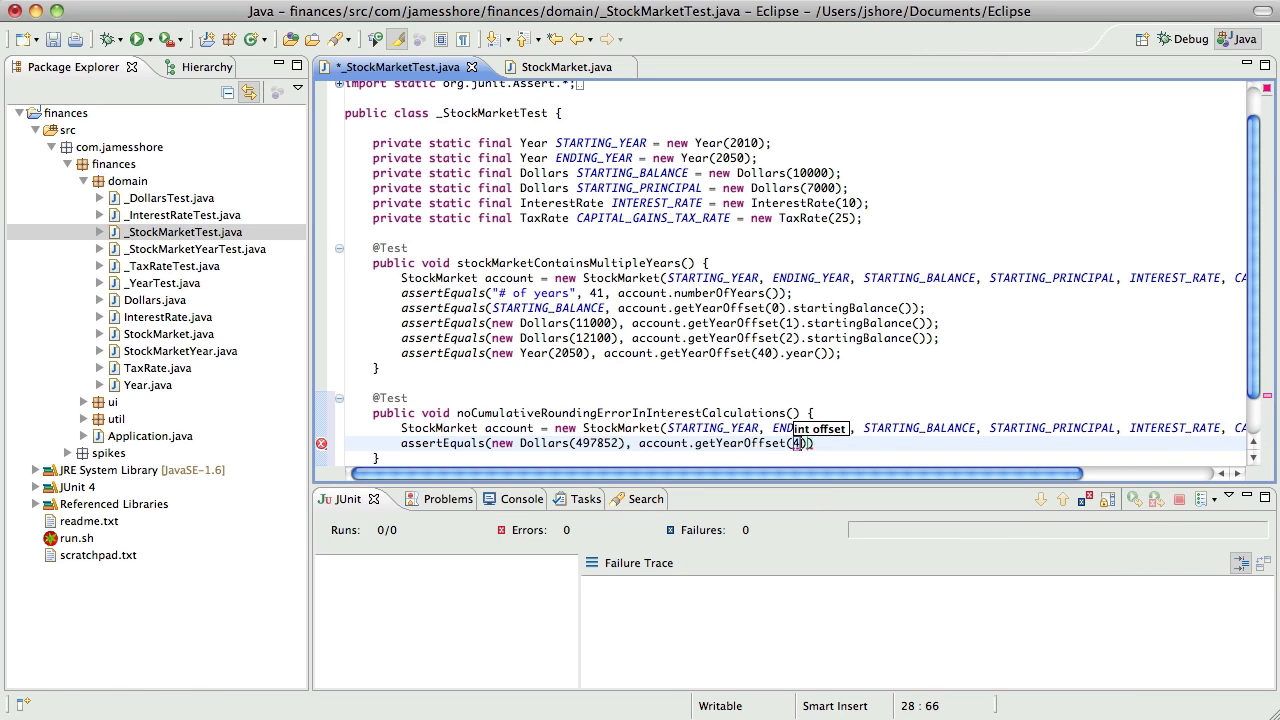
{"action": "type", "text": "."}
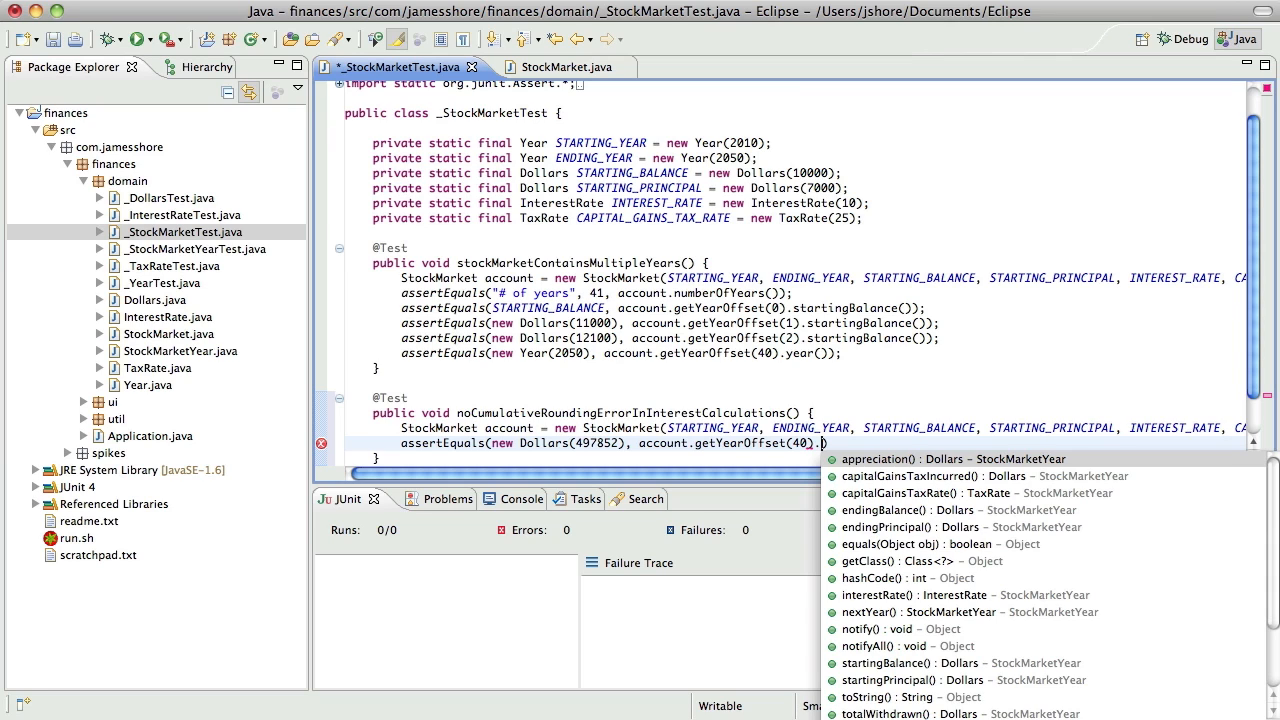
{"action": "type", "text": "endingBalance("}
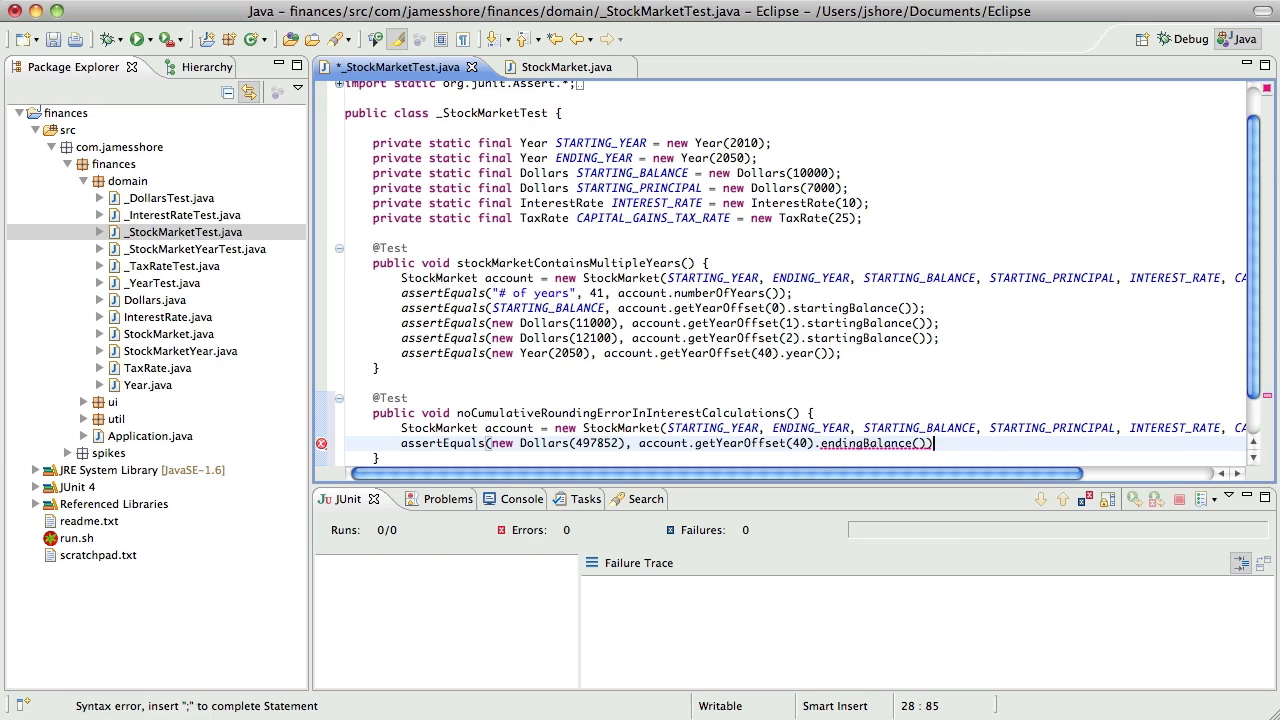
{"action": "type", "text": ";"}
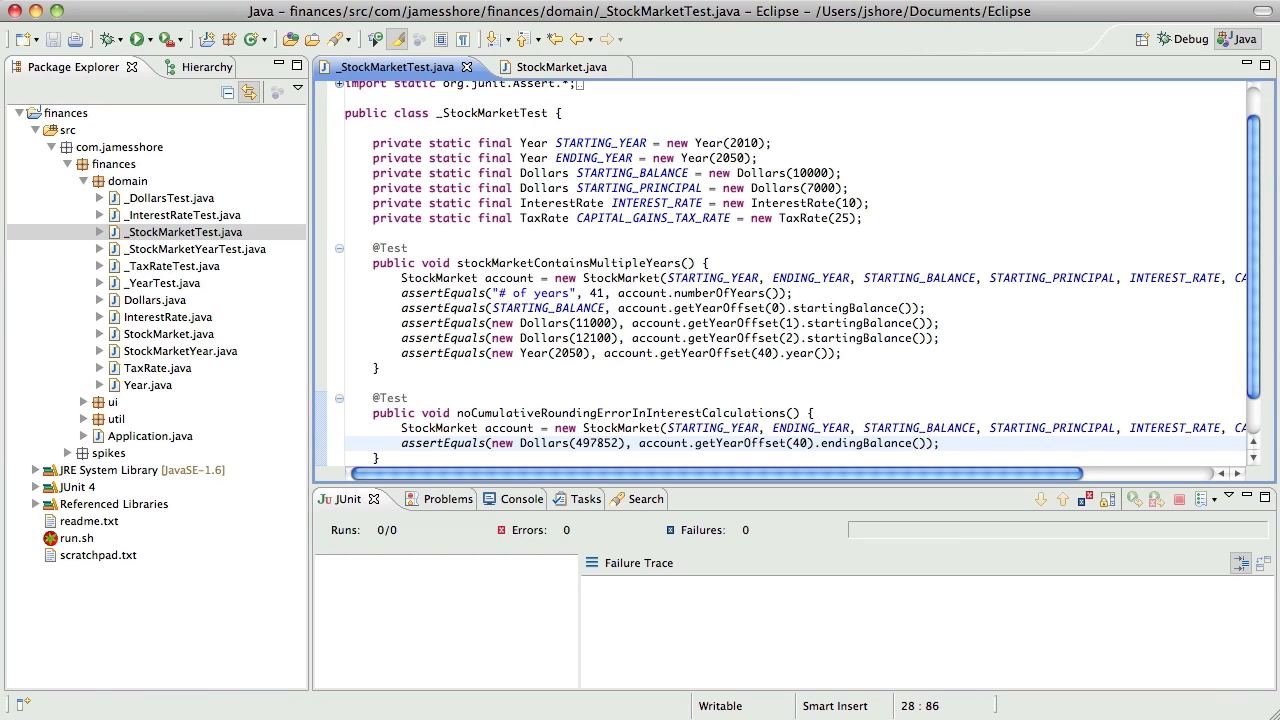
{"action": "left_click", "coordinate": [136, 40]}
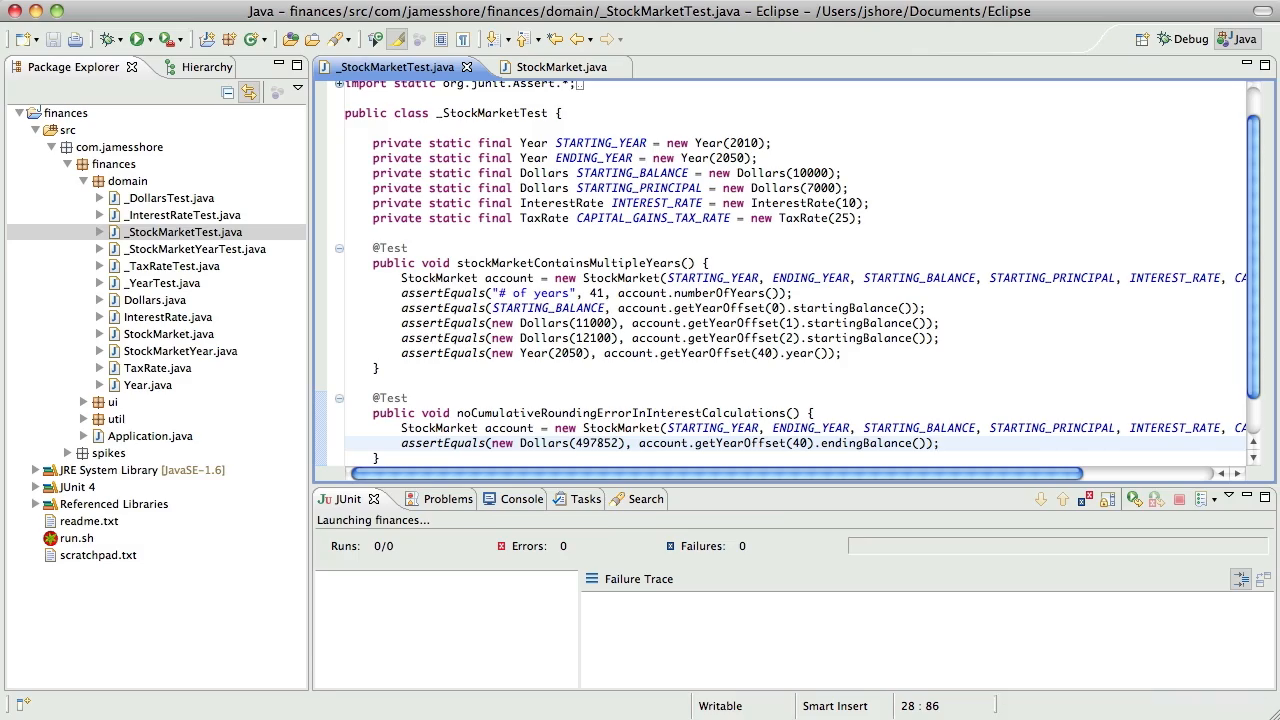
{"action": "left_click", "coordinate": [136, 40]}
{"action": "type", "text": "@Ignore"}
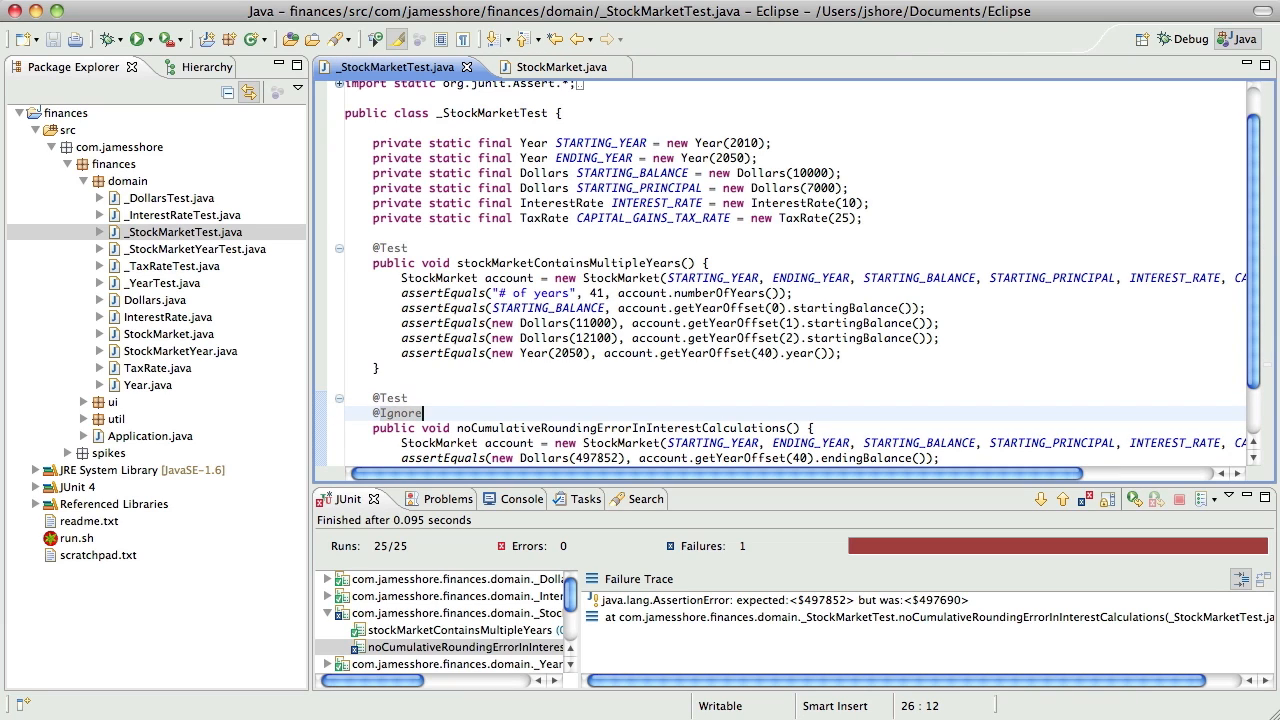
{"action": "left_click", "coordinate": [140, 40]}
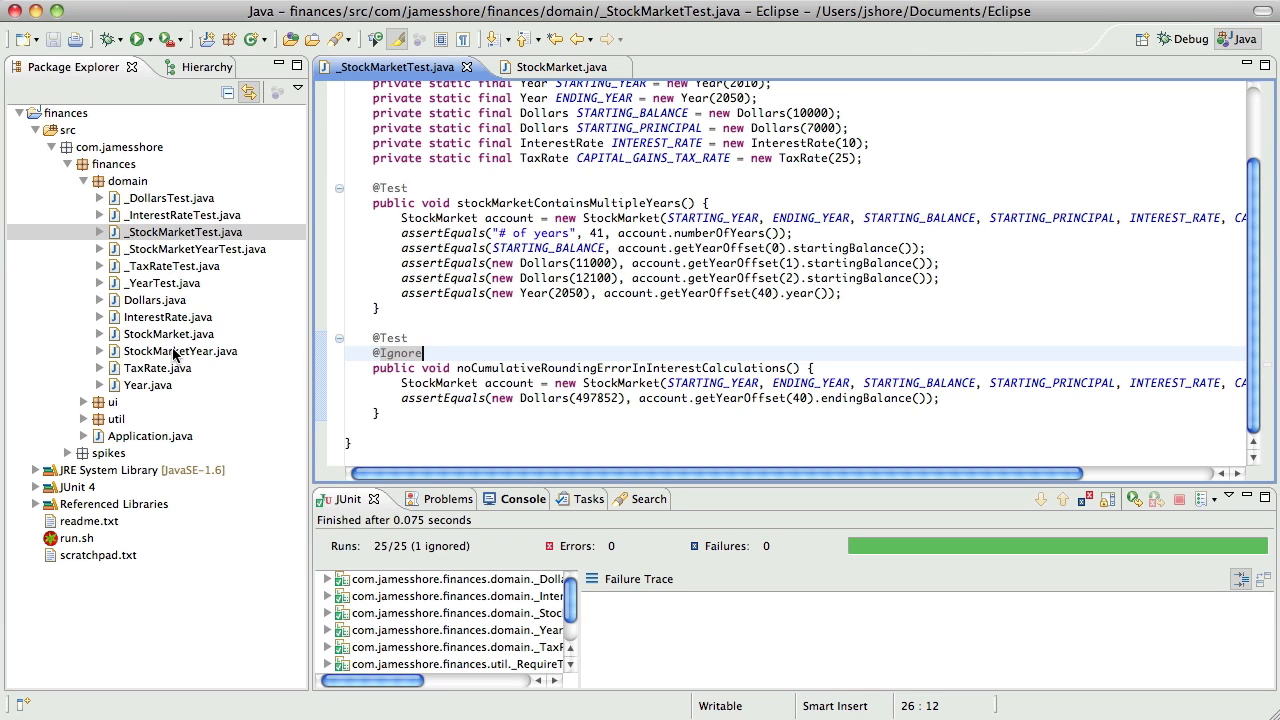
Inspect InterestRate.java and the Dollars.toInt usage it relies on
{"action": "double_click", "coordinate": [168, 316]}
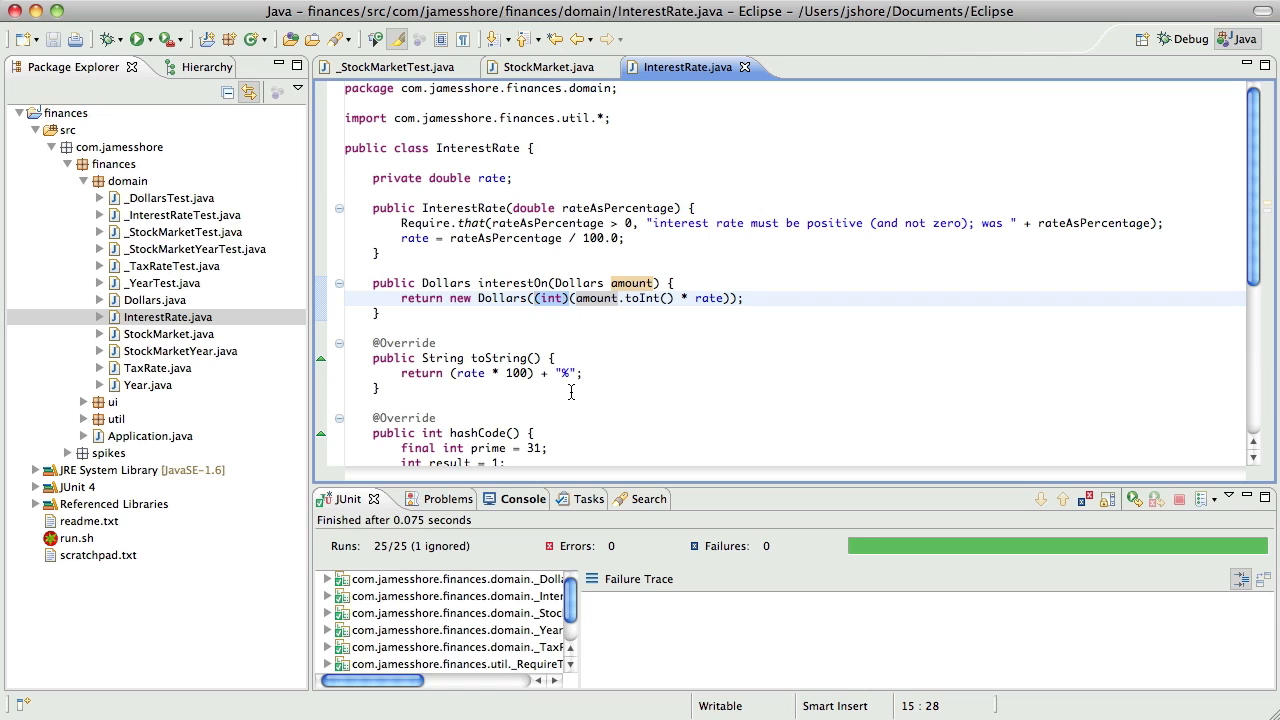
{"action": "mouse_move", "coordinate": [578, 432]}
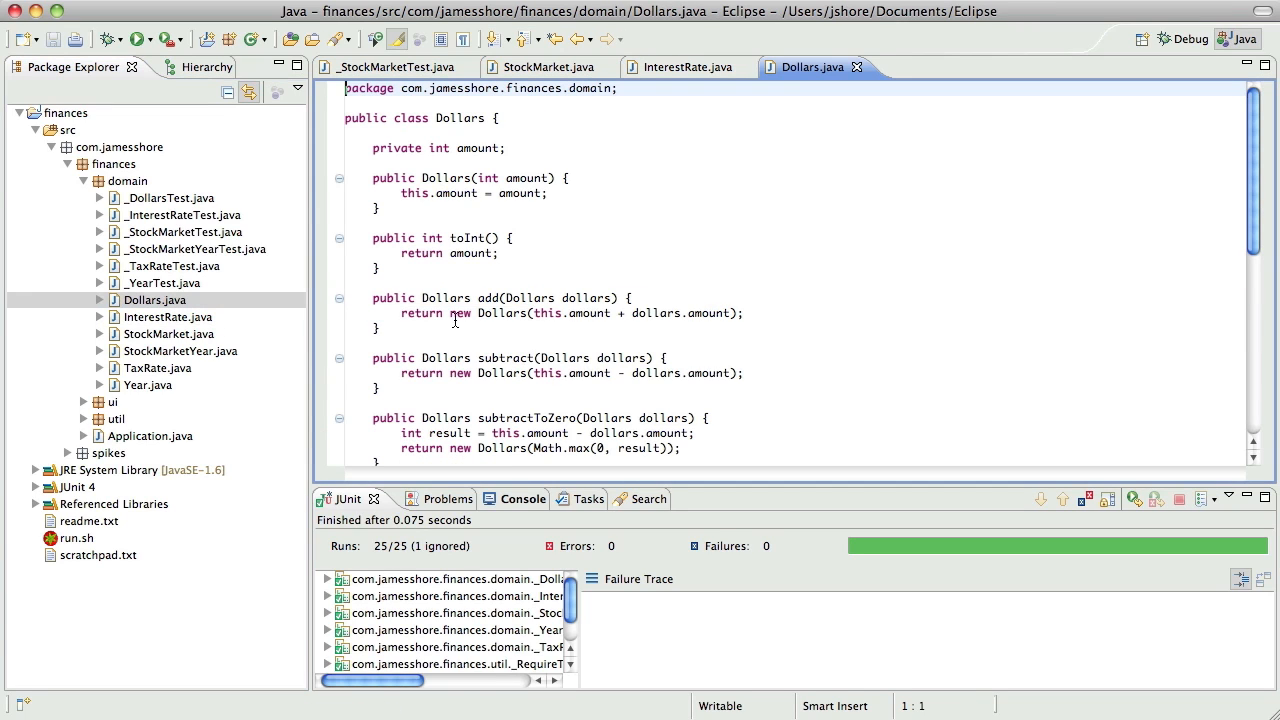
{"action": "mouse_move", "coordinate": [514, 264]}
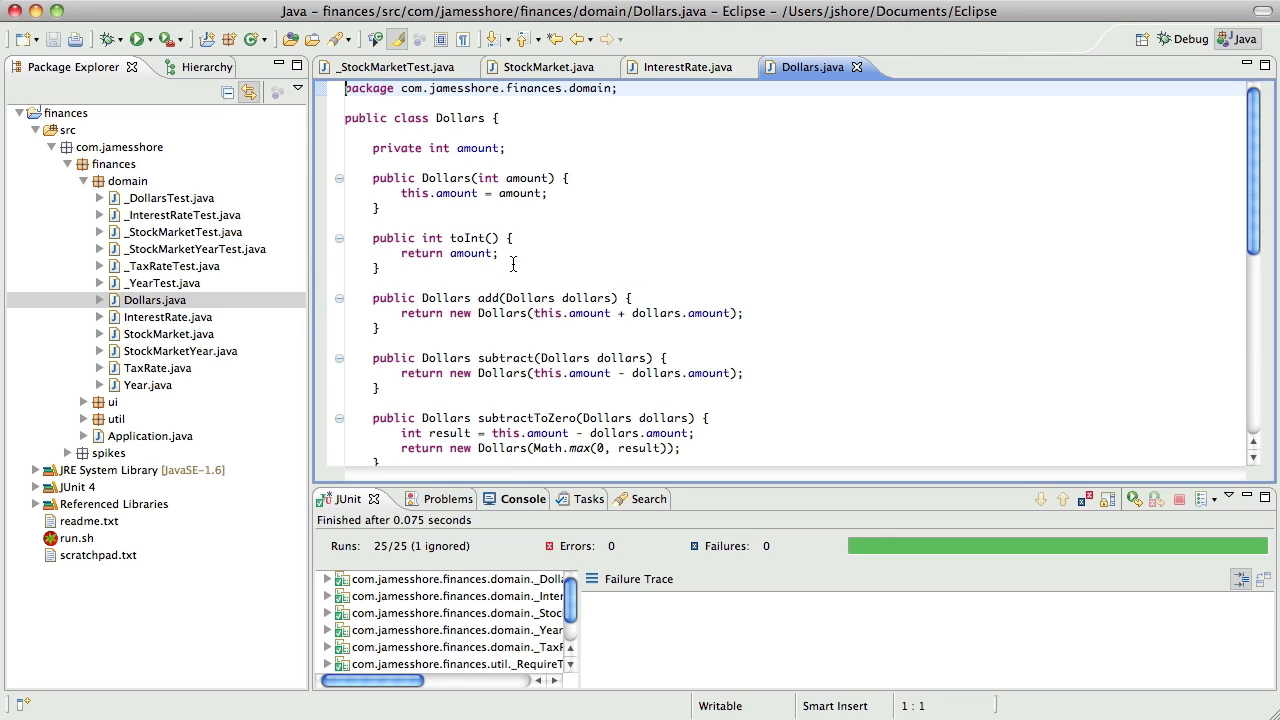
{"action": "mouse_move", "coordinate": [532, 264]}
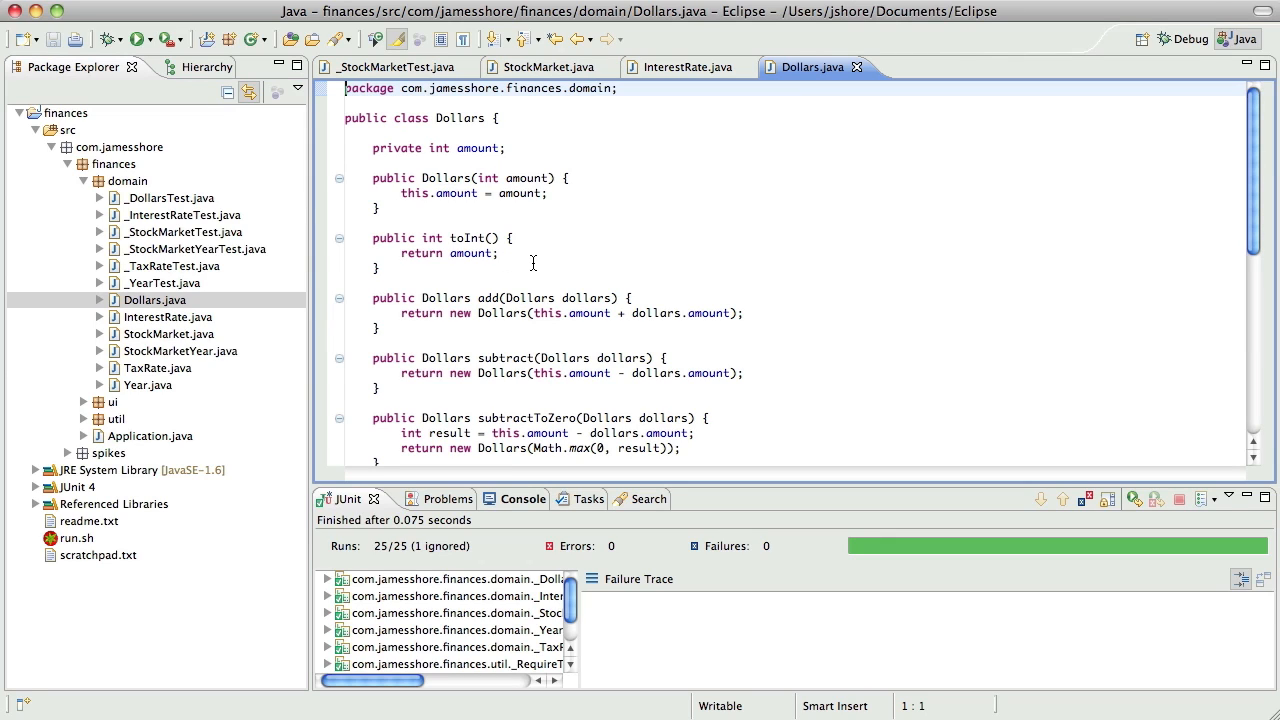
{"action": "scroll", "scroll_direction": "down", "scroll_amount": 3}
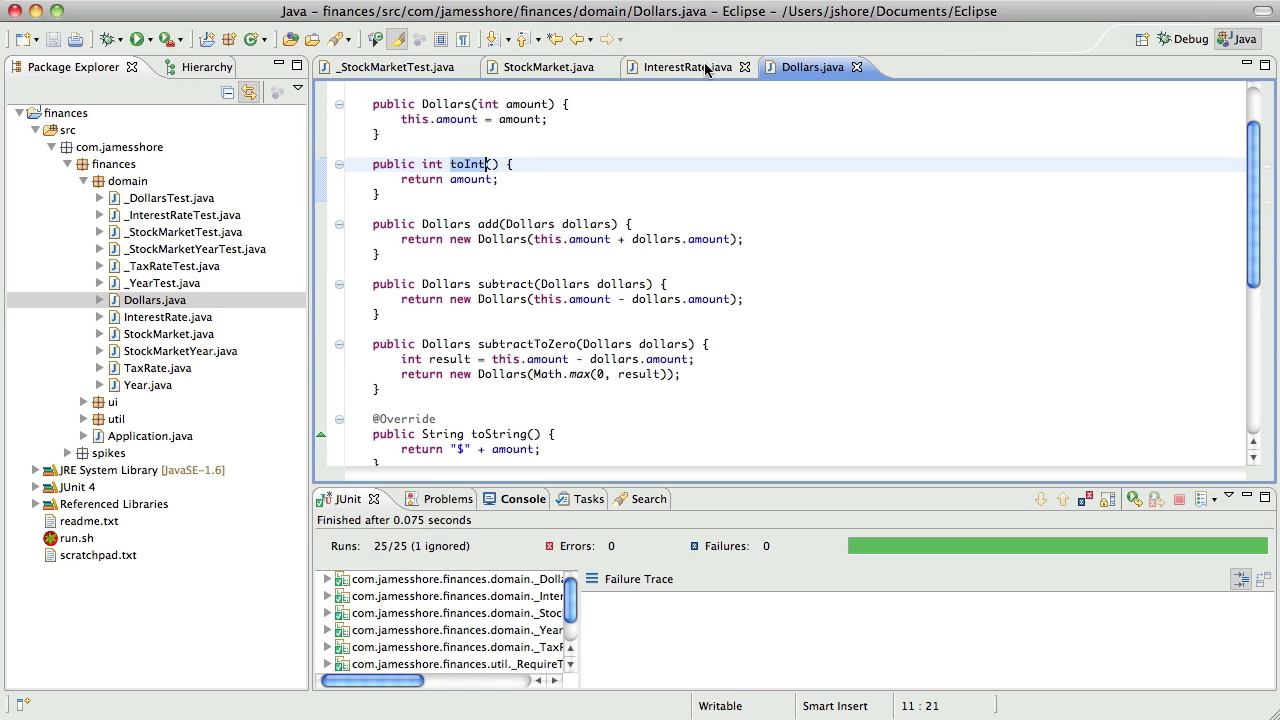
{"action": "left_click", "coordinate": [686, 68]}
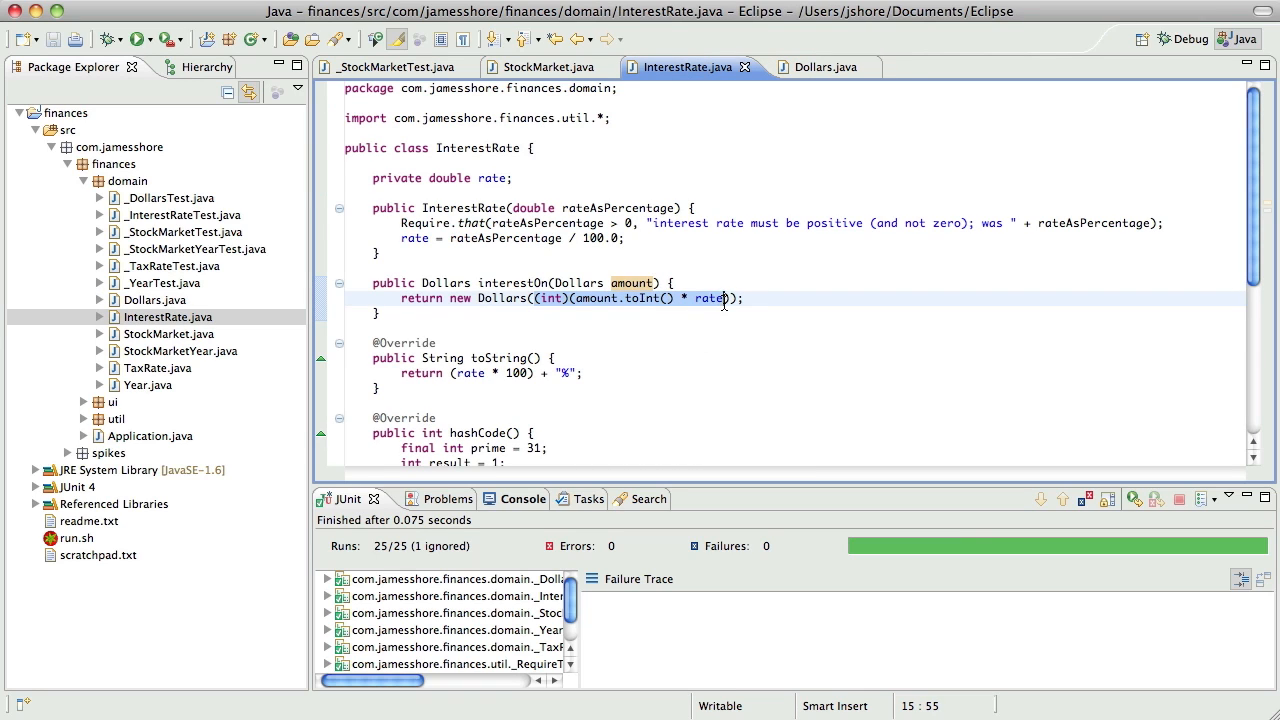
Review TaxRate.java's simple and compound tax calculations using toInt, then close it
{"action": "left_click", "coordinate": [156, 368]}
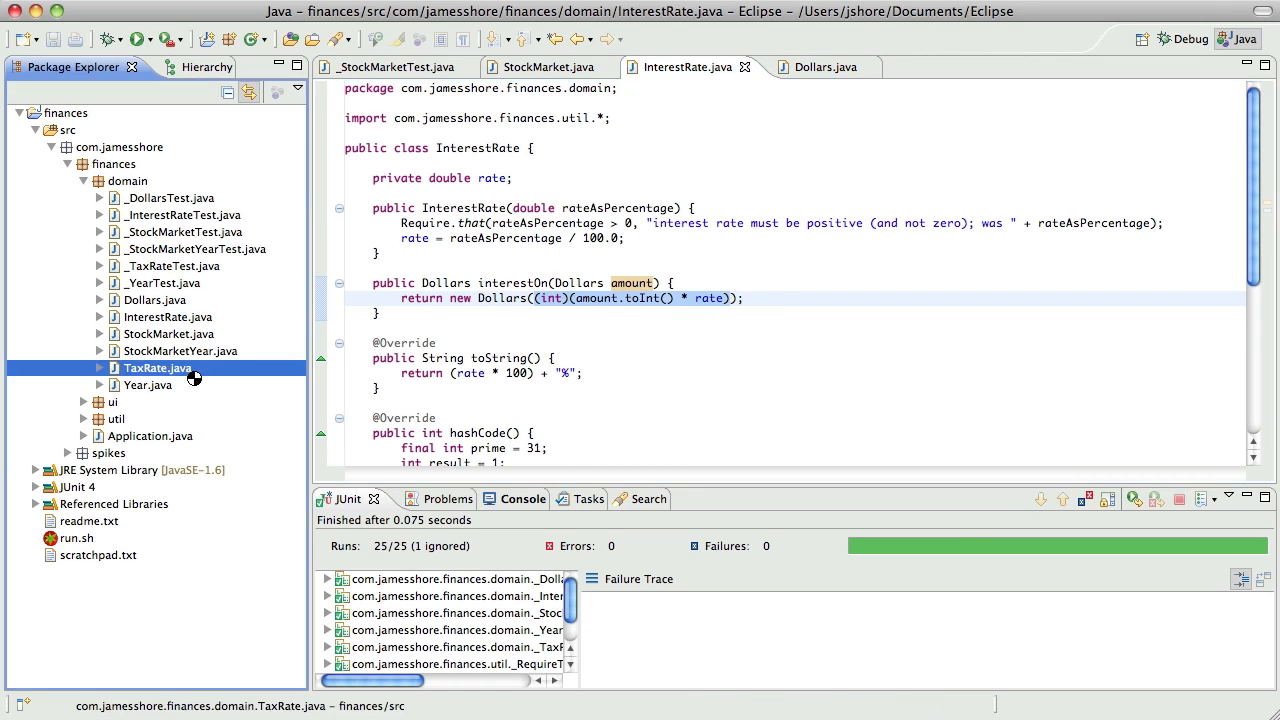
{"action": "double_click", "coordinate": [156, 368]}
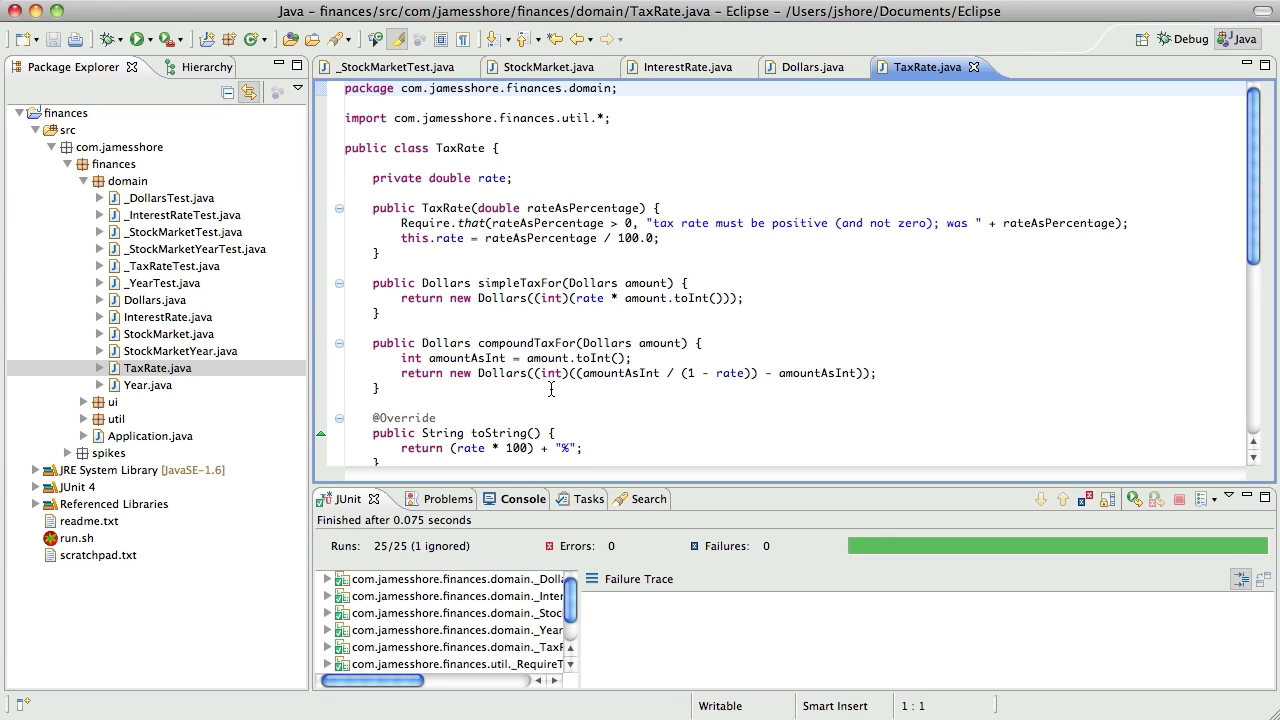
{"action": "left_click", "coordinate": [756, 374]}
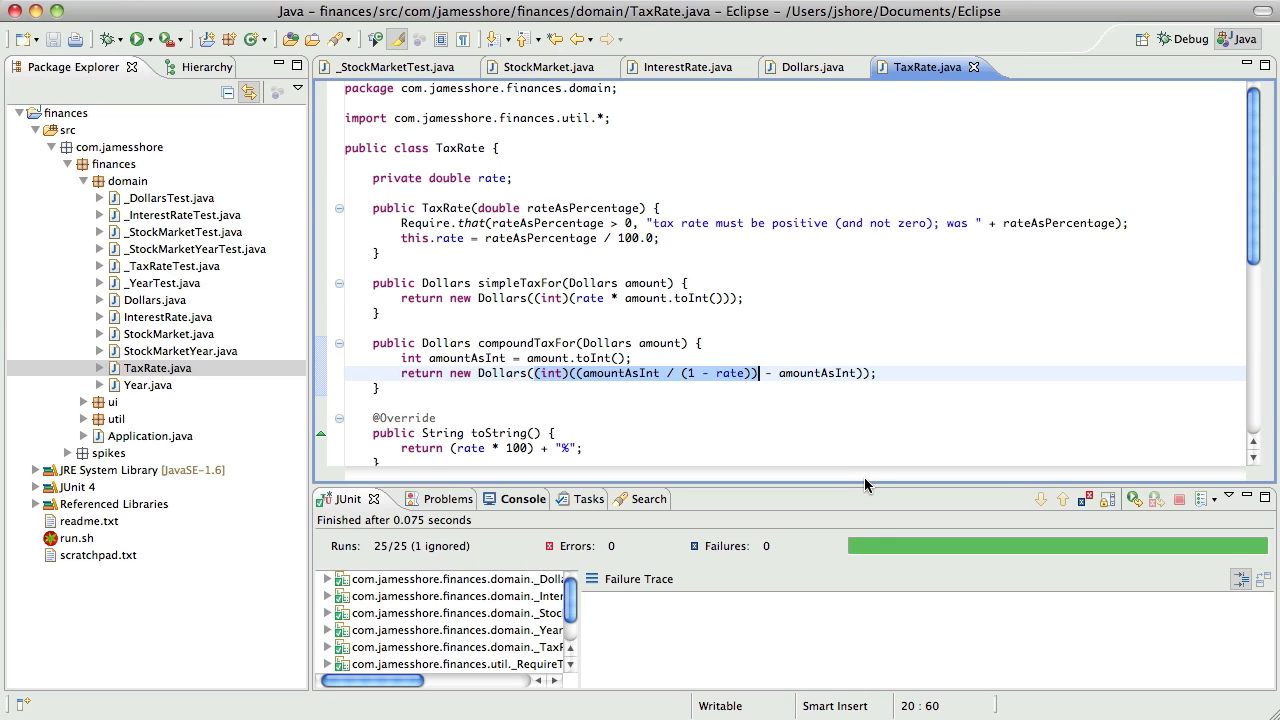
{"action": "left_click", "coordinate": [692, 298]}
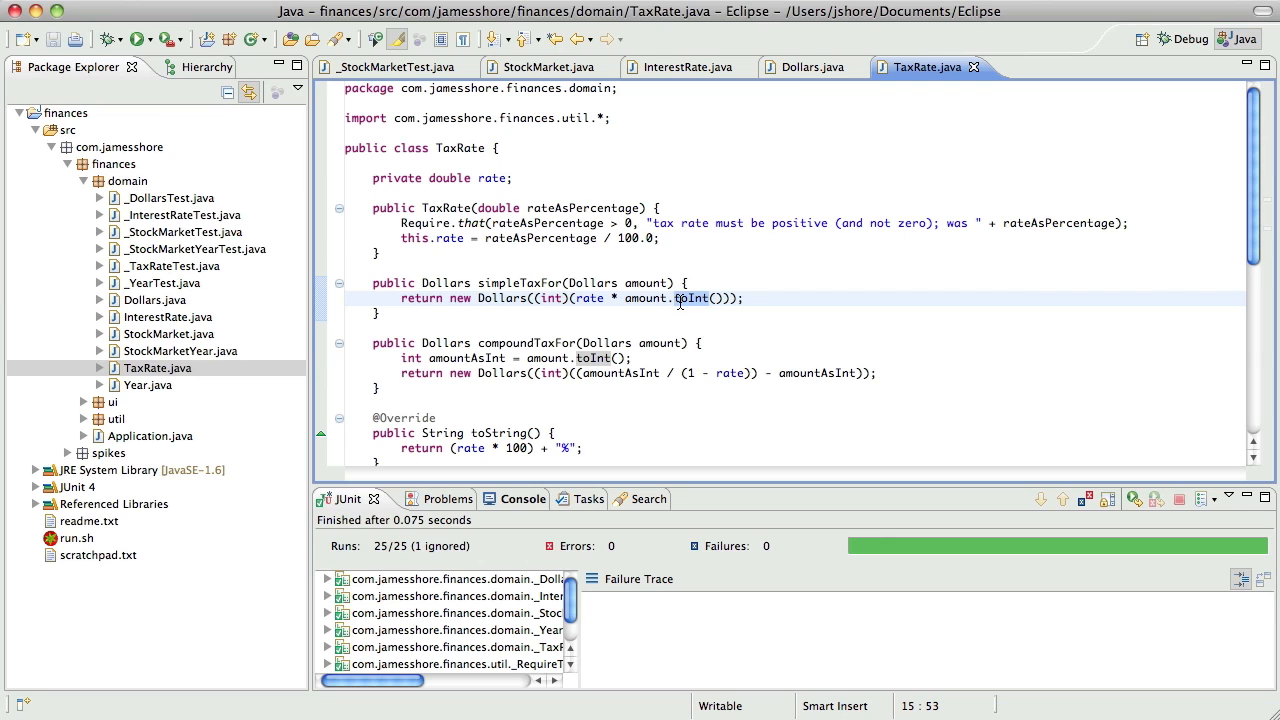
{"action": "mouse_move", "coordinate": [556, 350]}
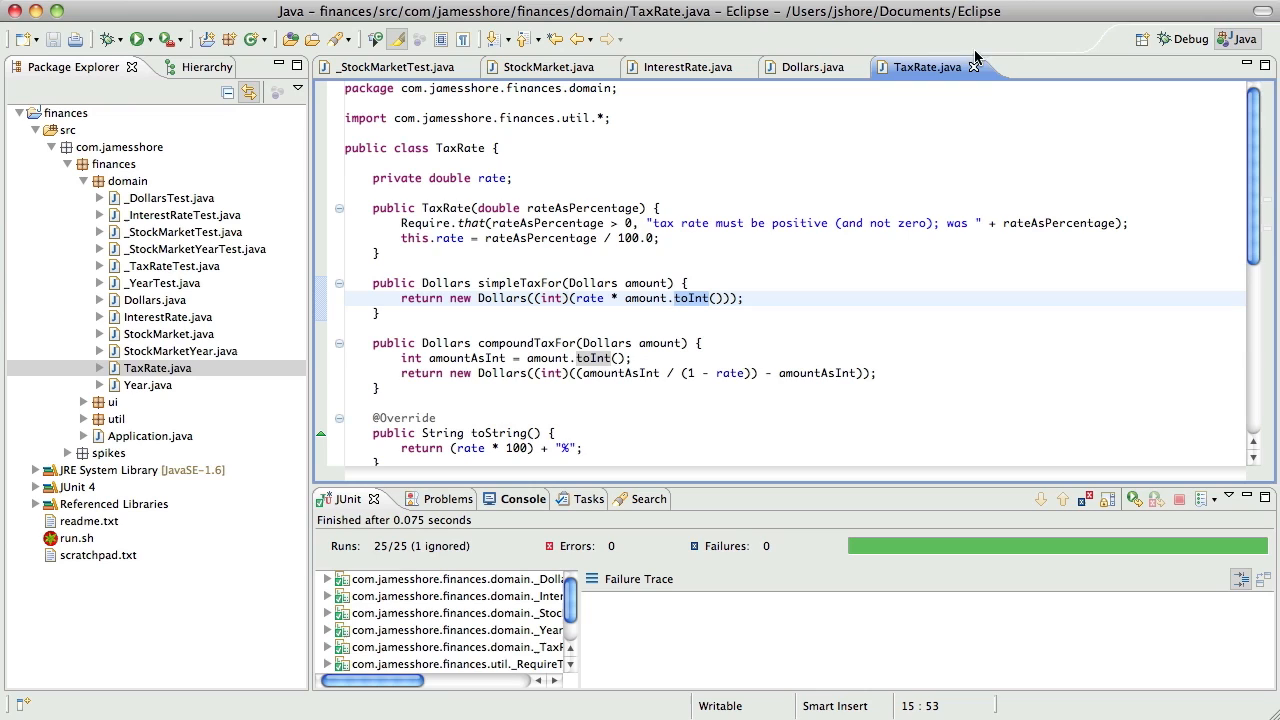
{"action": "left_click", "coordinate": [686, 68]}
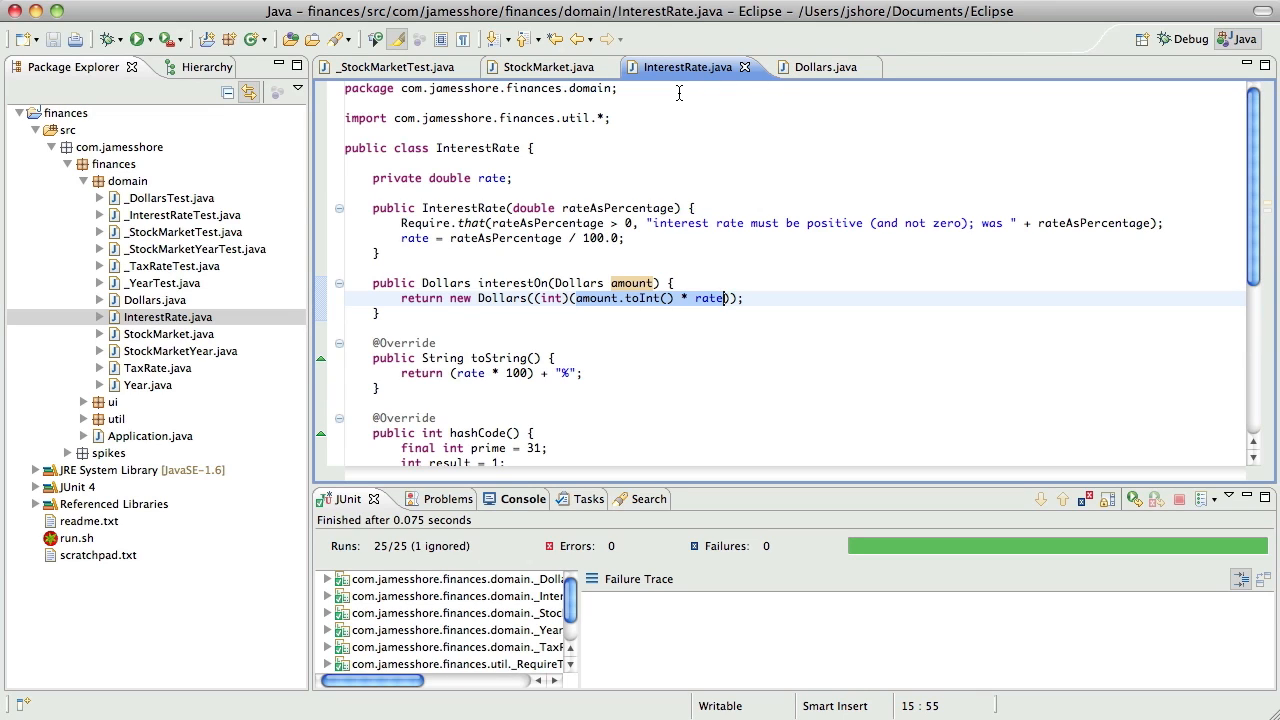
{"action": "mouse_move", "coordinate": [810, 74]}
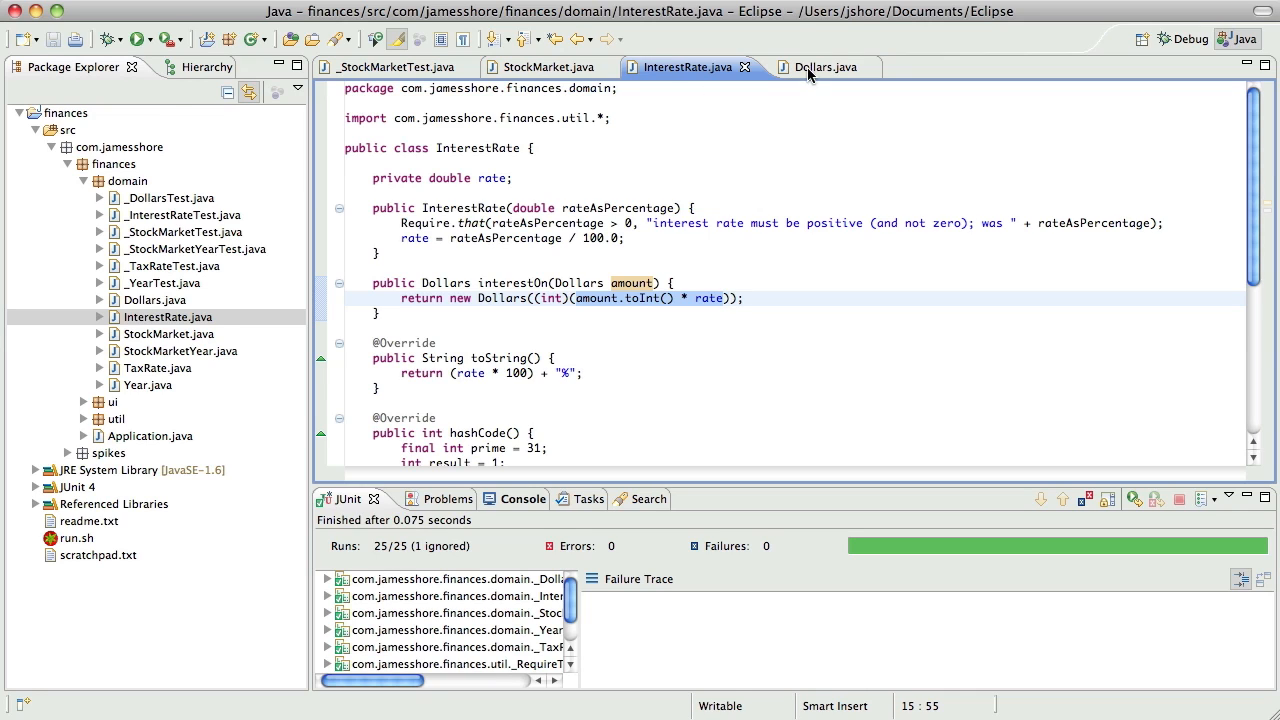
Note '- interest rate' under the rounding-error item in scratchpad.txt
{"action": "left_click", "coordinate": [822, 66]}
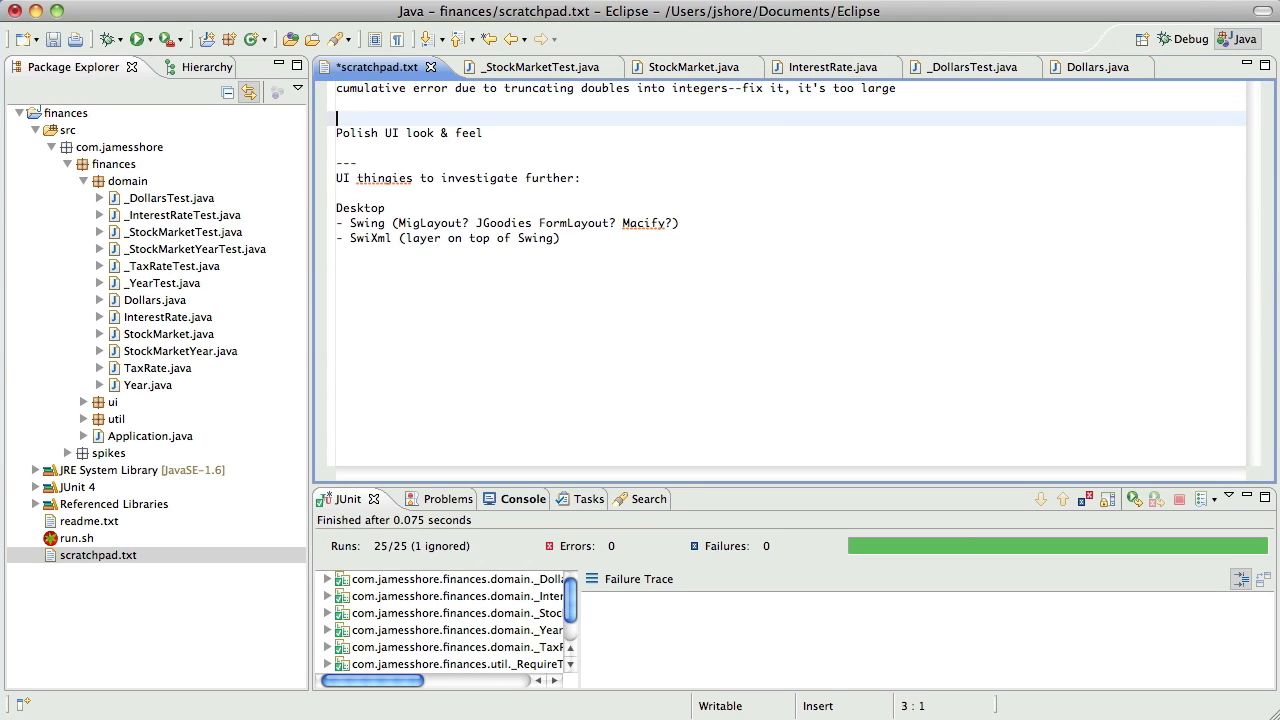
{"action": "type", "text": "- inter"}
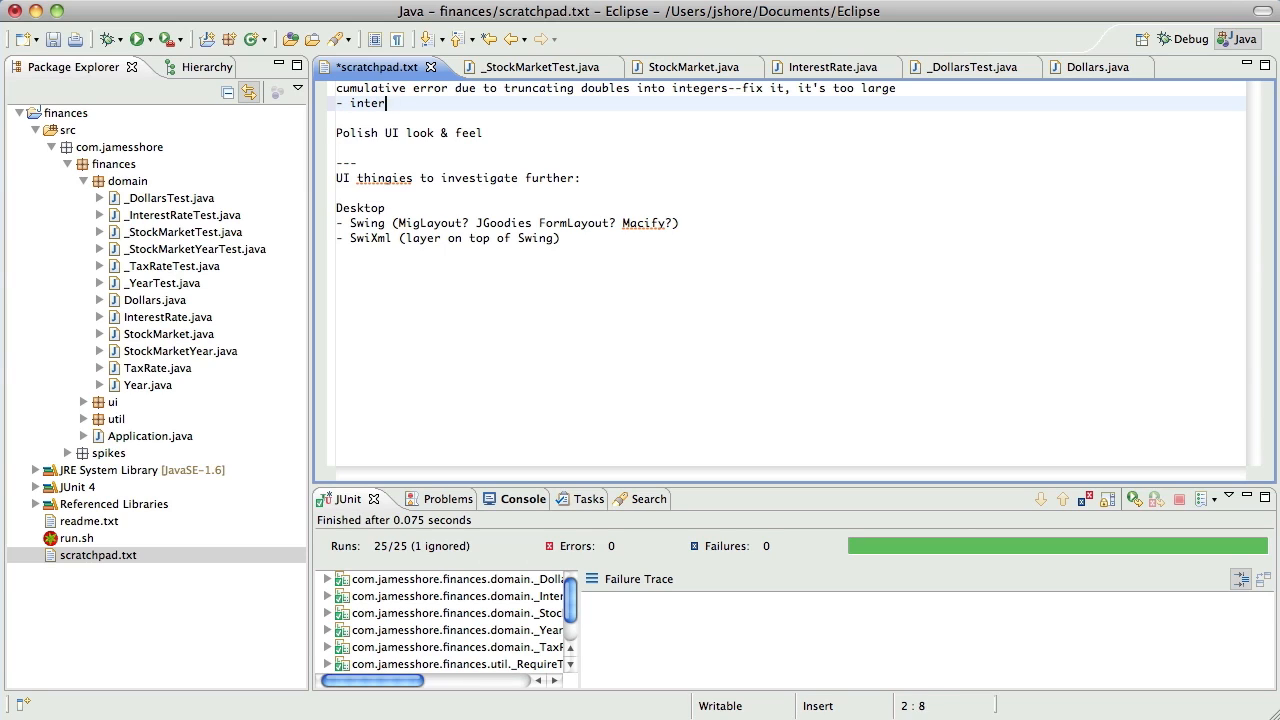
{"action": "type", "text": "est rate"}
{"action": "left_click", "coordinate": [786, 118]}
{"action": "type", "text": "- tax rate"}
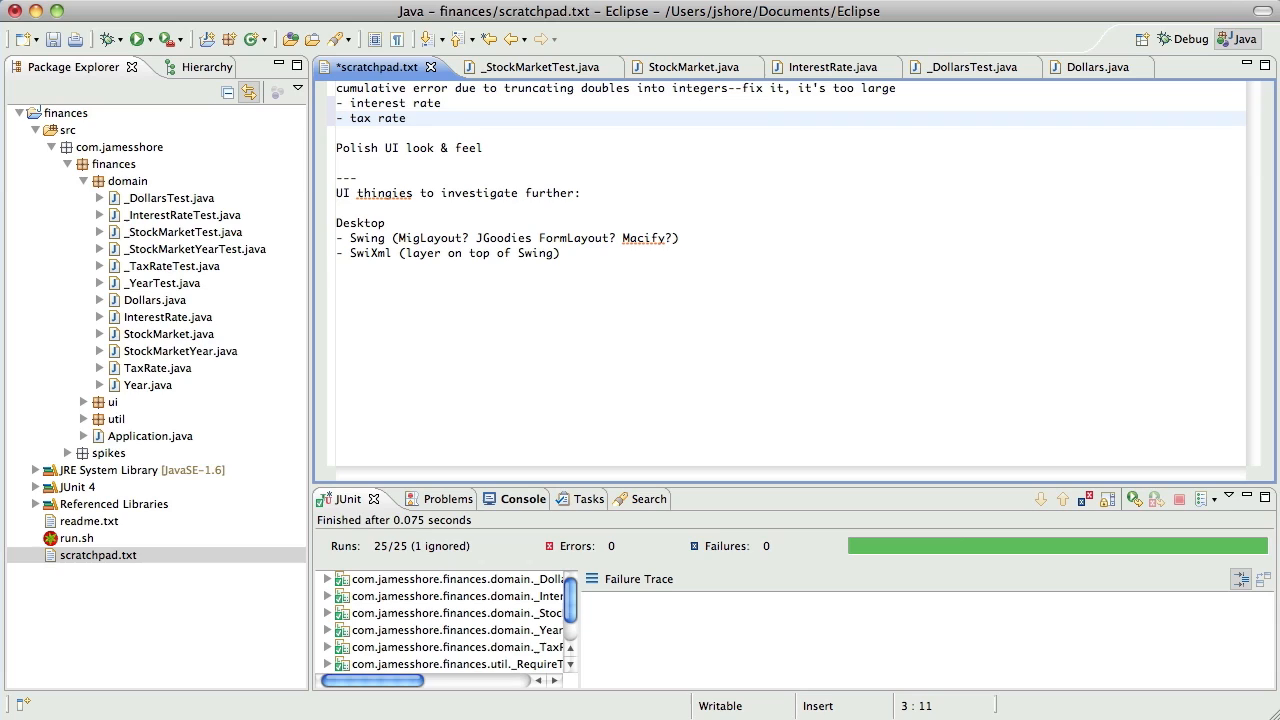
Add top note 'Get rid of Dollars.toInt() entirely, a source of error', save, and switch to _DollarsTest
{"action": "left_click", "coordinate": [408, 118]}
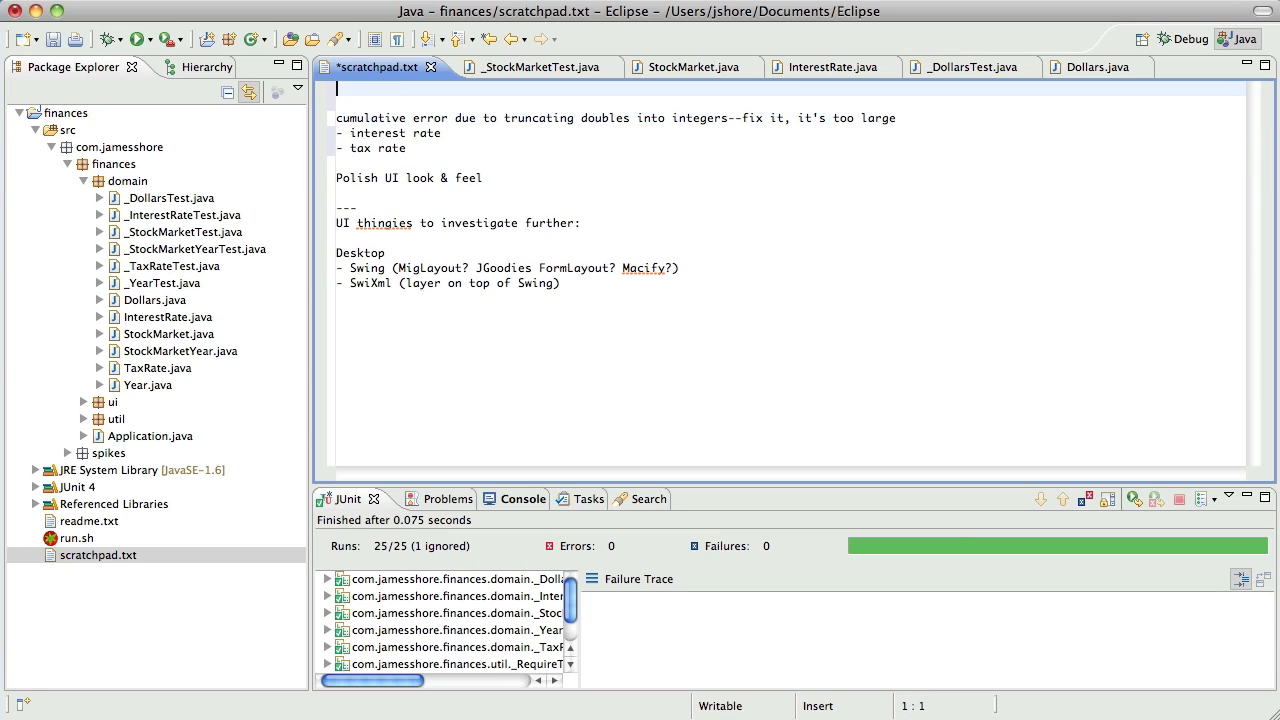
{"action": "type", "text": "Get rid of Dollars"}
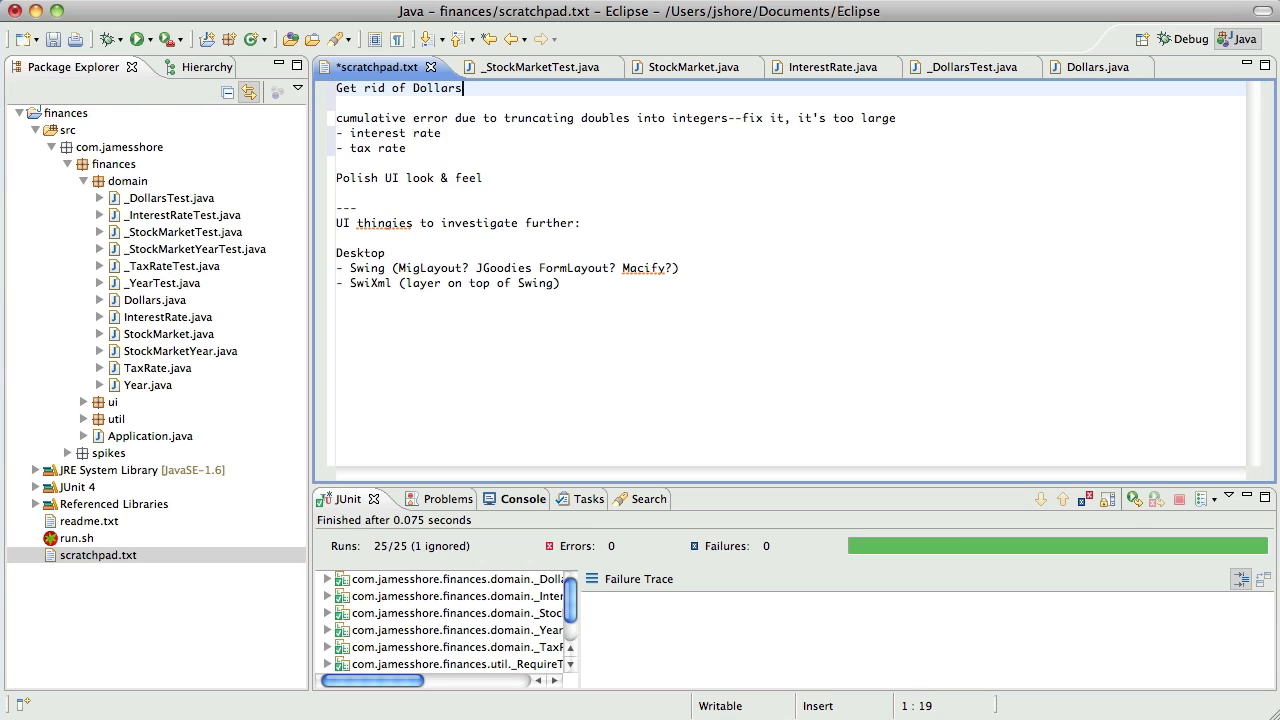
{"action": "type", "text": ".toInt() entirely, it's t"}
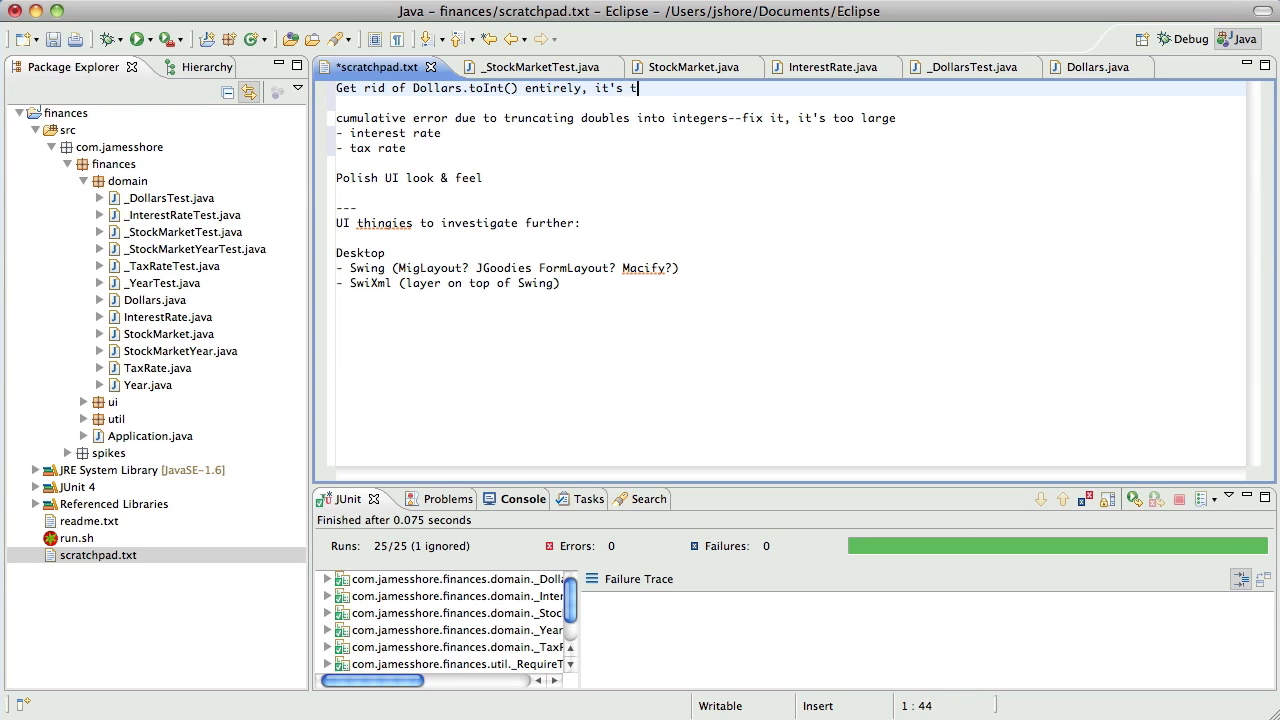
{"action": "type", "text": "a source of error"}
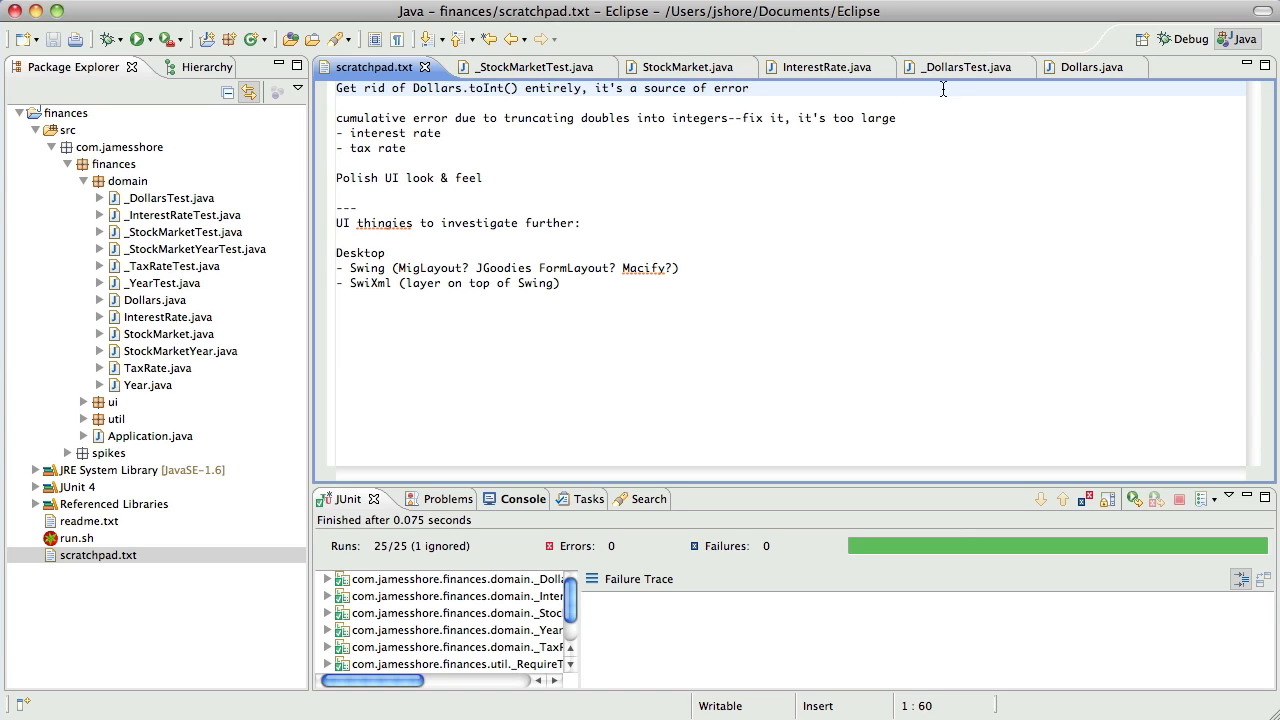
{"action": "left_click", "coordinate": [956, 66]}
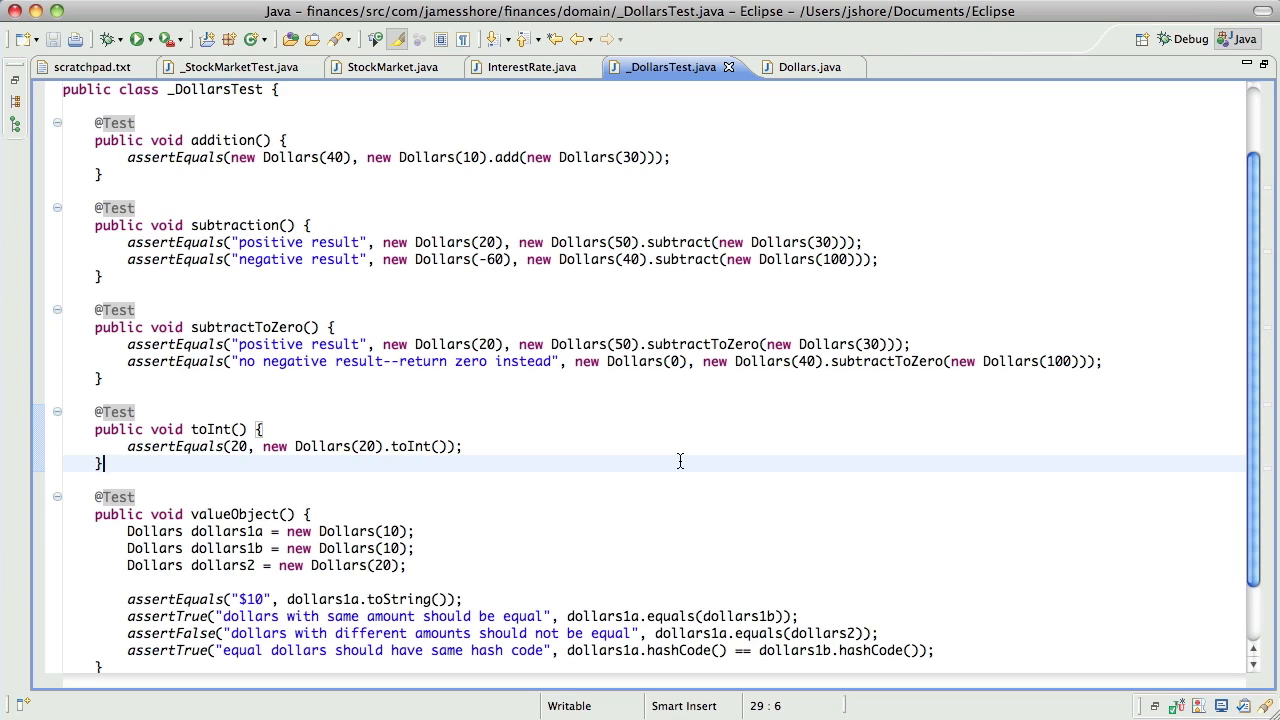
{"action": "mouse_move", "coordinate": [508, 420]}
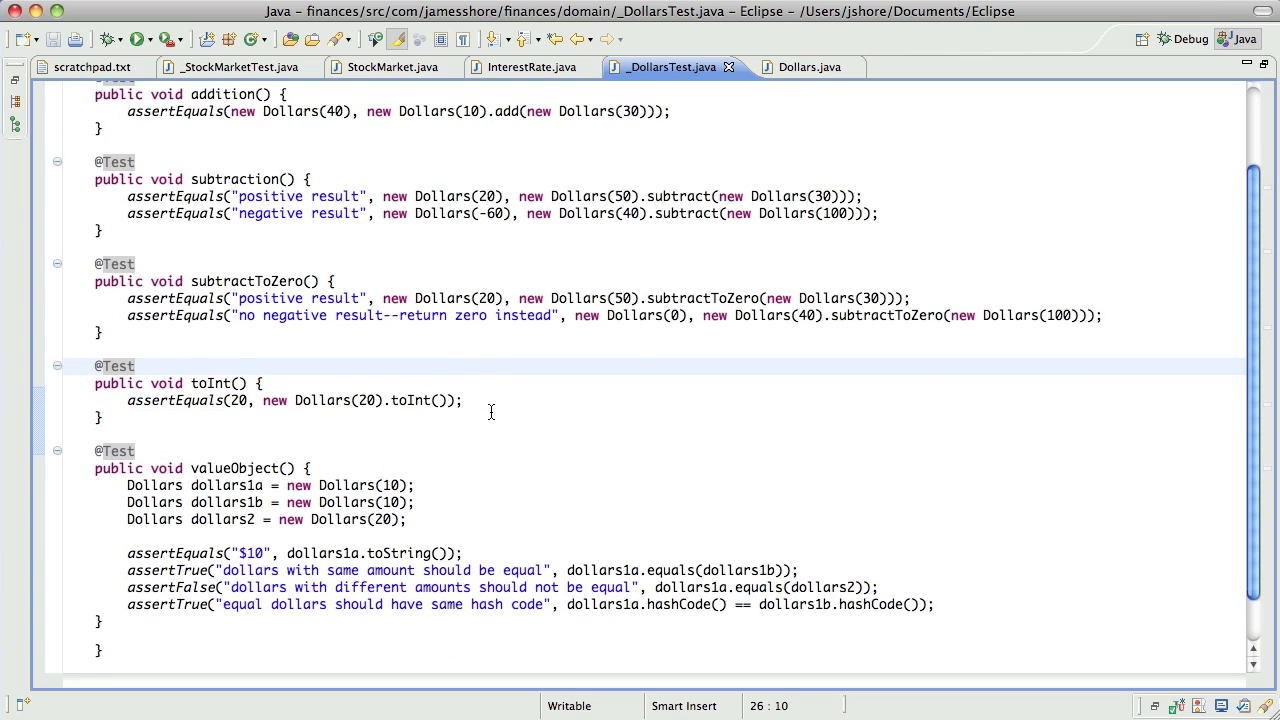
{"action": "scroll", "scroll_direction": "up", "scroll_amount": 3}
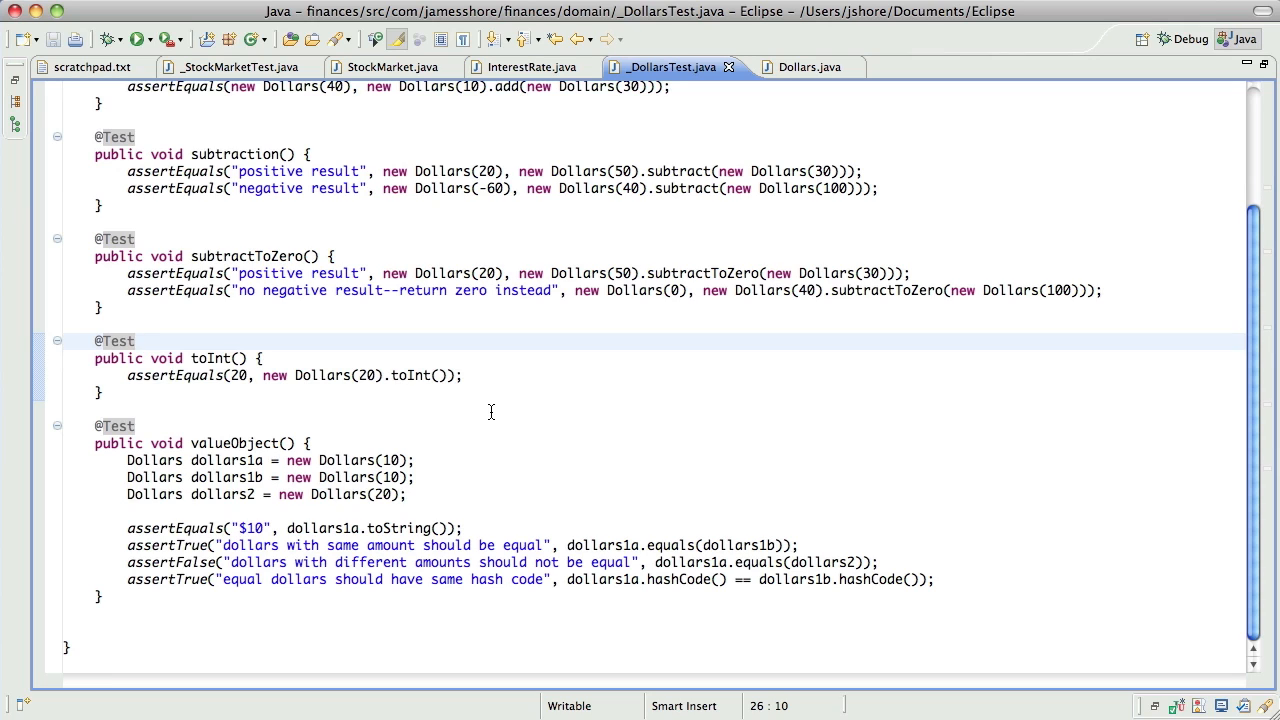
{"action": "key", "text": "Return"}
{"action": "type", "text": "publ"}
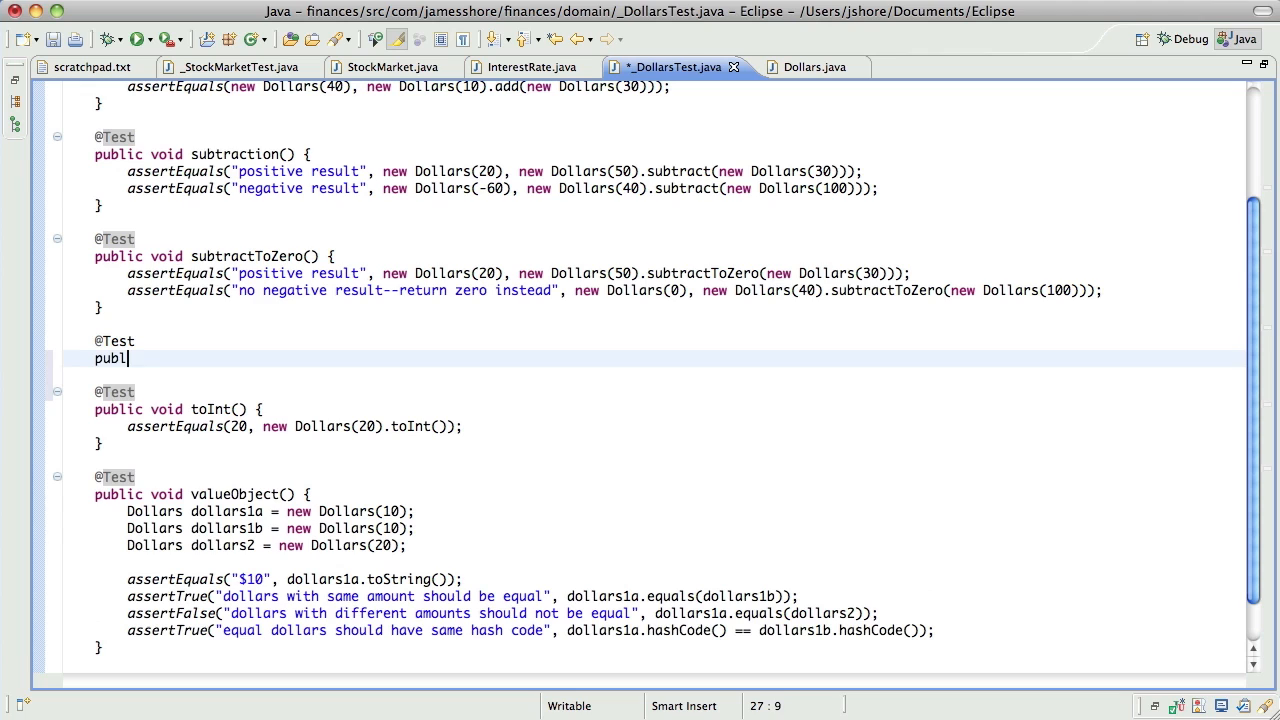
{"action": "type", "text": "ic void"}
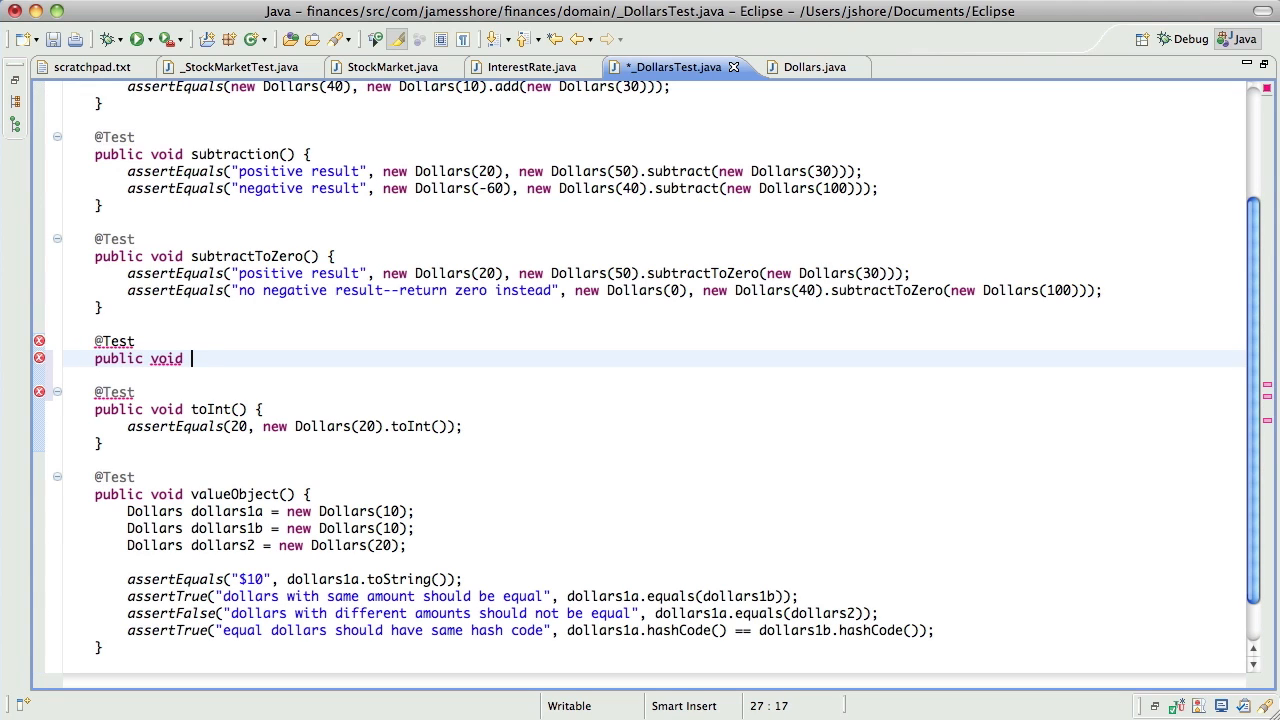
Check the int amount field in Dollars.java and return to _DollarsTest
{"action": "left_click", "coordinate": [800, 68]}
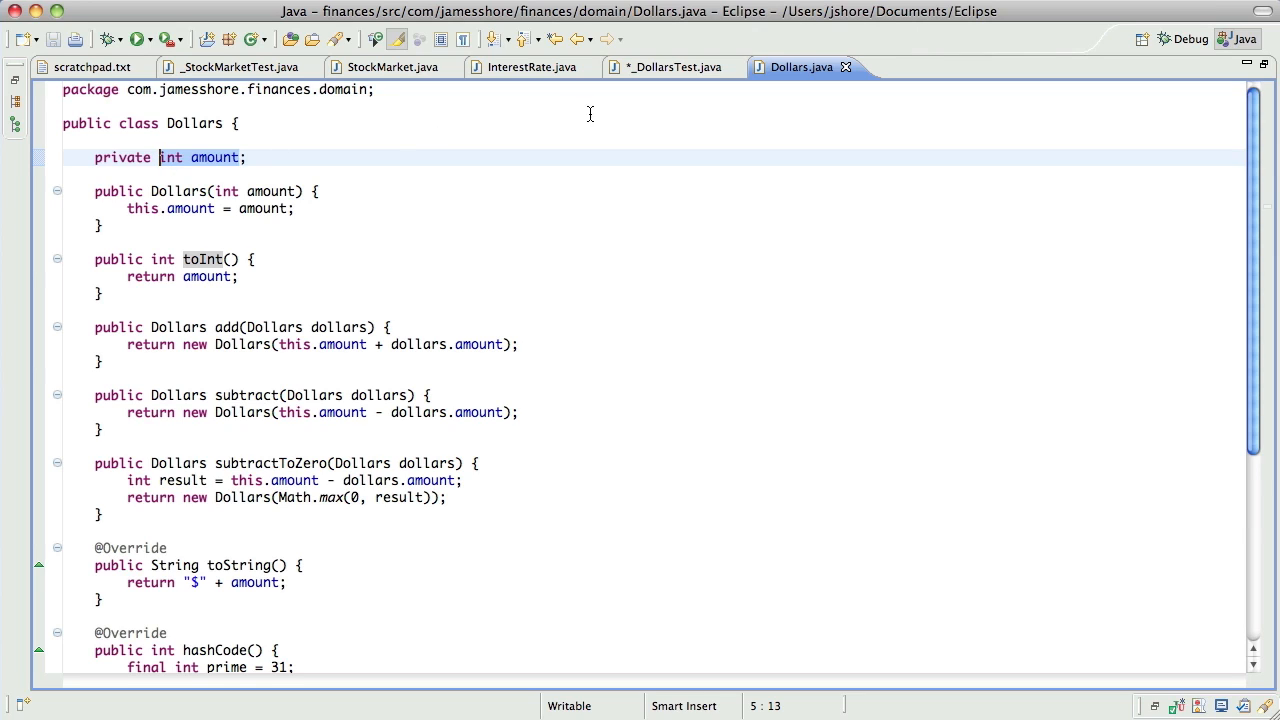
{"action": "left_click", "coordinate": [224, 260]}
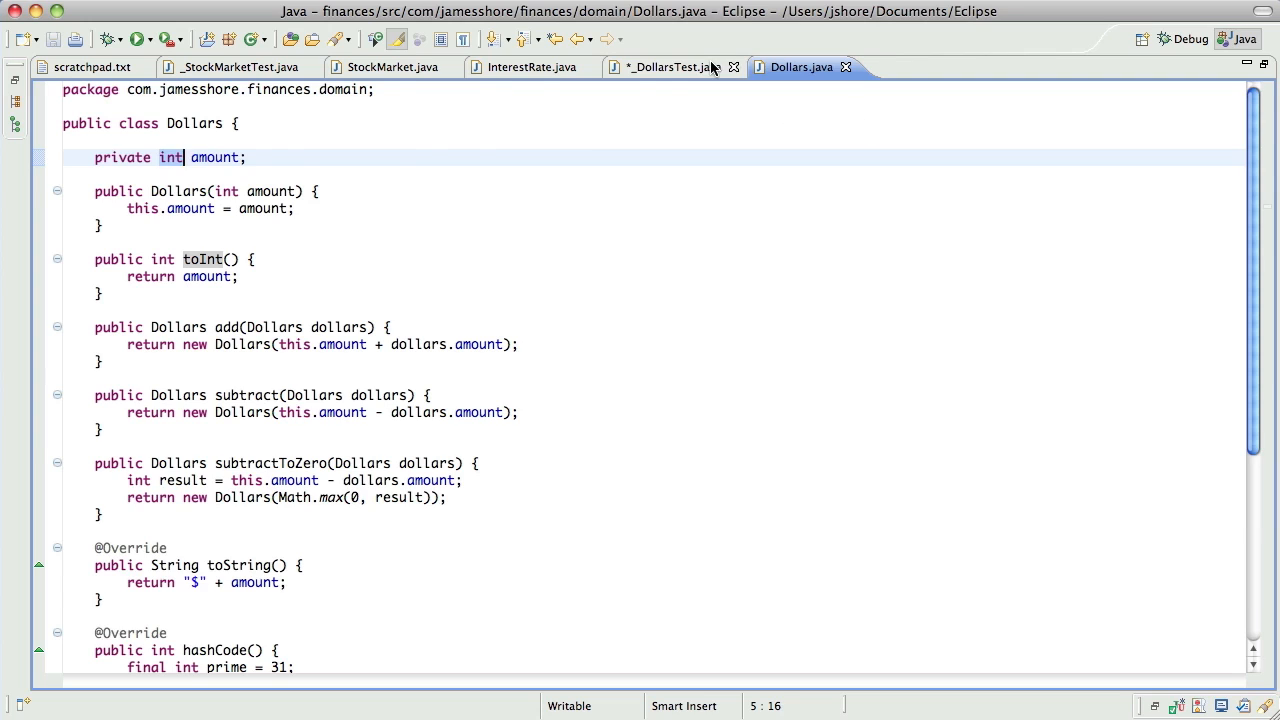
{"action": "left_click", "coordinate": [668, 68]}
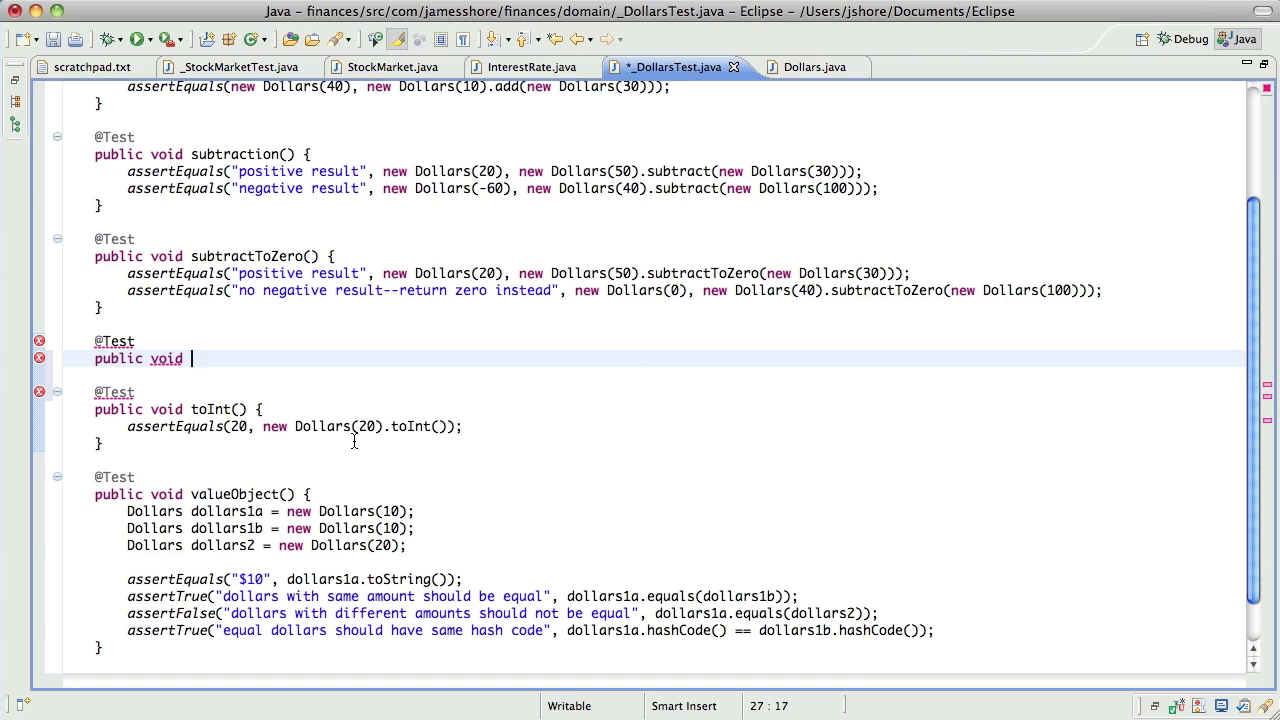
Write percentage test asserting new Dollars(20) equals new Dollars(100).percentage(20) and save
{"action": "type", "text": "percentage() {"}
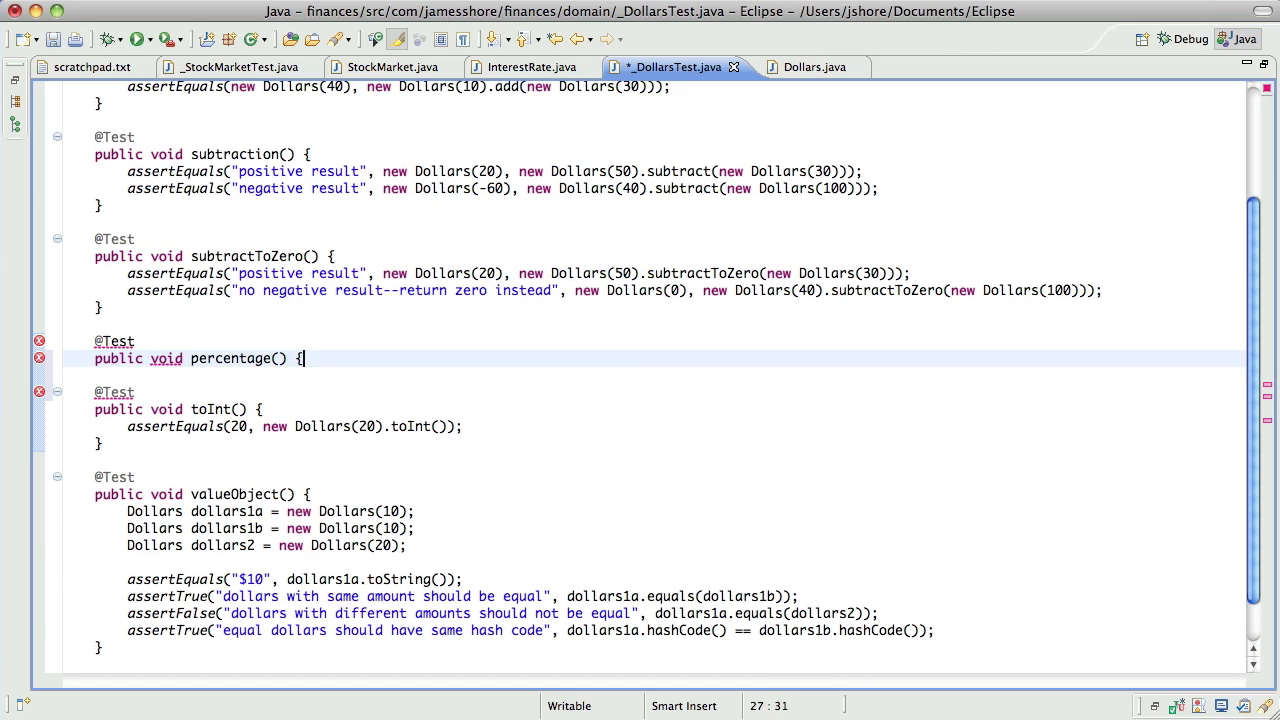
{"action": "type", "text": "assertEquals(\""}
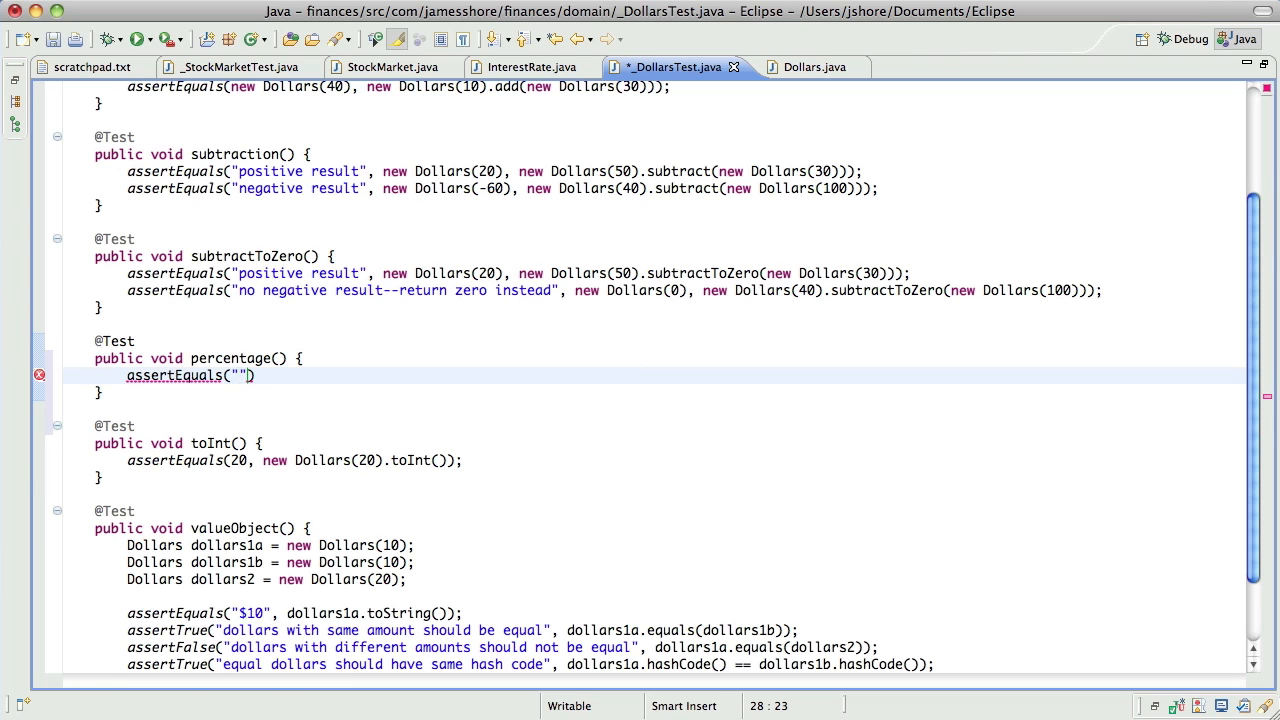
{"action": "key", "text": "Backspace"}
{"action": "type", "text": "new "}
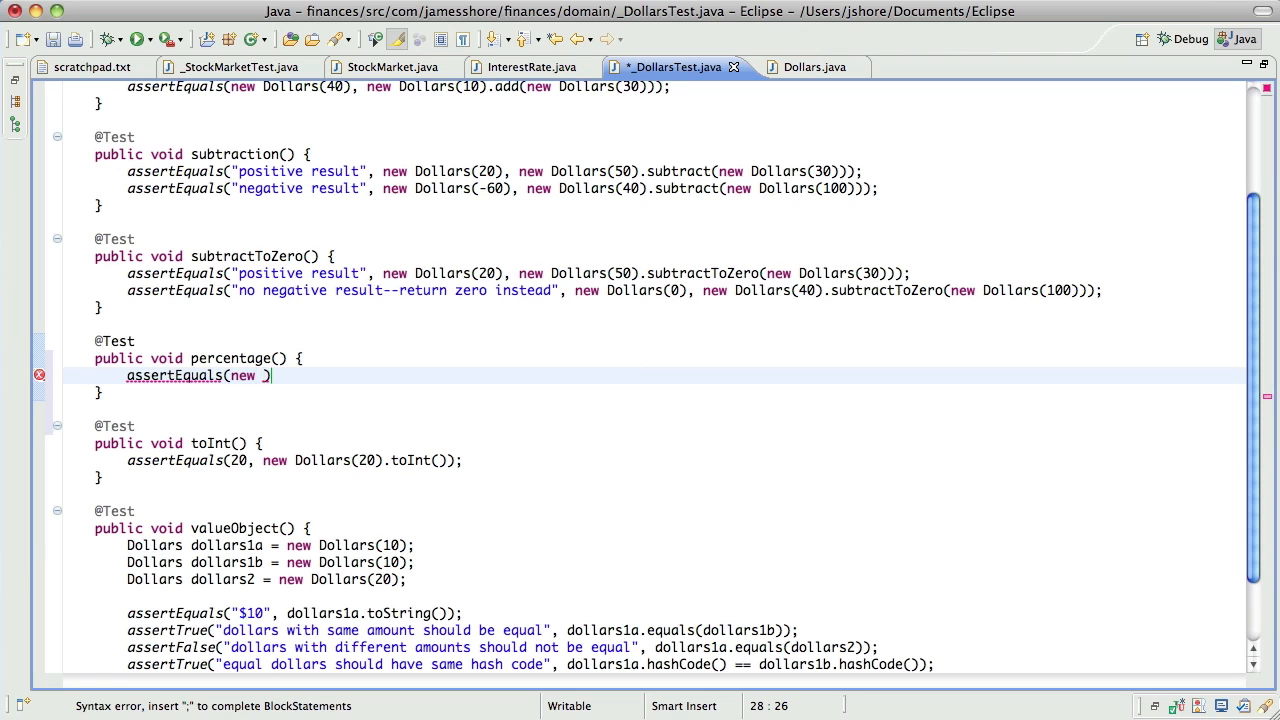
{"action": "type", "text": "Dollars(20)"}
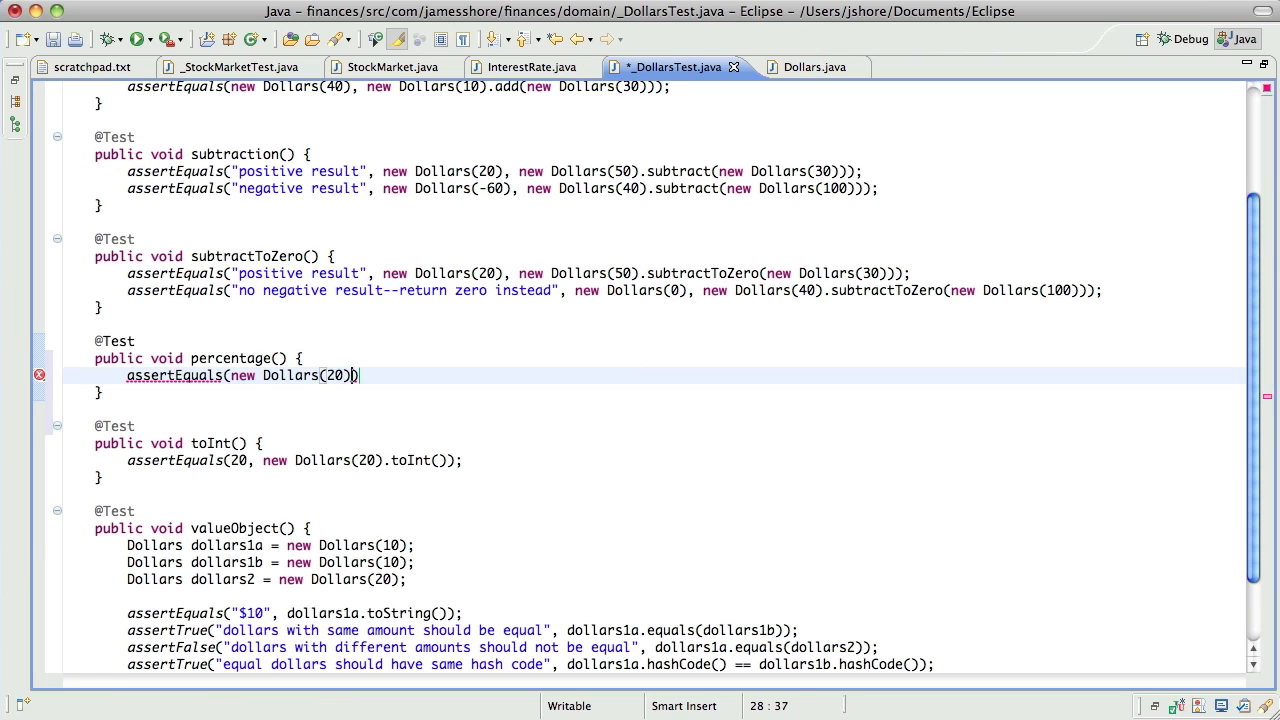
{"action": "type", "text": ", new"}
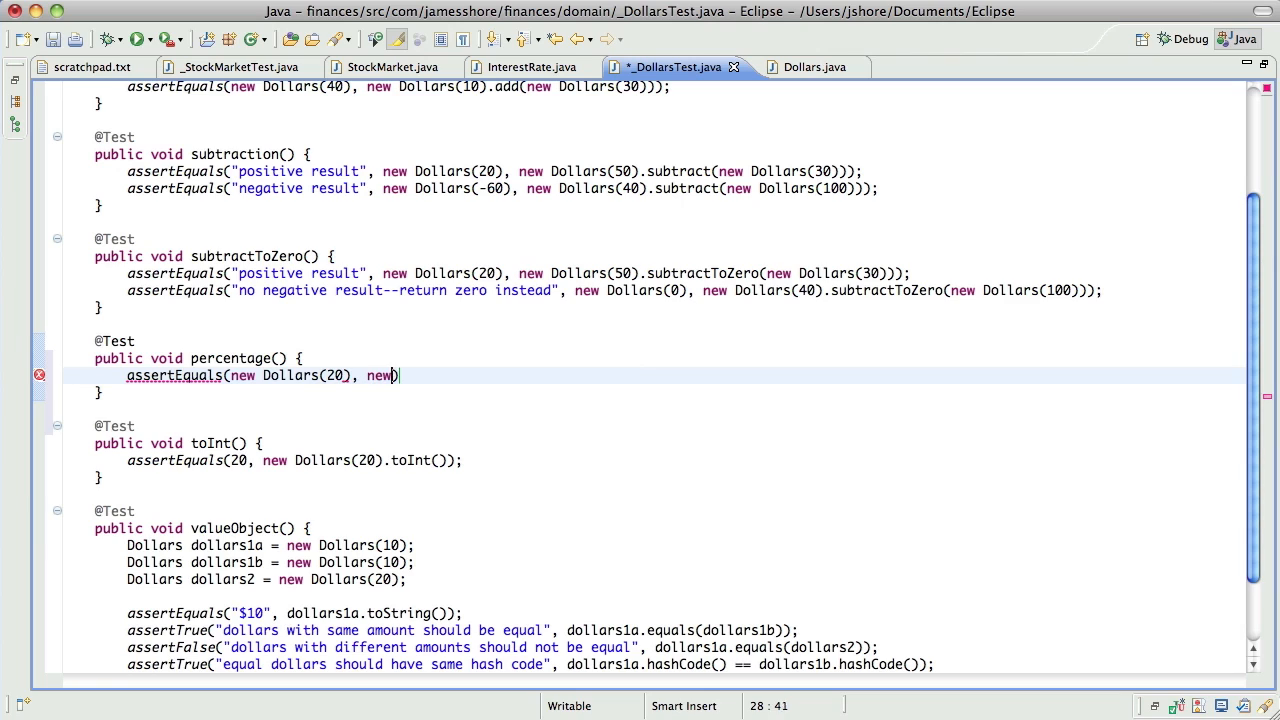
{"action": "type", "text": "Dollars(100).)"}
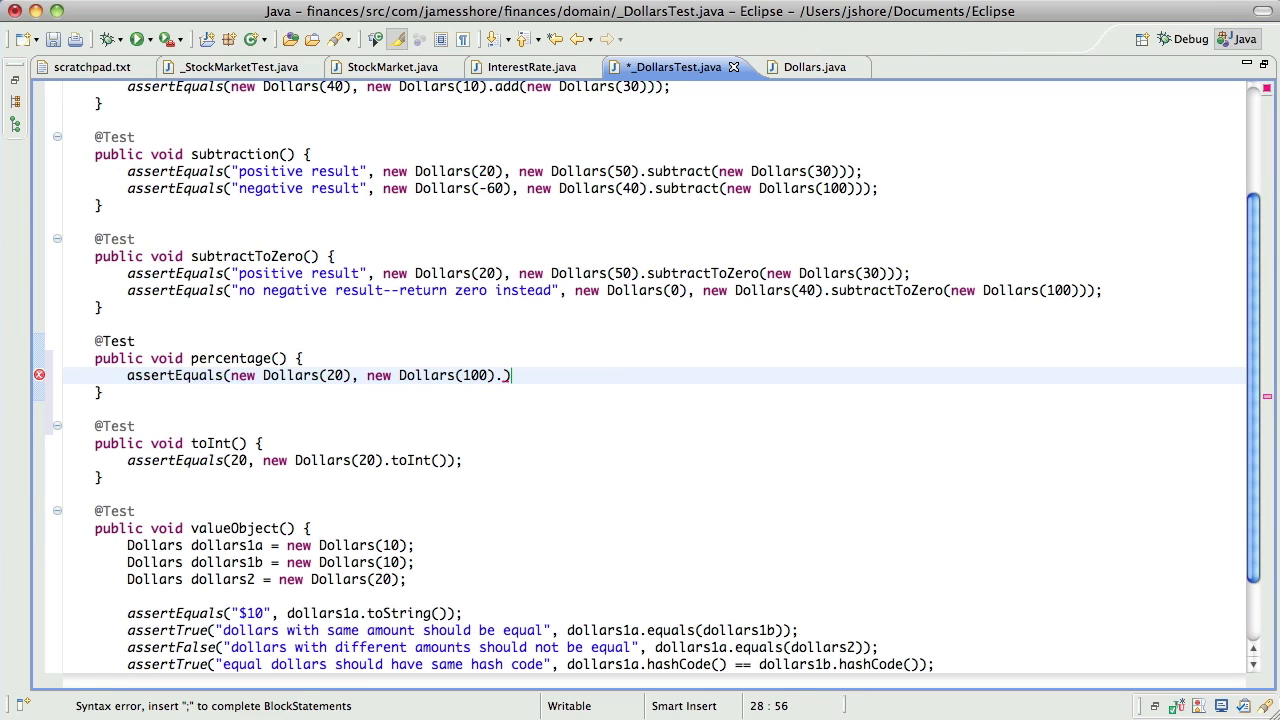
{"action": "type", "text": "percentage(2))"}
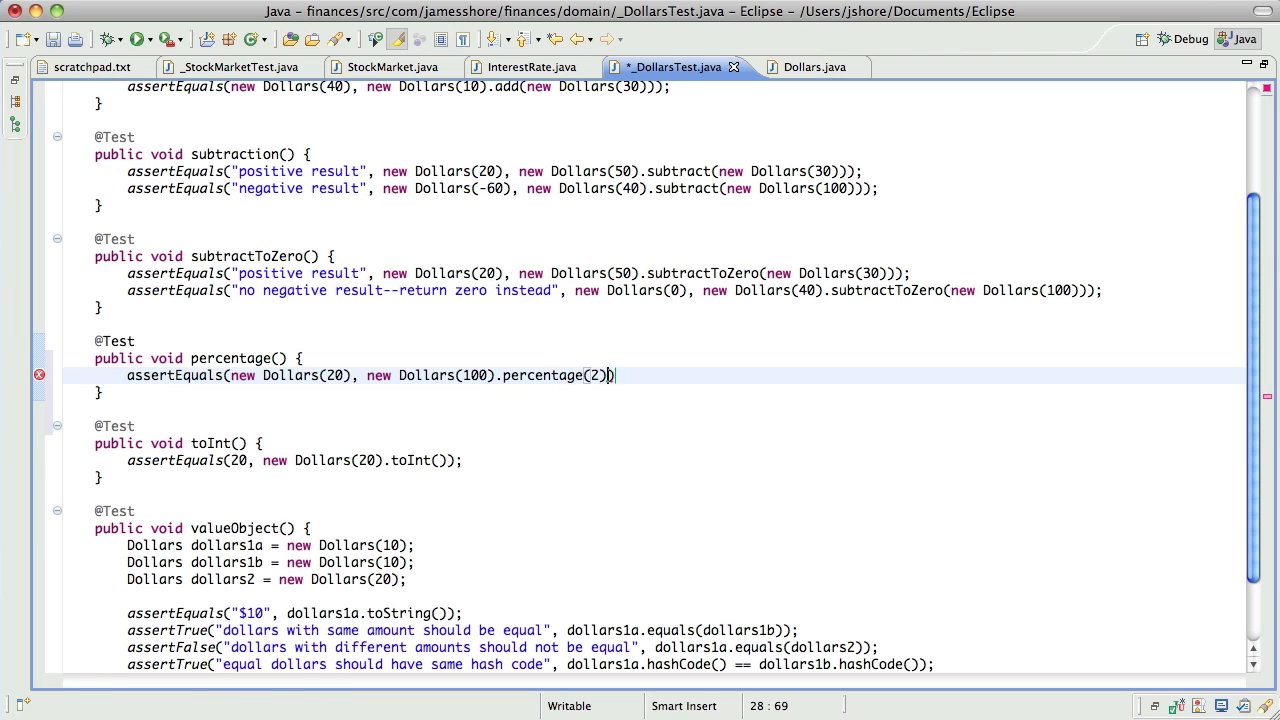
{"action": "type", "text": "0"}
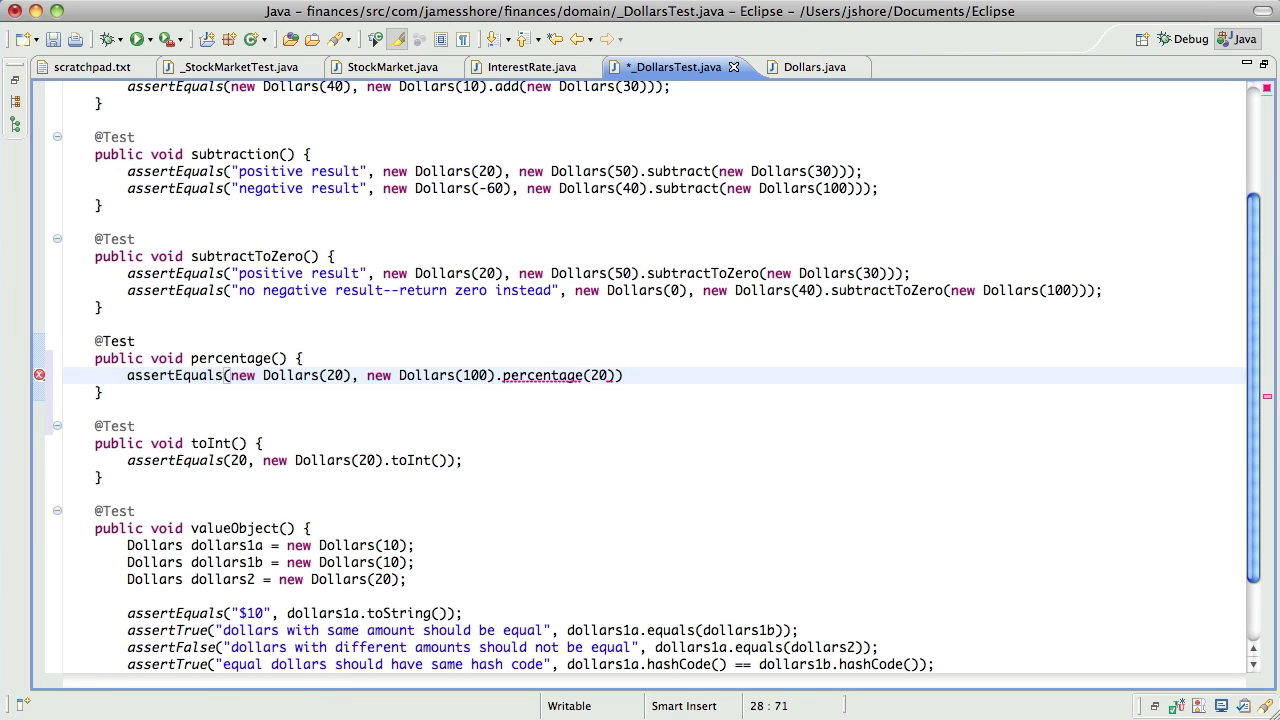
{"action": "type", "text": ";"}
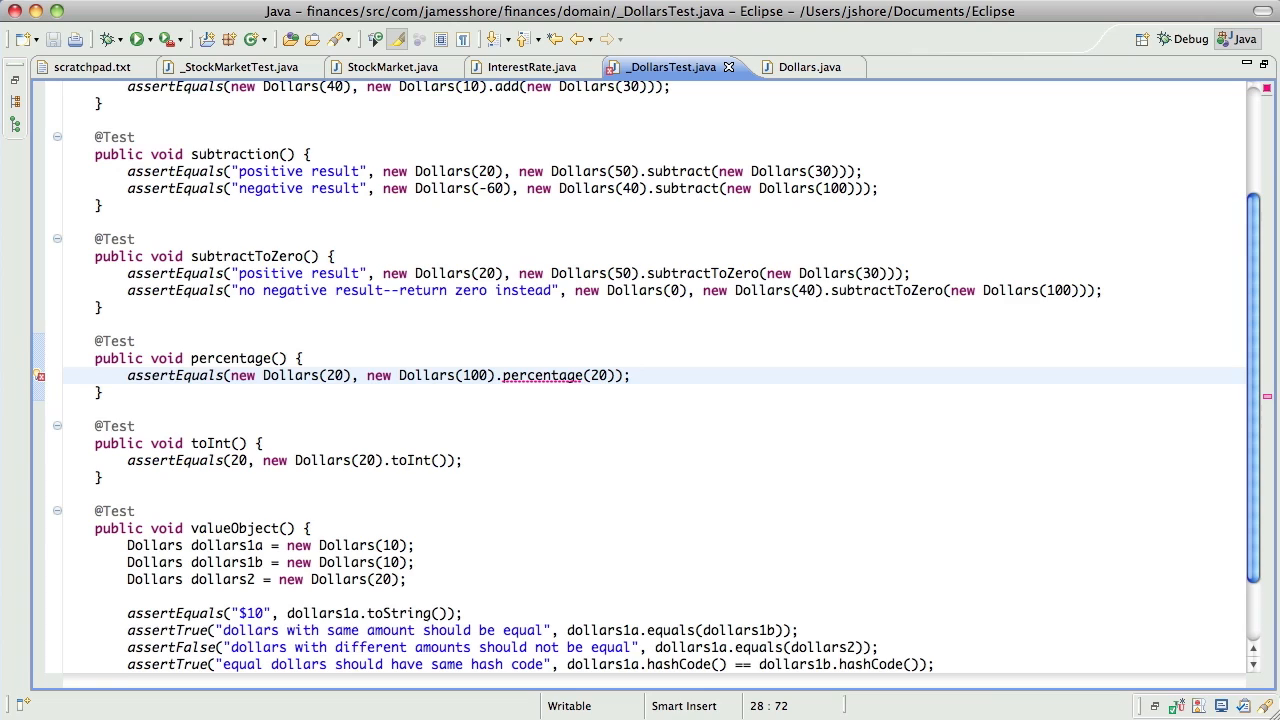
{"action": "mouse_move", "coordinate": [448, 436]}
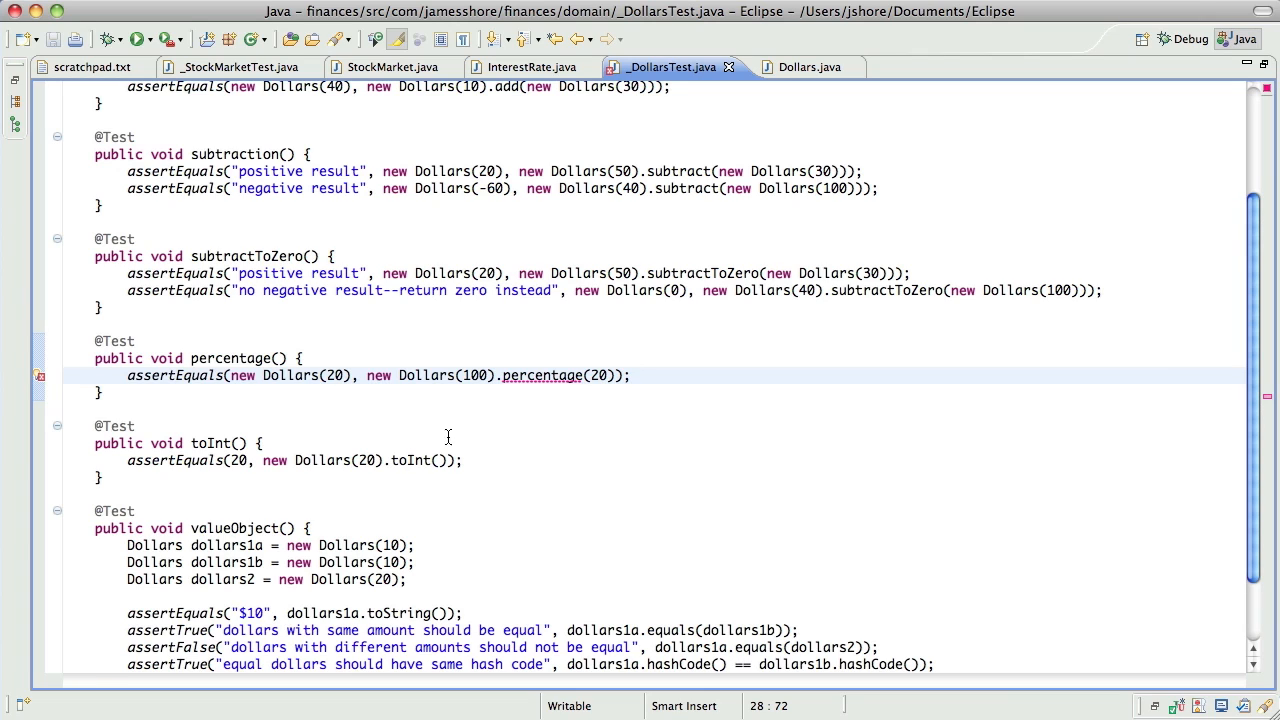
{"action": "mouse_move", "coordinate": [562, 380]}
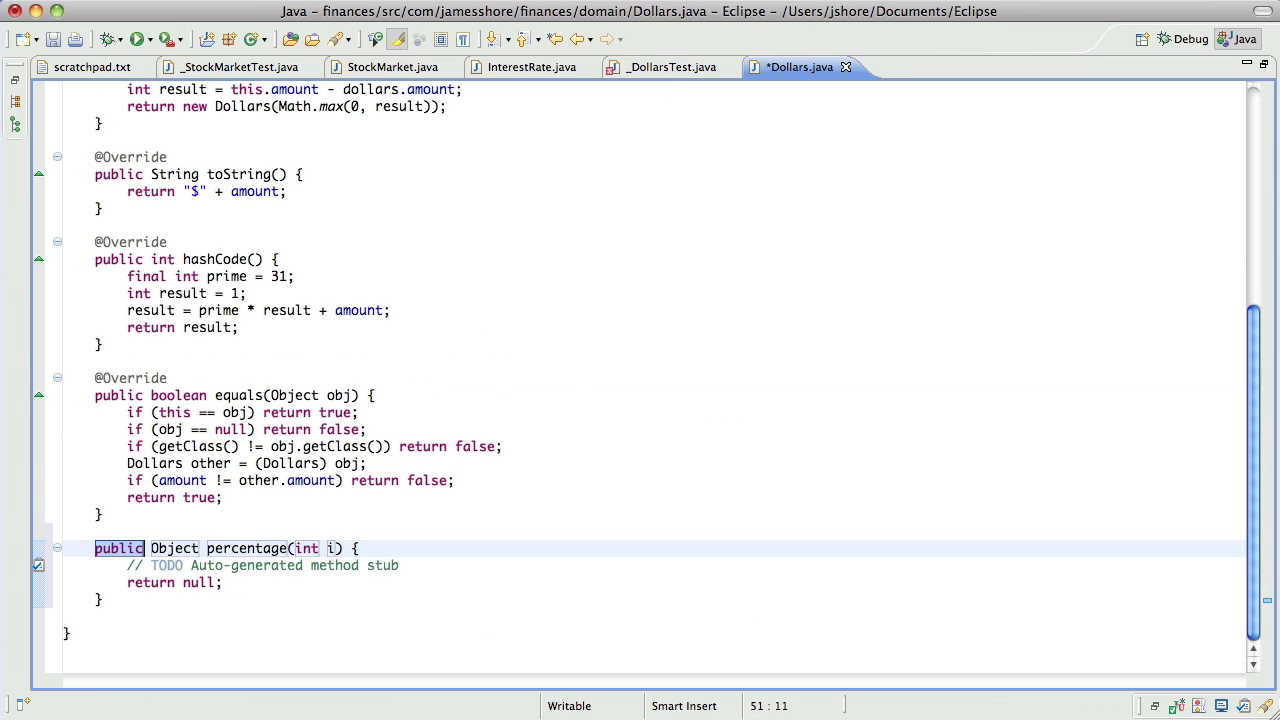
Quick-fix create Dollars.percentage(int percent) stub returning null
{"action": "type", "text": "Dollars"}
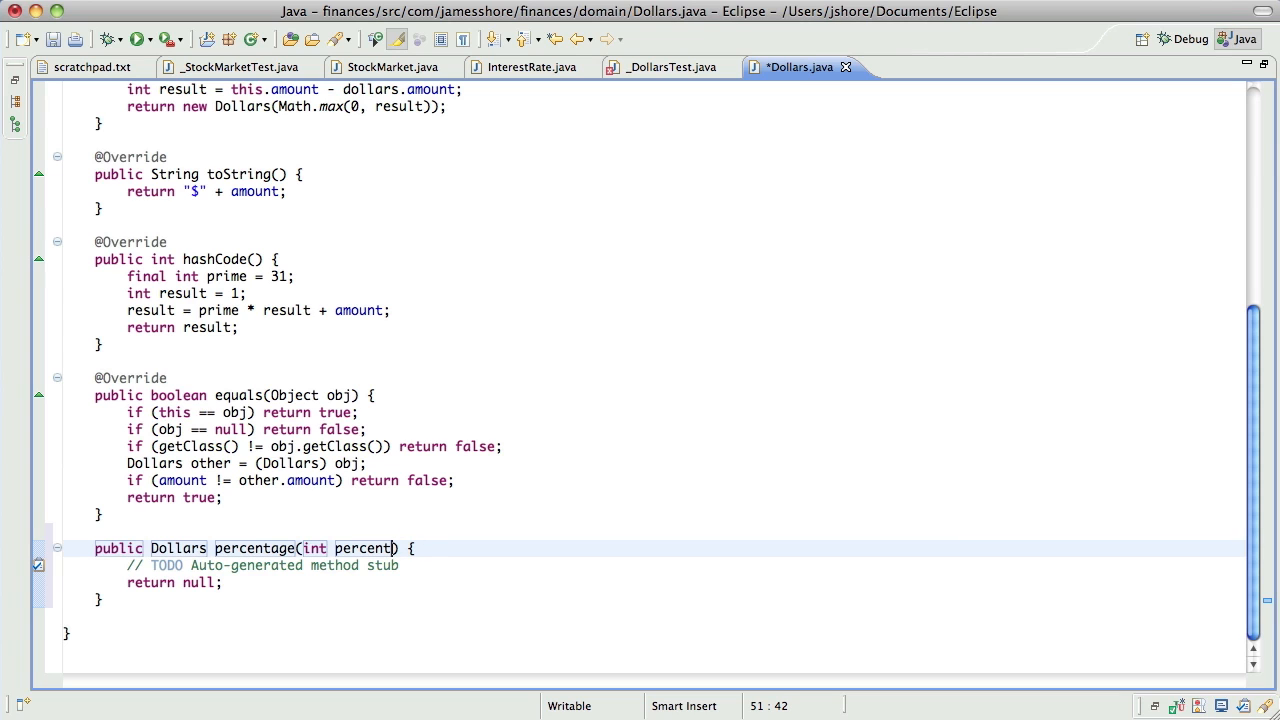
{"action": "scroll", "scroll_direction": "up", "scroll_amount": 3}
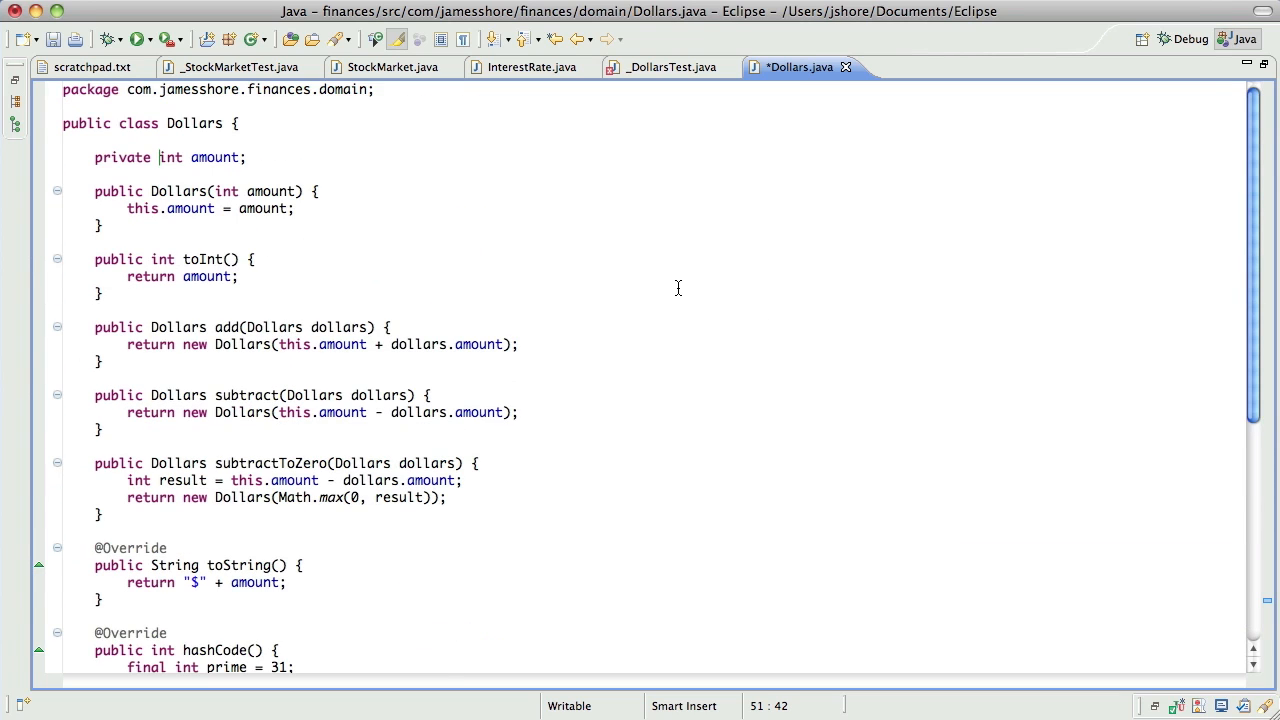
{"action": "left_click", "coordinate": [160, 156]}
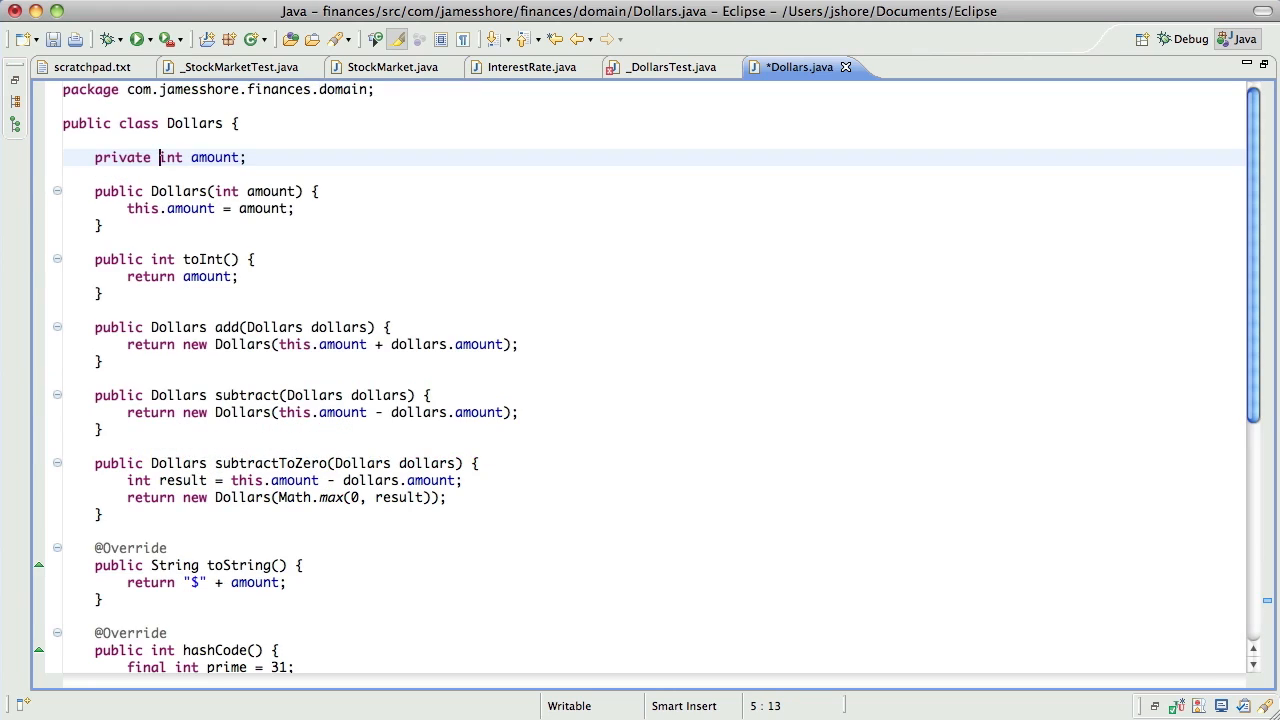
{"action": "scroll", "scroll_direction": "down", "scroll_amount": 3}
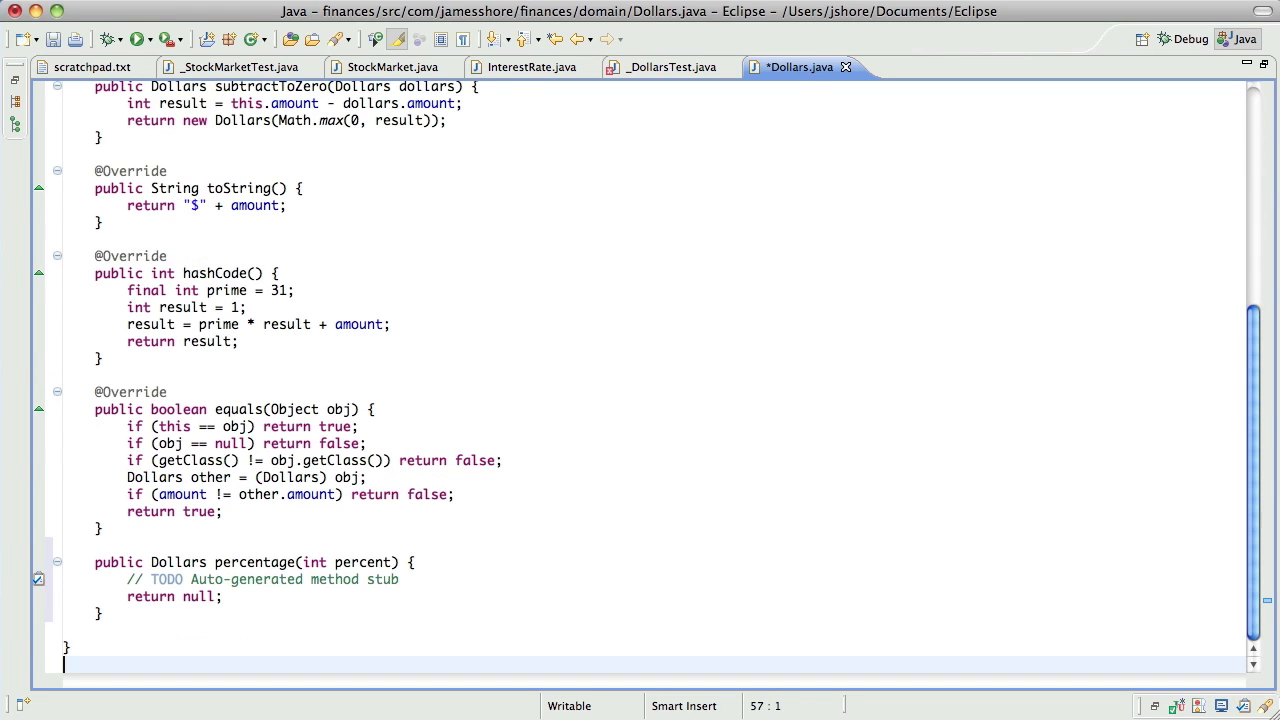
{"action": "left_click", "coordinate": [250, 562]}
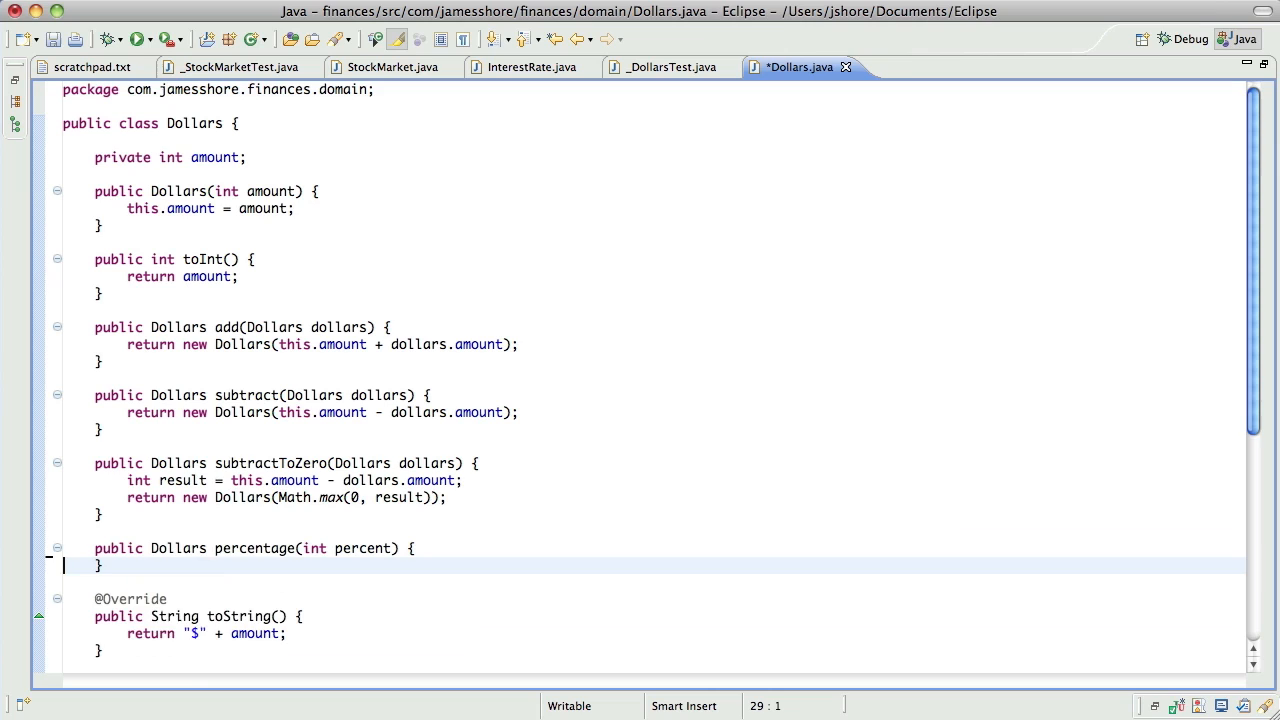
{"action": "type", "text": "return null;"}
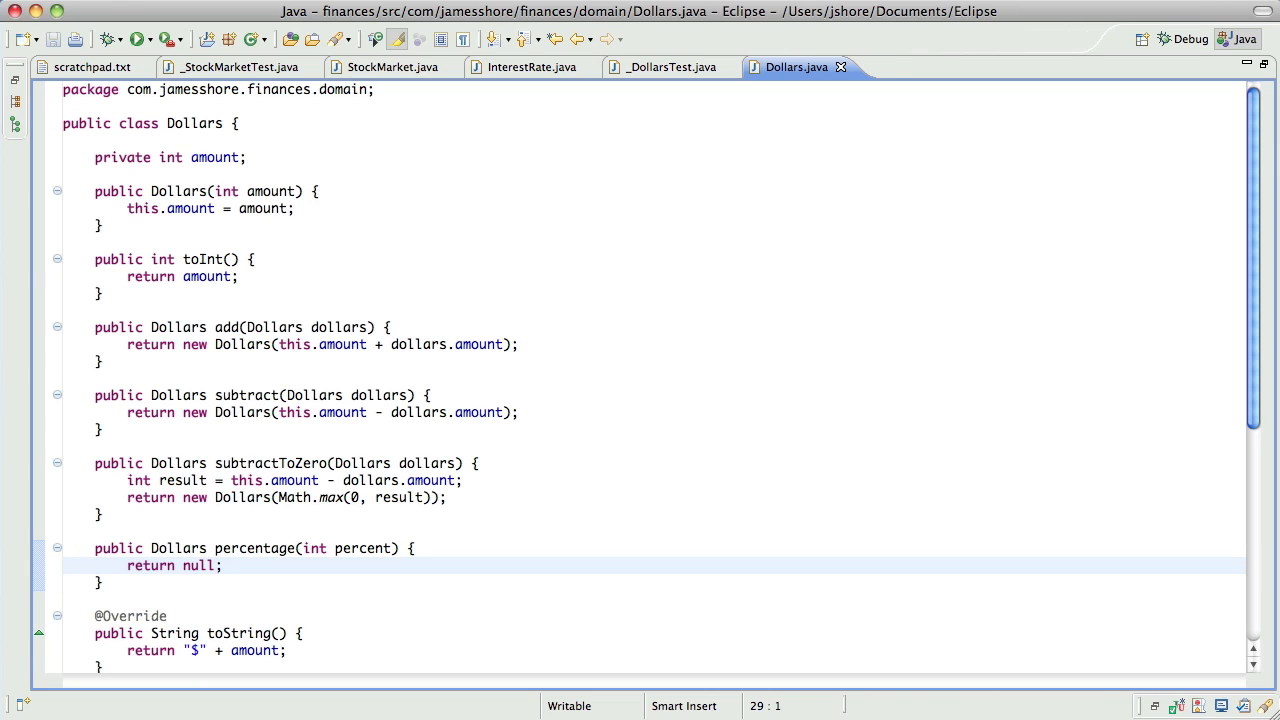
Run tests, then implement return new Dollars(amount * percent / 100) so they pass
{"action": "left_click", "coordinate": [140, 40]}
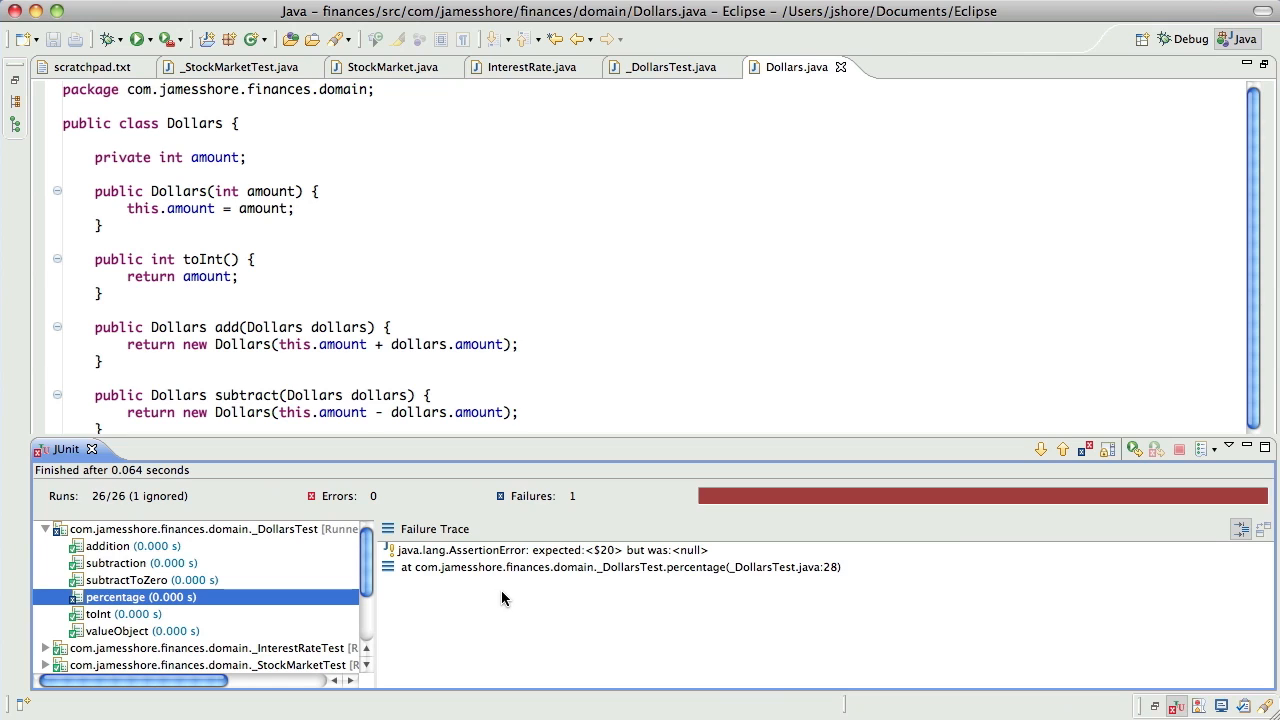
{"action": "left_click", "coordinate": [664, 68]}
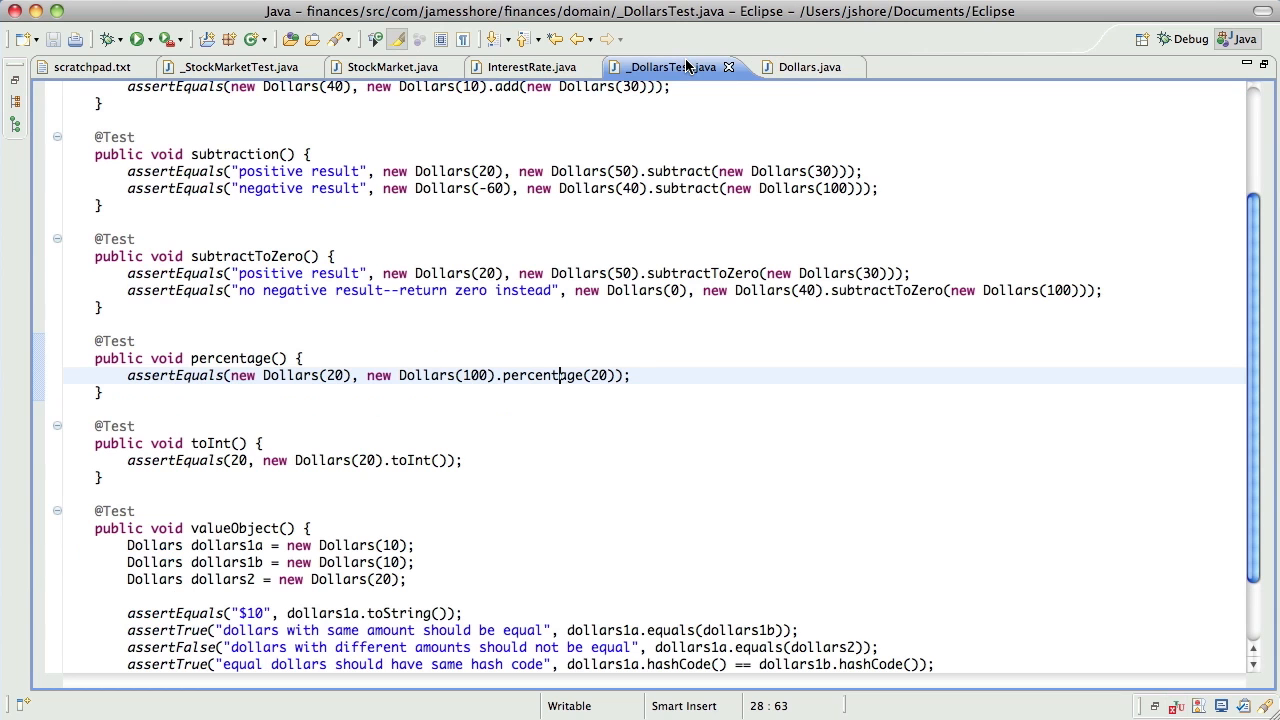
{"action": "left_click", "coordinate": [796, 68]}
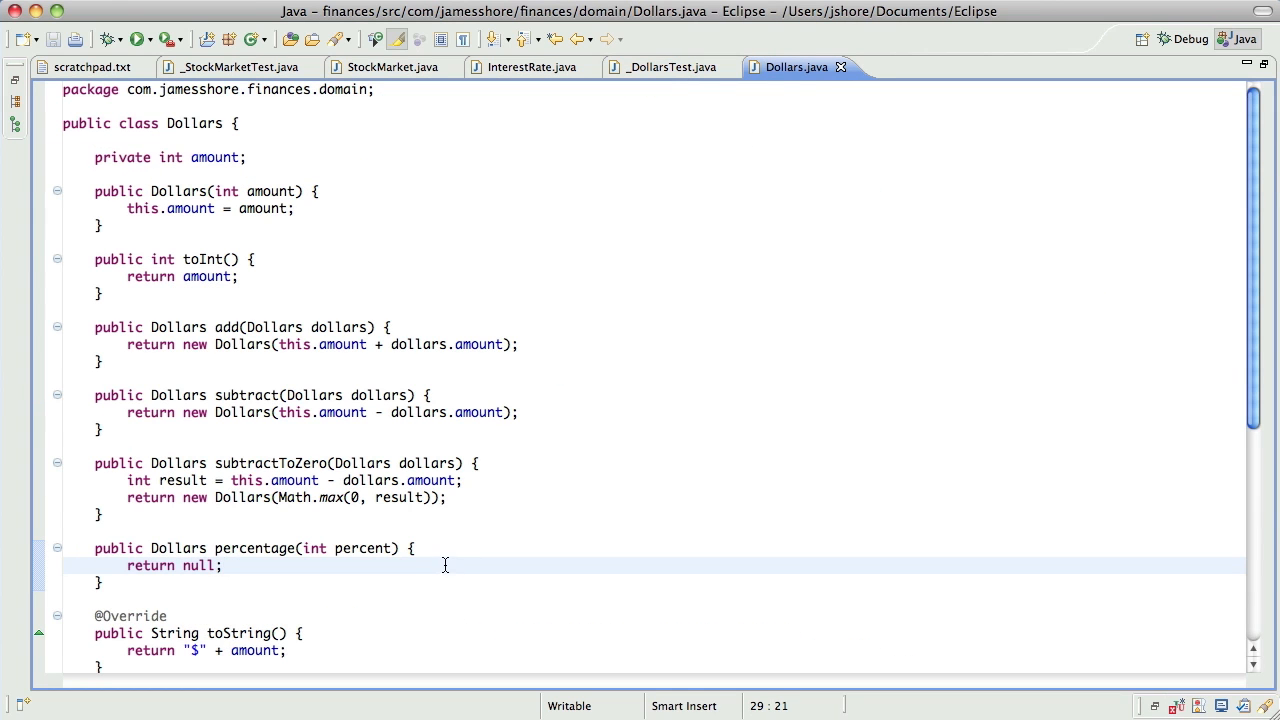
{"action": "type", "text": "new"}
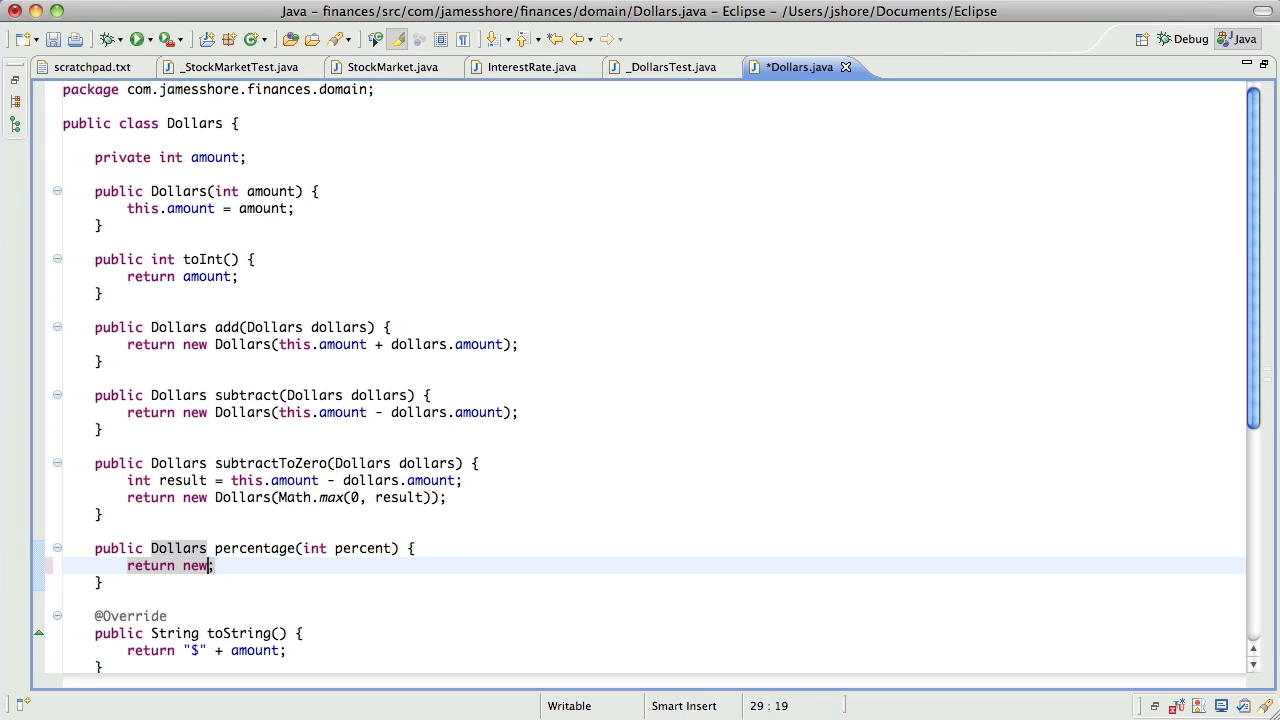
{"action": "type", "text": "Dollars(amount * p"}
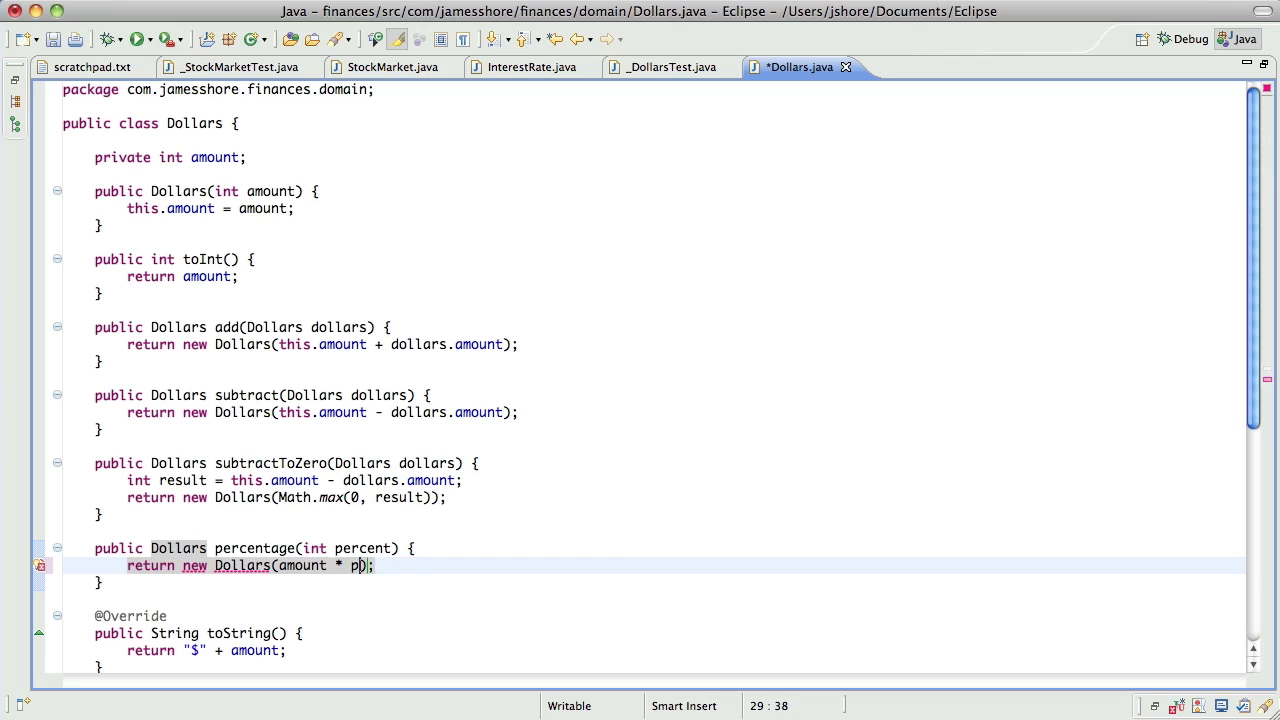
{"action": "type", "text": "ercent / 100"}
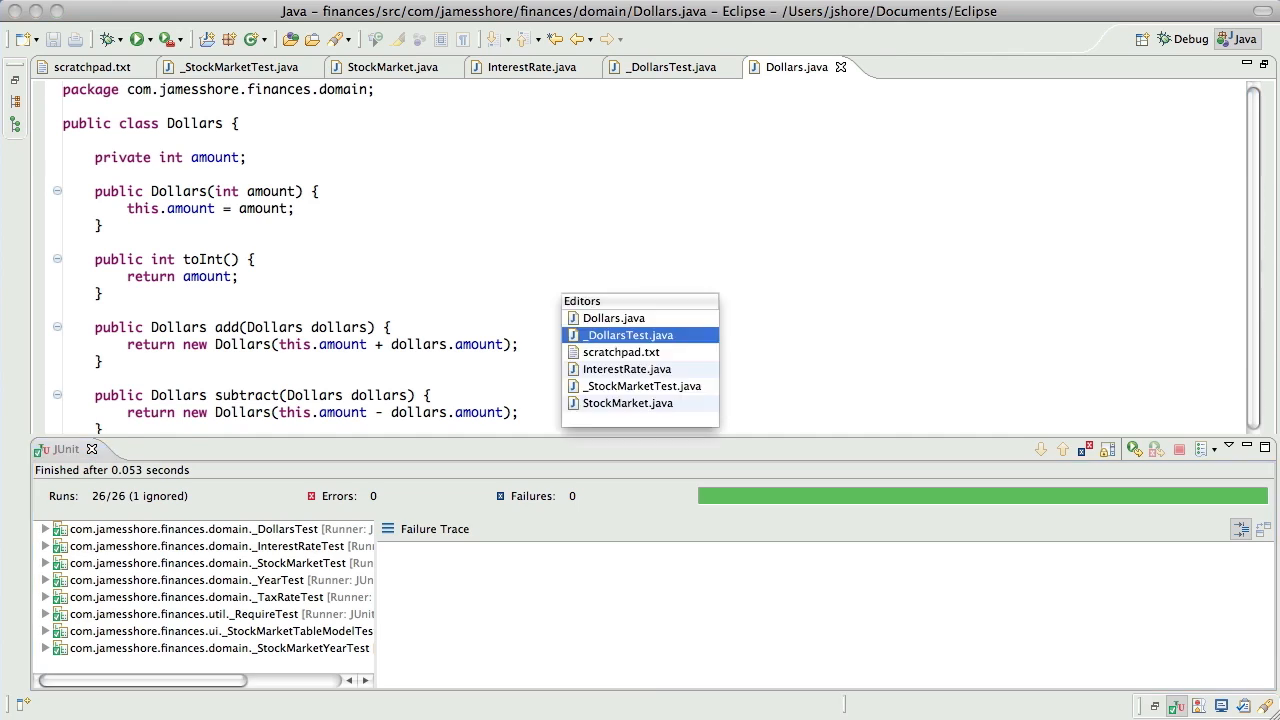
Add return amount.percentage(percent) at the top of InterestRate.interestOn
{"action": "left_click", "coordinate": [630, 336]}
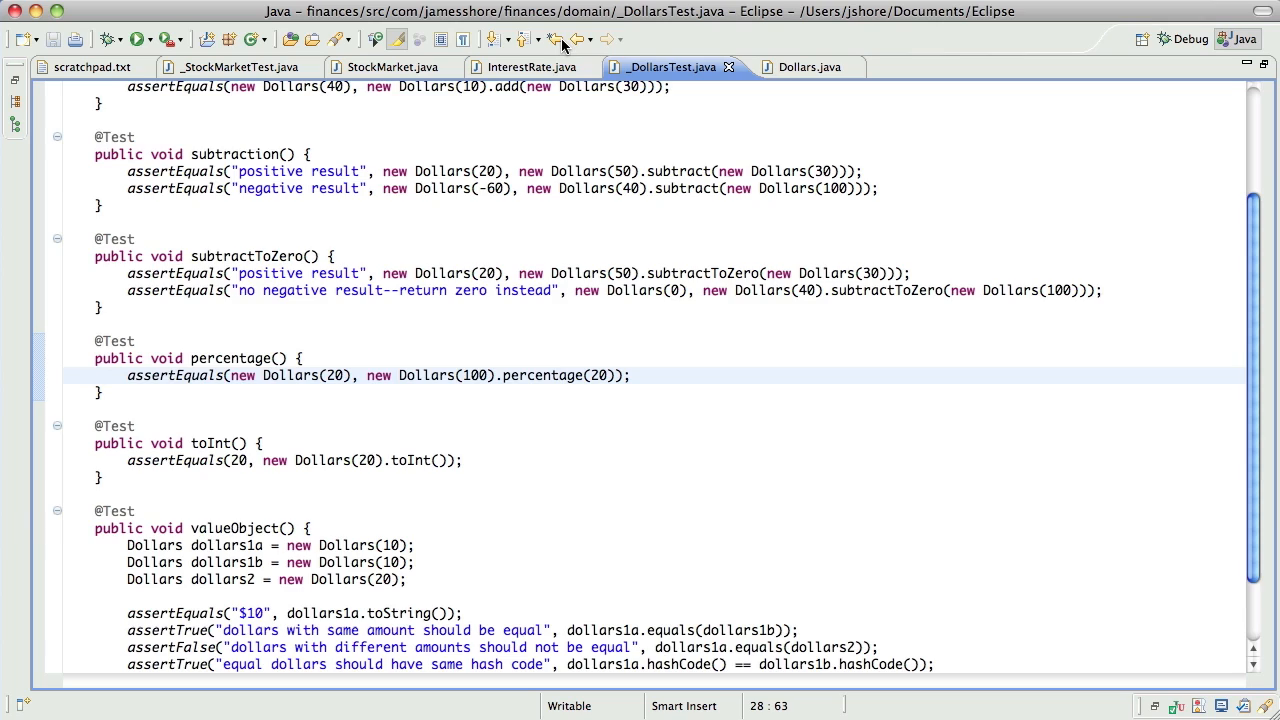
{"action": "left_click", "coordinate": [532, 68]}
{"action": "type", "text": "return"}
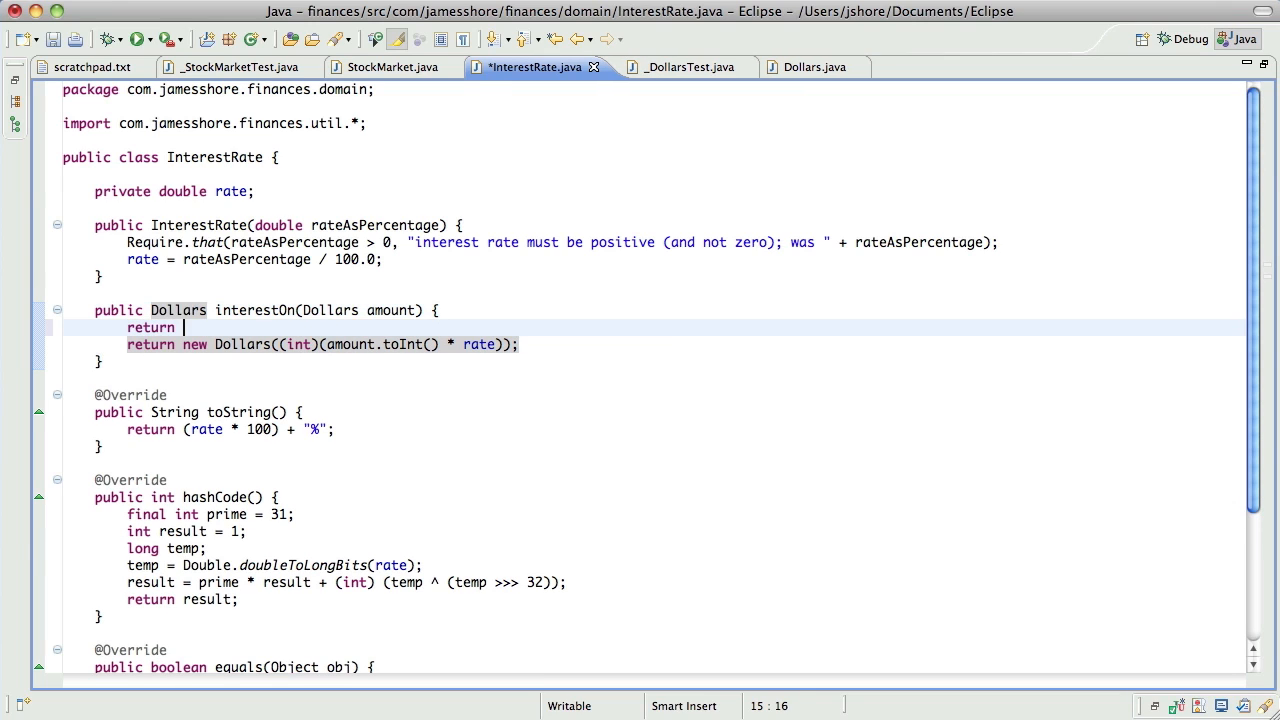
{"action": "type", "text": "amount.percentage(percent"}
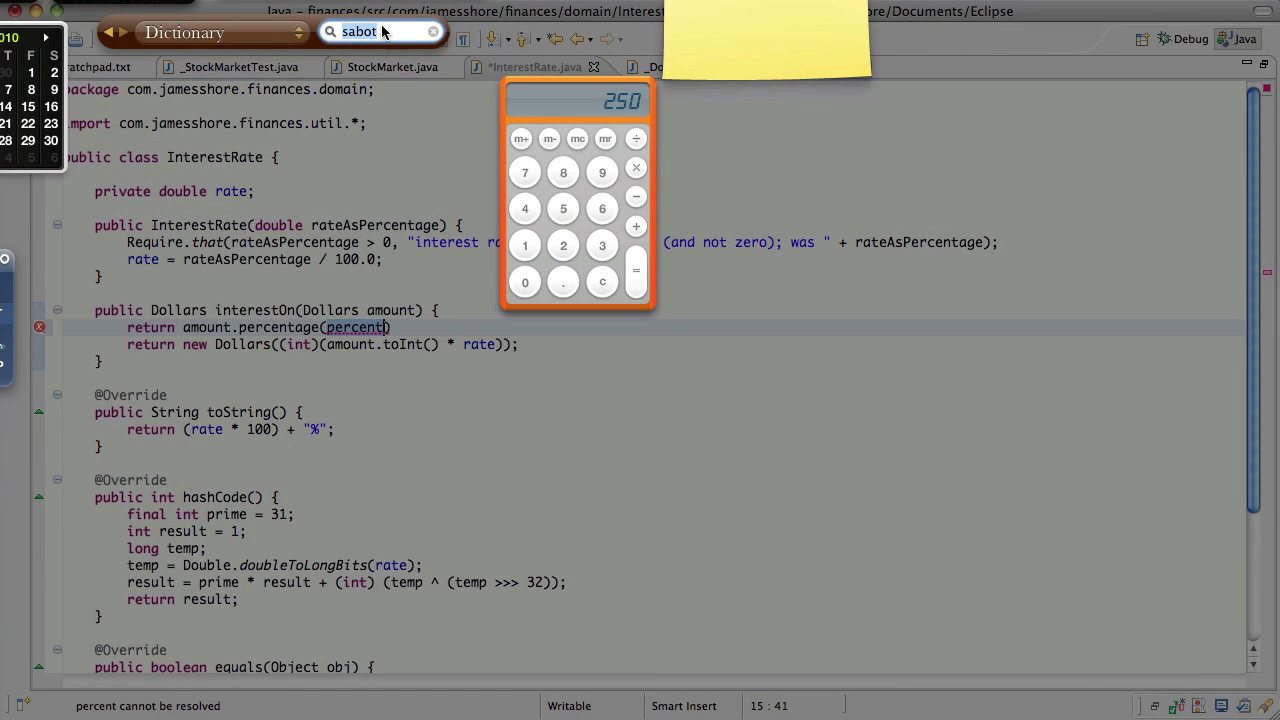
Look up 'percentage' in the Dashboard Dictionary widget
{"action": "type", "text": "percentage"}
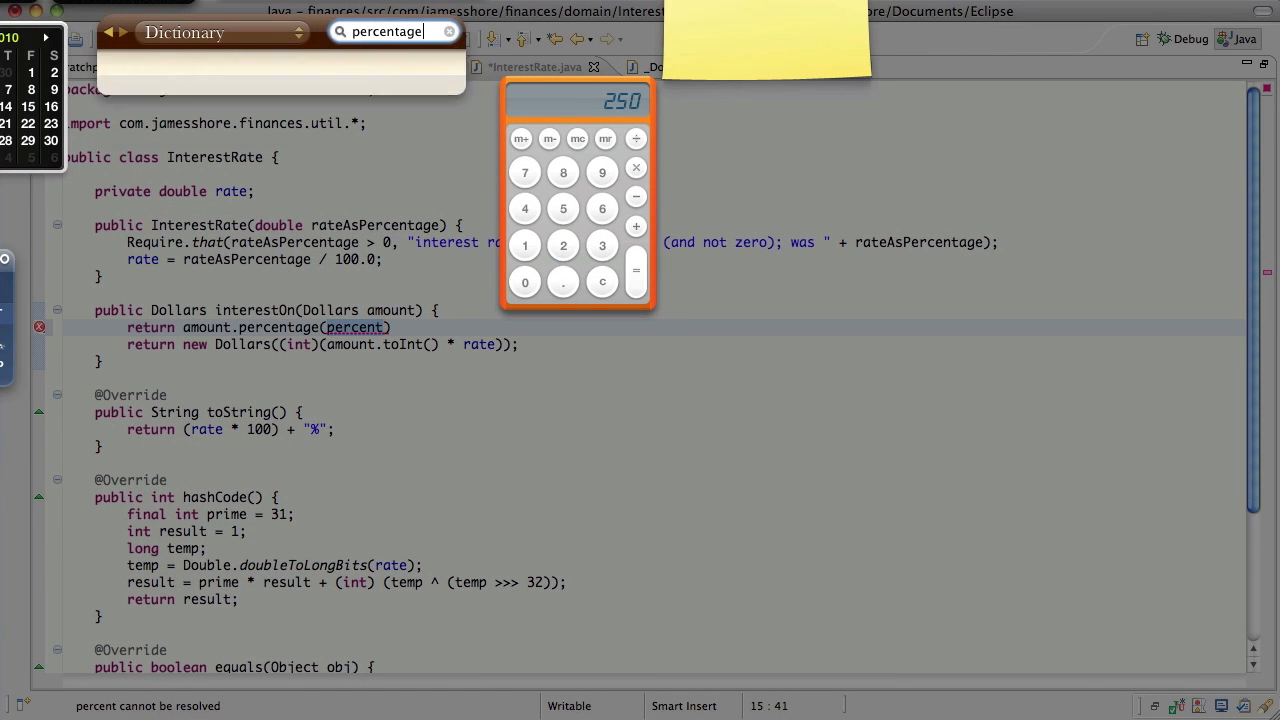
{"action": "key", "text": "Return"}
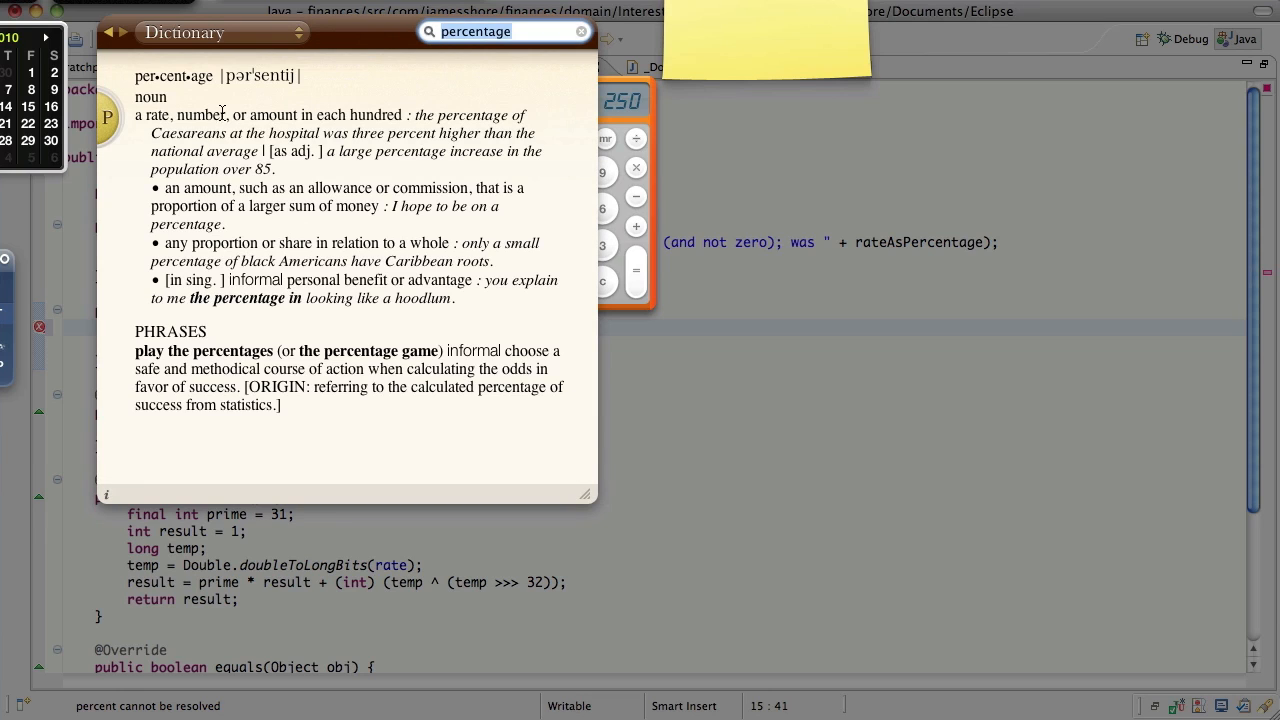
{"action": "mouse_move", "coordinate": [398, 140]}
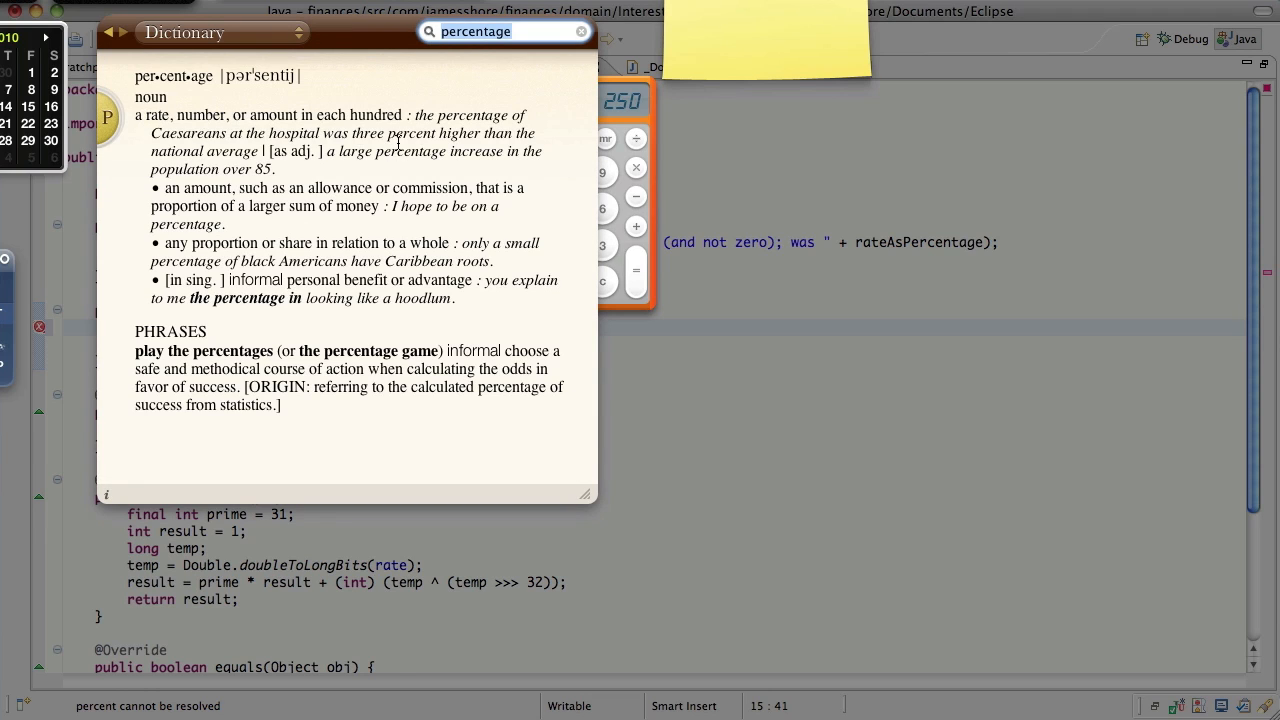
{"action": "mouse_move", "coordinate": [256, 216]}
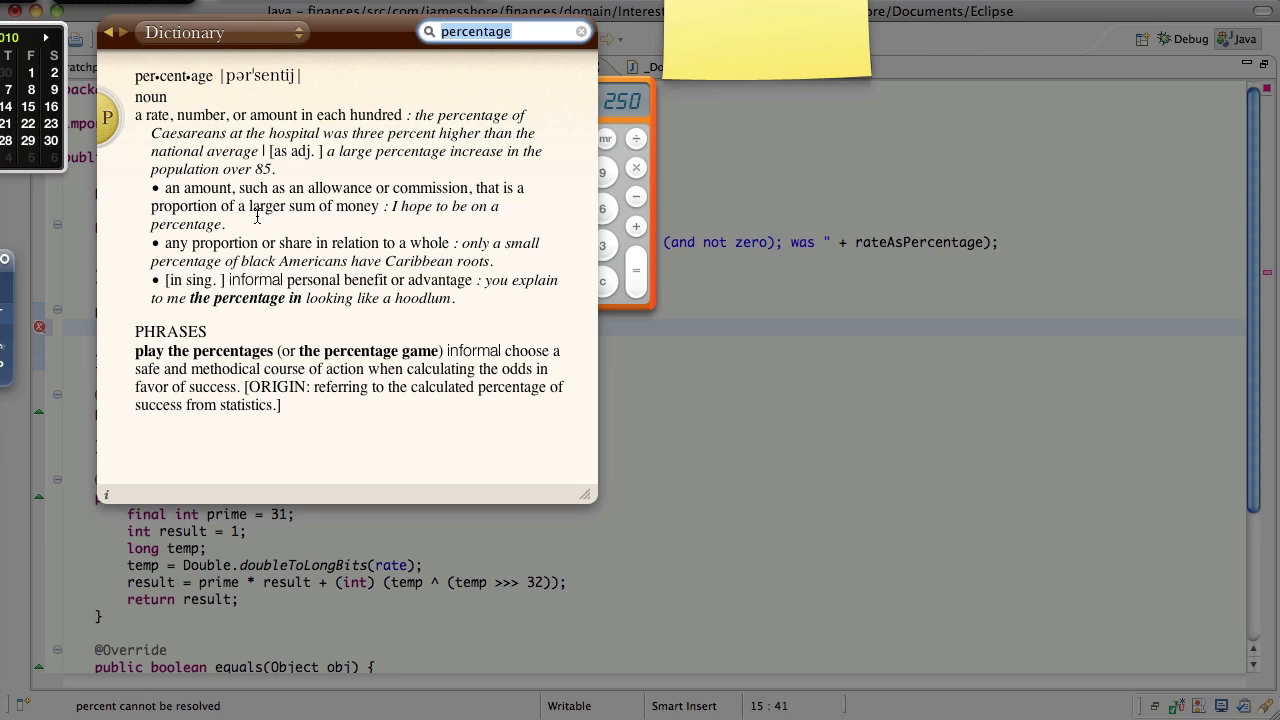
{"action": "mouse_move", "coordinate": [524, 106]}
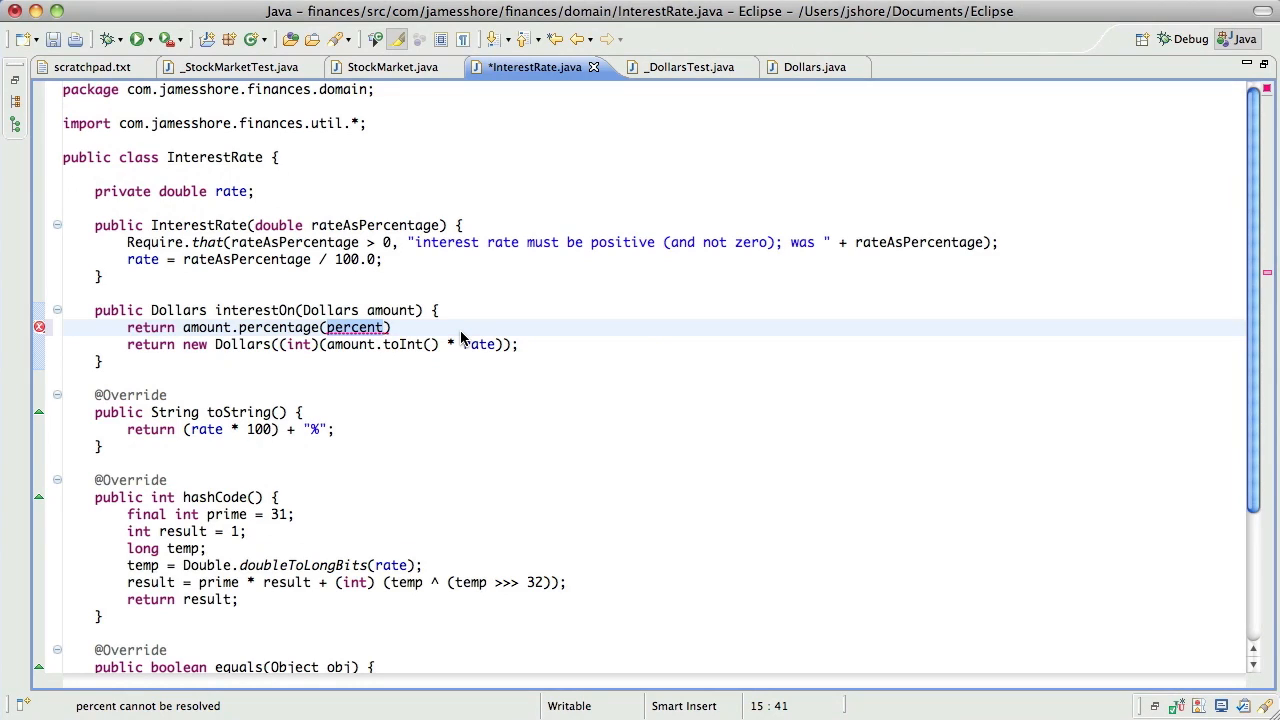
Make InterestRate.interestOn return amount.percentage(rate)
{"action": "key", "text": "Delete"}
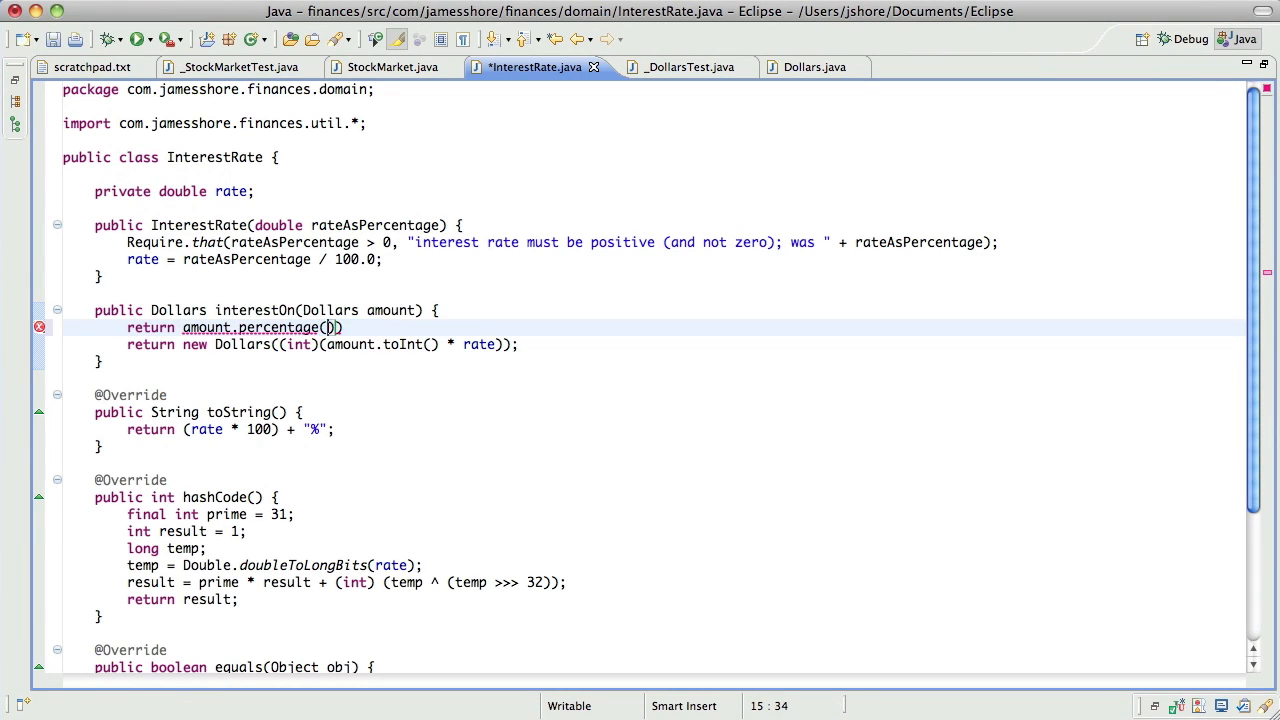
{"action": "type", "text": "rate"}
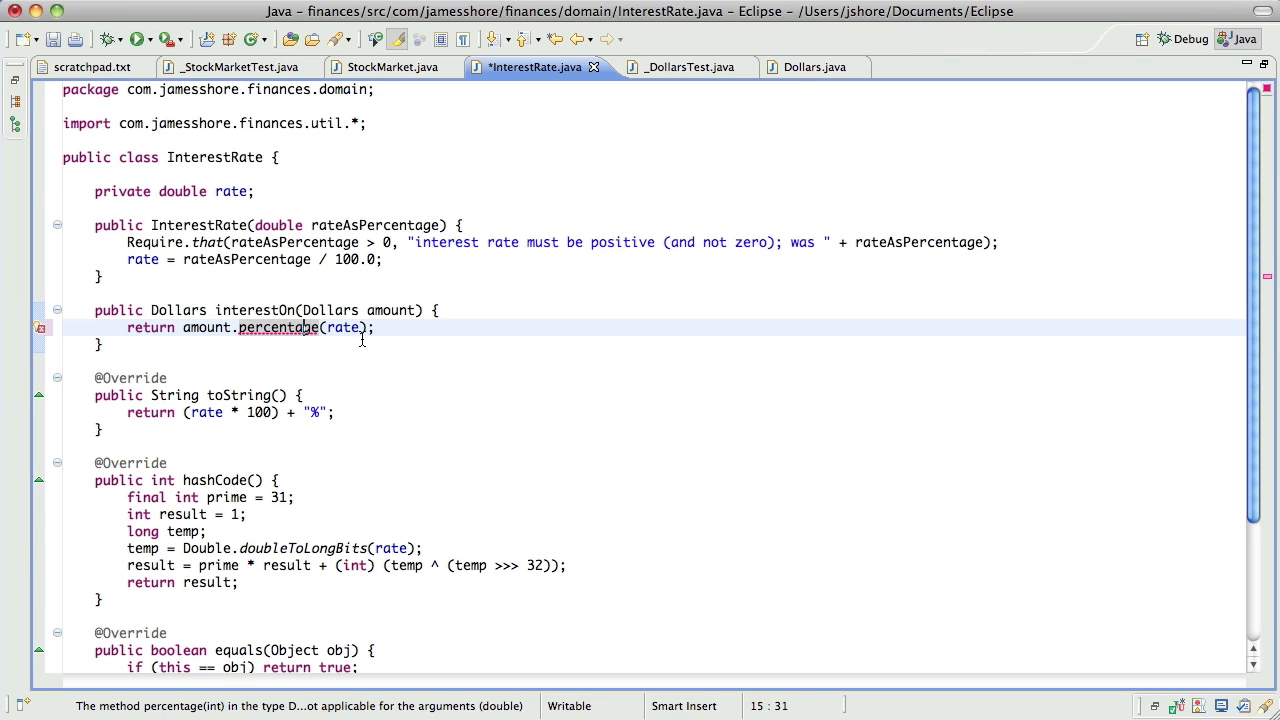
Change Dollars.percentage to take a double percent and cast its result to int
{"action": "left_click", "coordinate": [800, 68]}
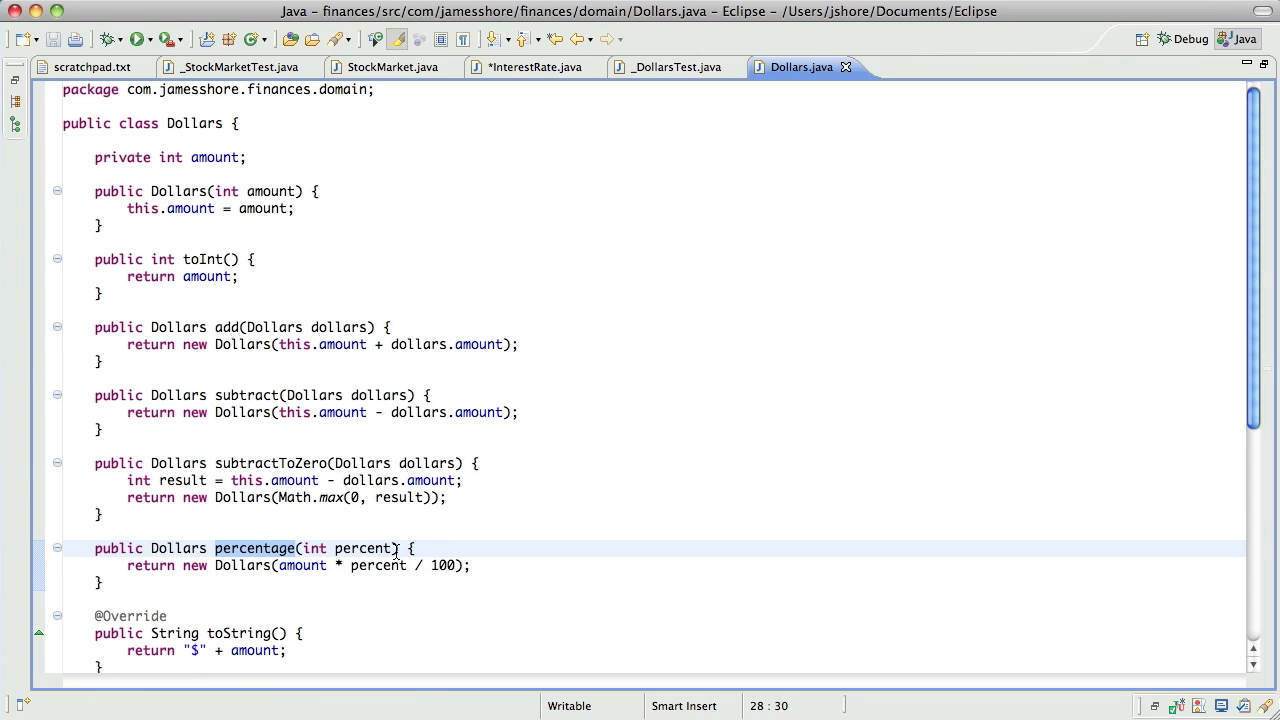
{"action": "type", "text": "double"}
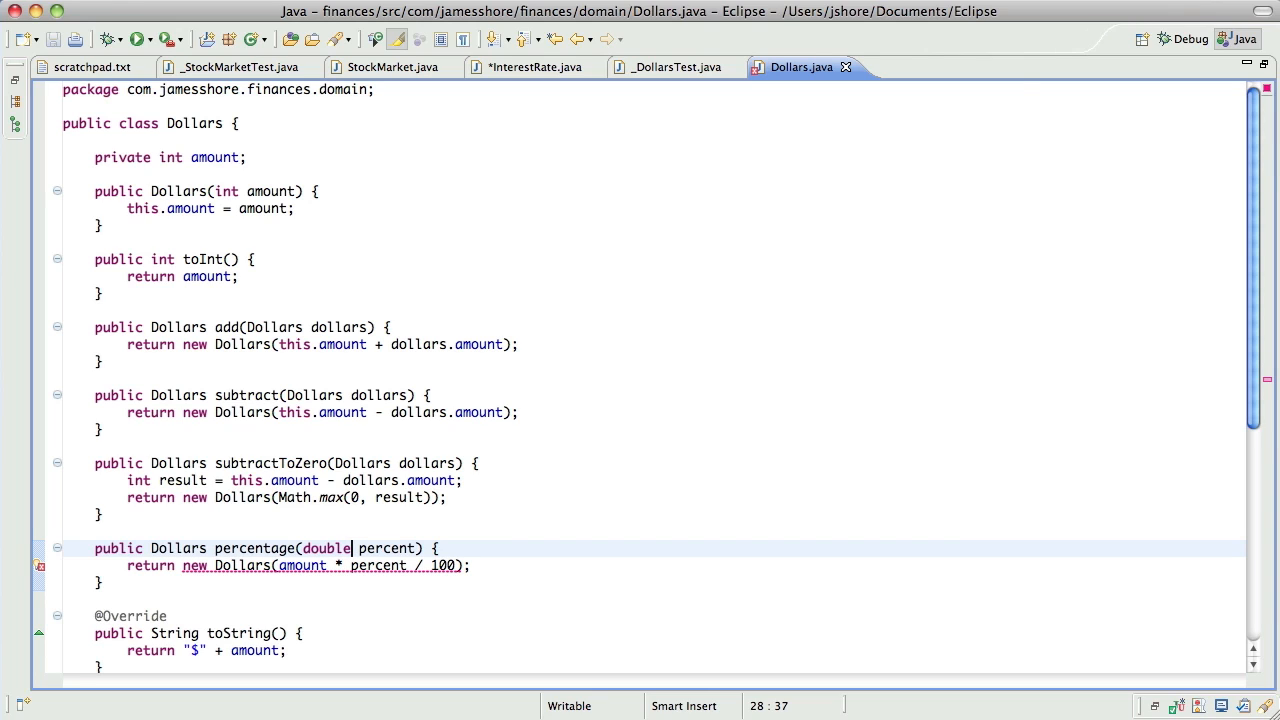
{"action": "mouse_move", "coordinate": [390, 572]}
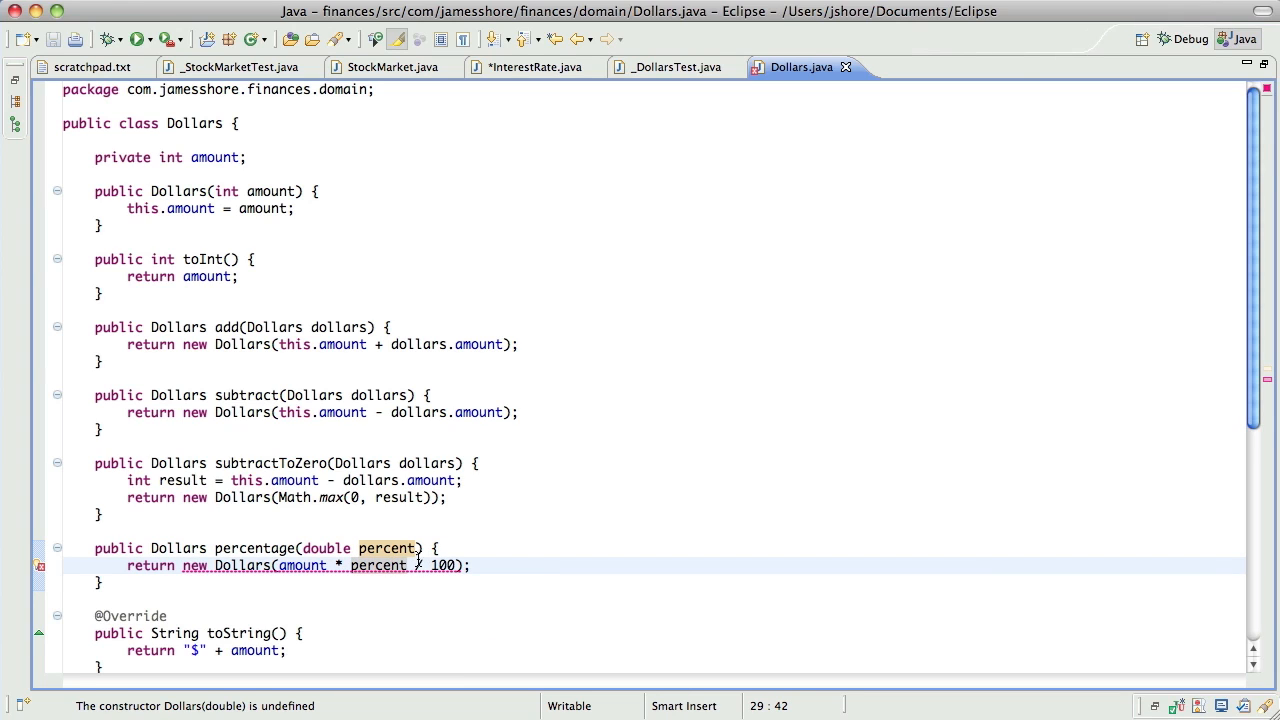
{"action": "left_click", "coordinate": [278, 564]}
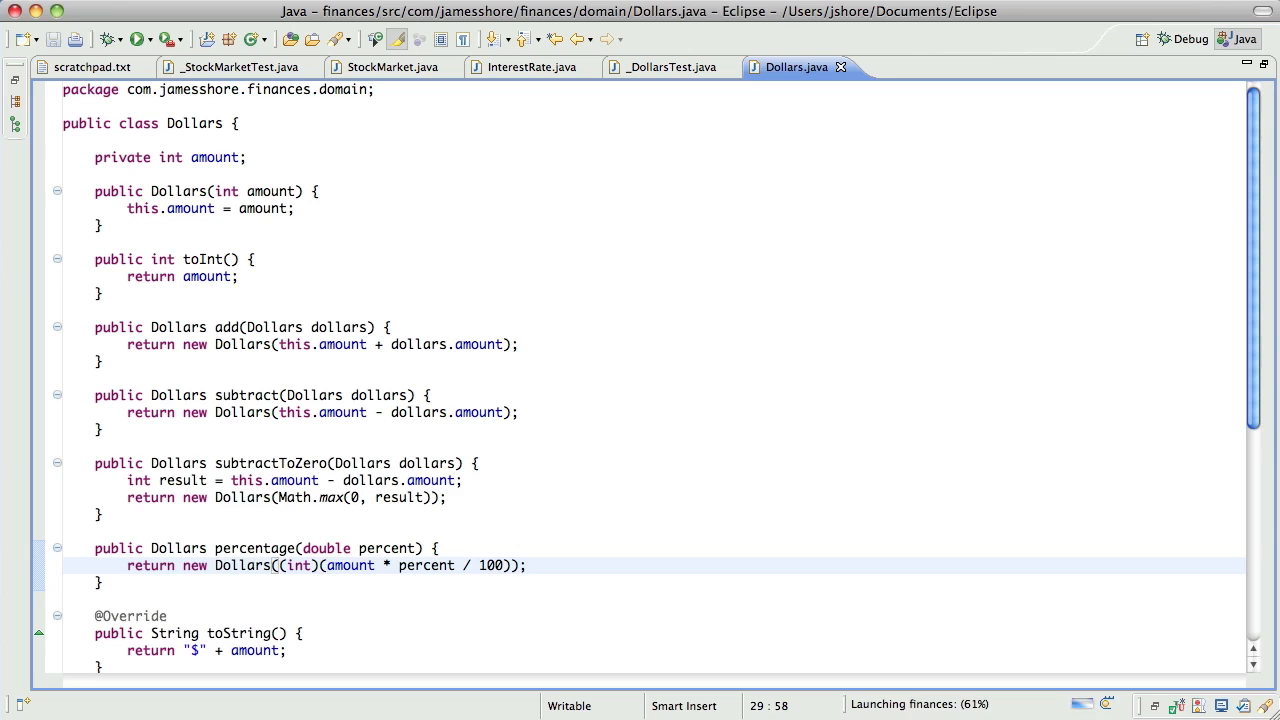
{"action": "left_click", "coordinate": [138, 40]}
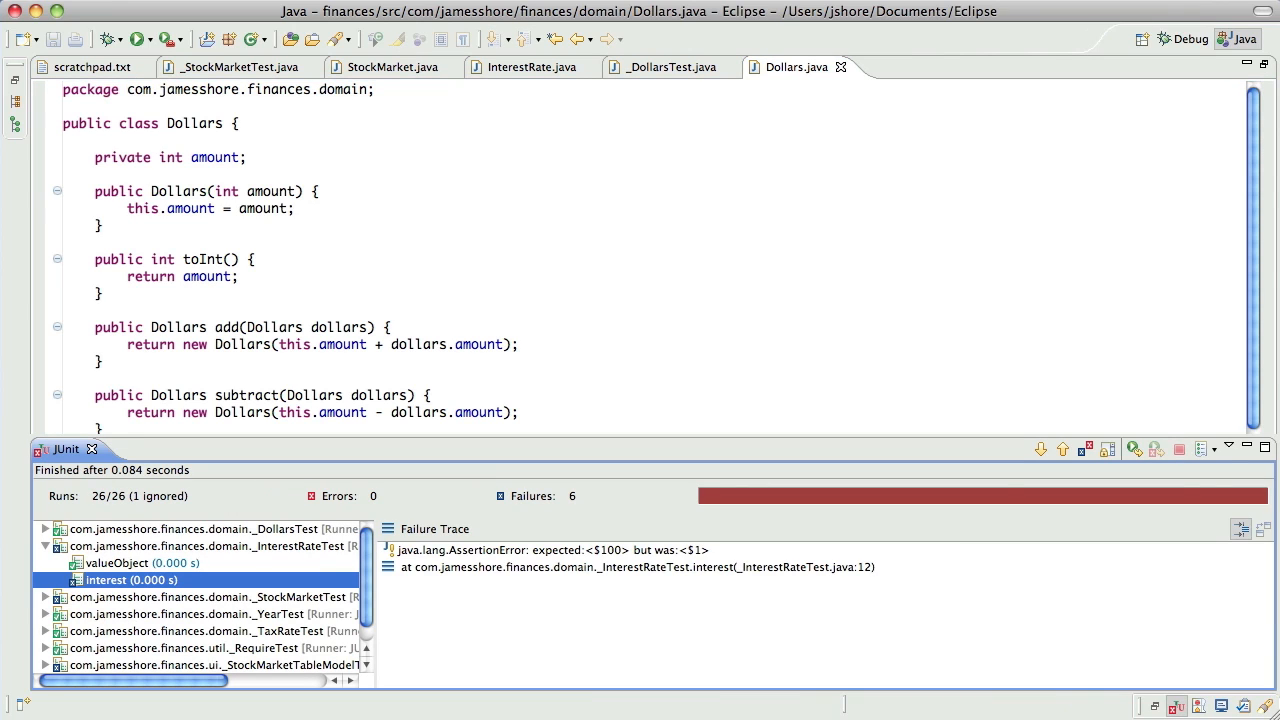
{"action": "mouse_move", "coordinate": [344, 494]}
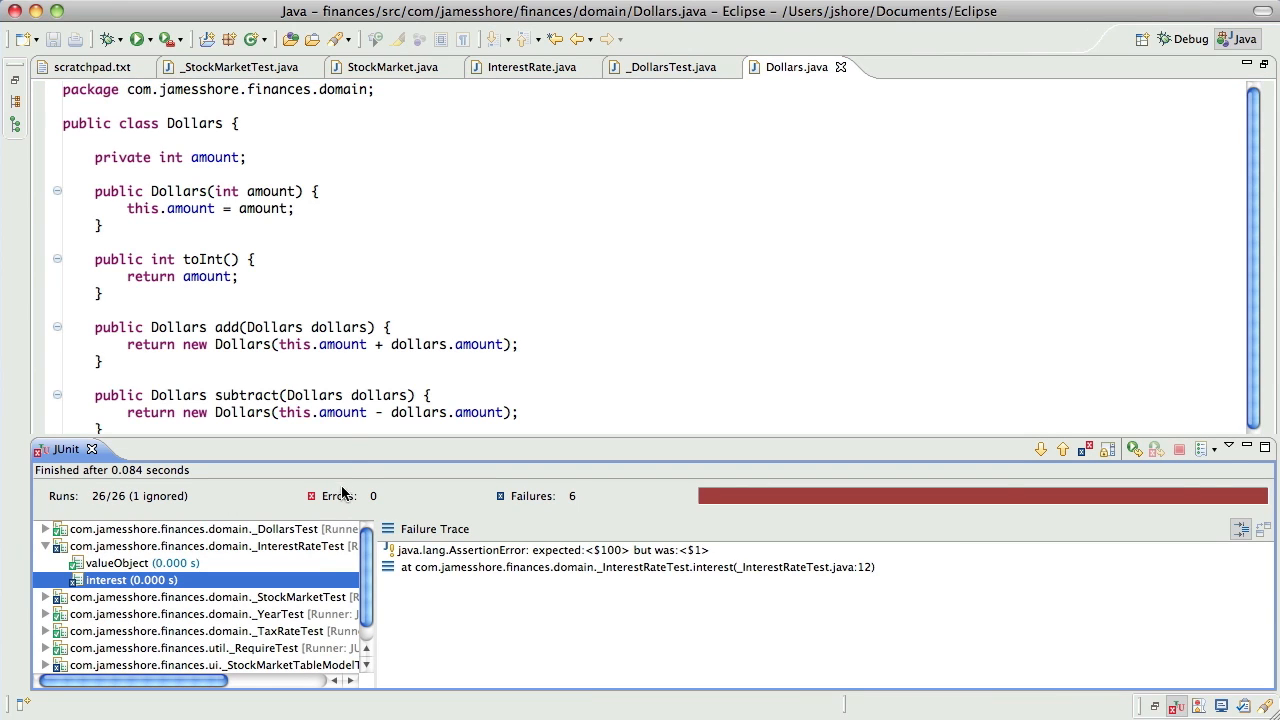
{"action": "mouse_move", "coordinate": [356, 430]}
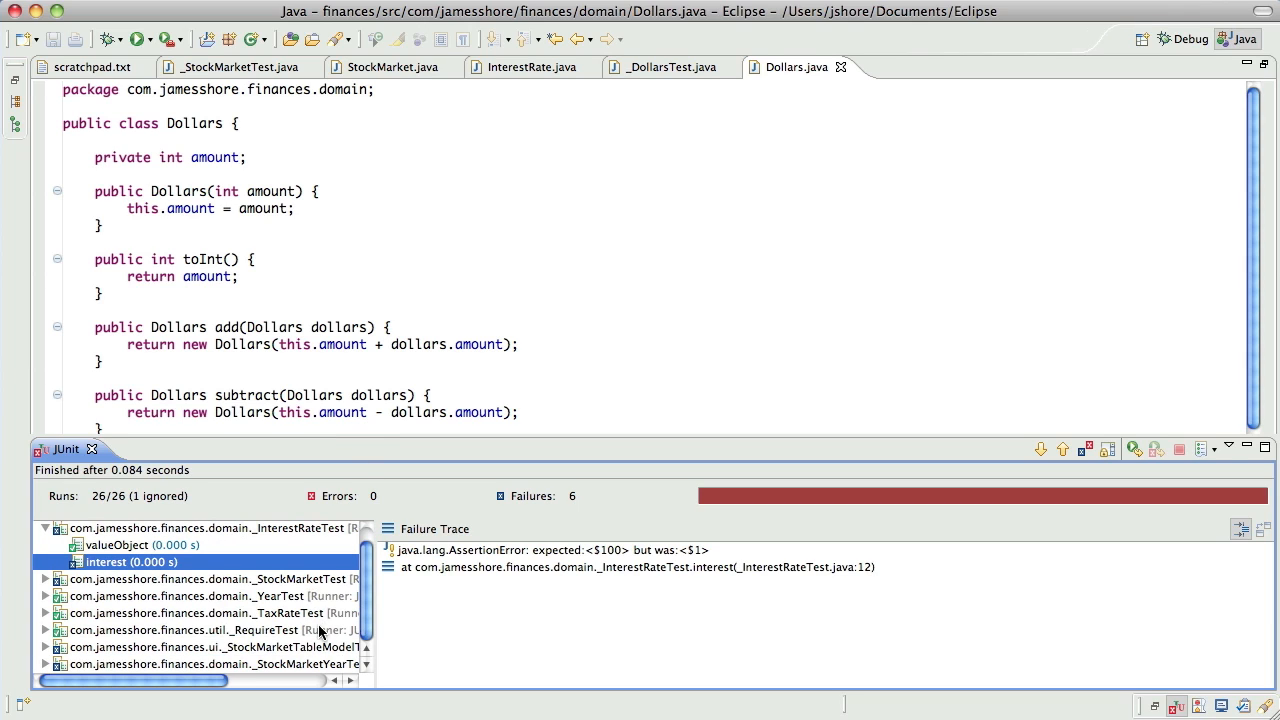
{"action": "scroll", "scroll_direction": "up", "scroll_amount": 3}
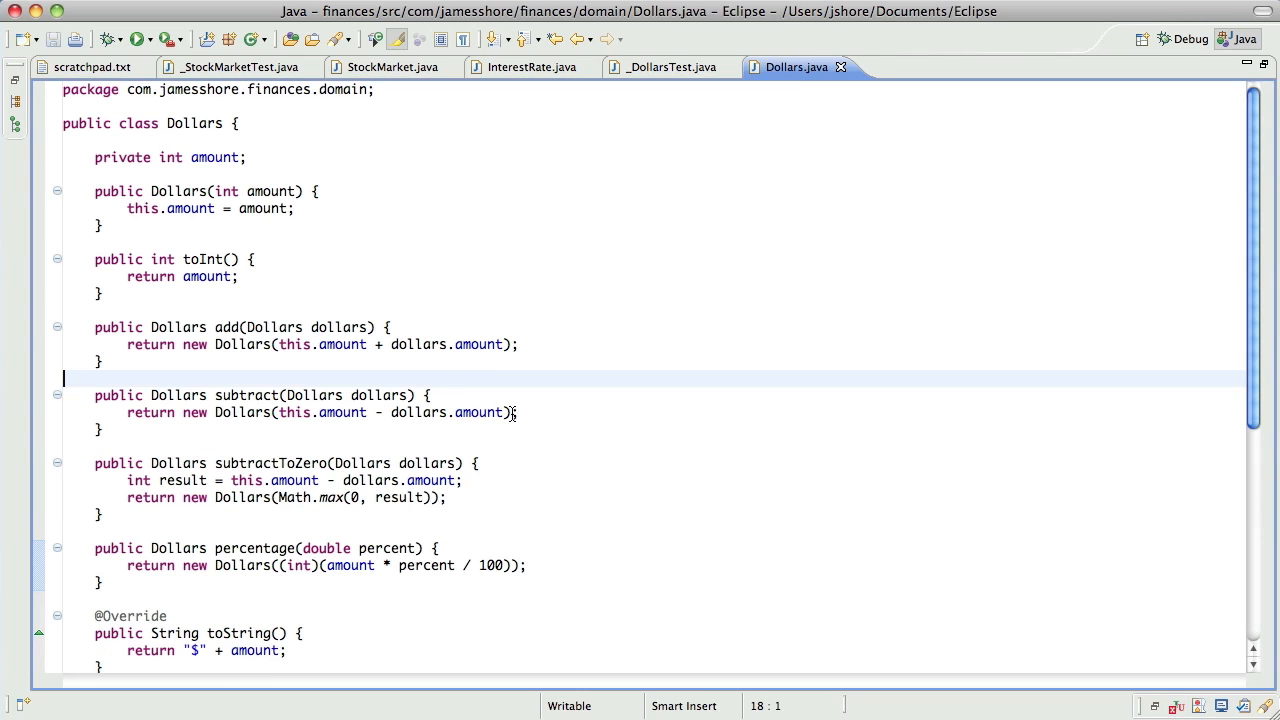
{"action": "mouse_move", "coordinate": [484, 476]}
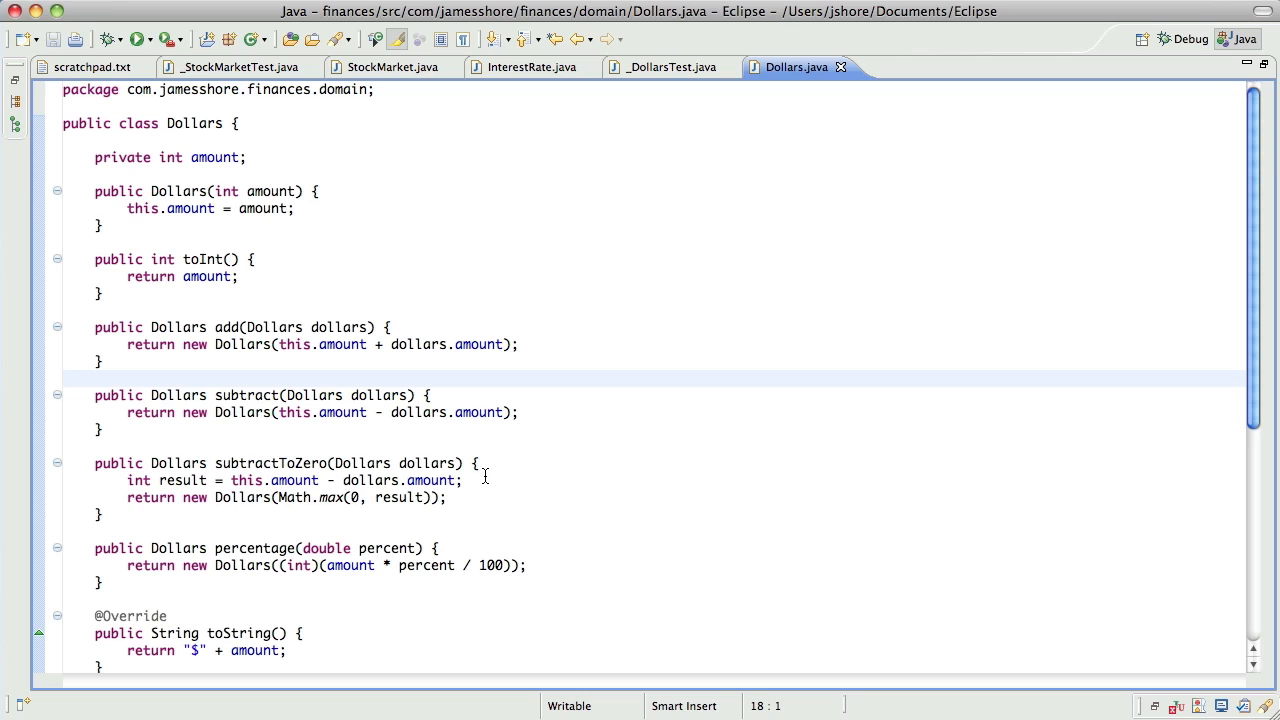
{"action": "mouse_move", "coordinate": [696, 68]}
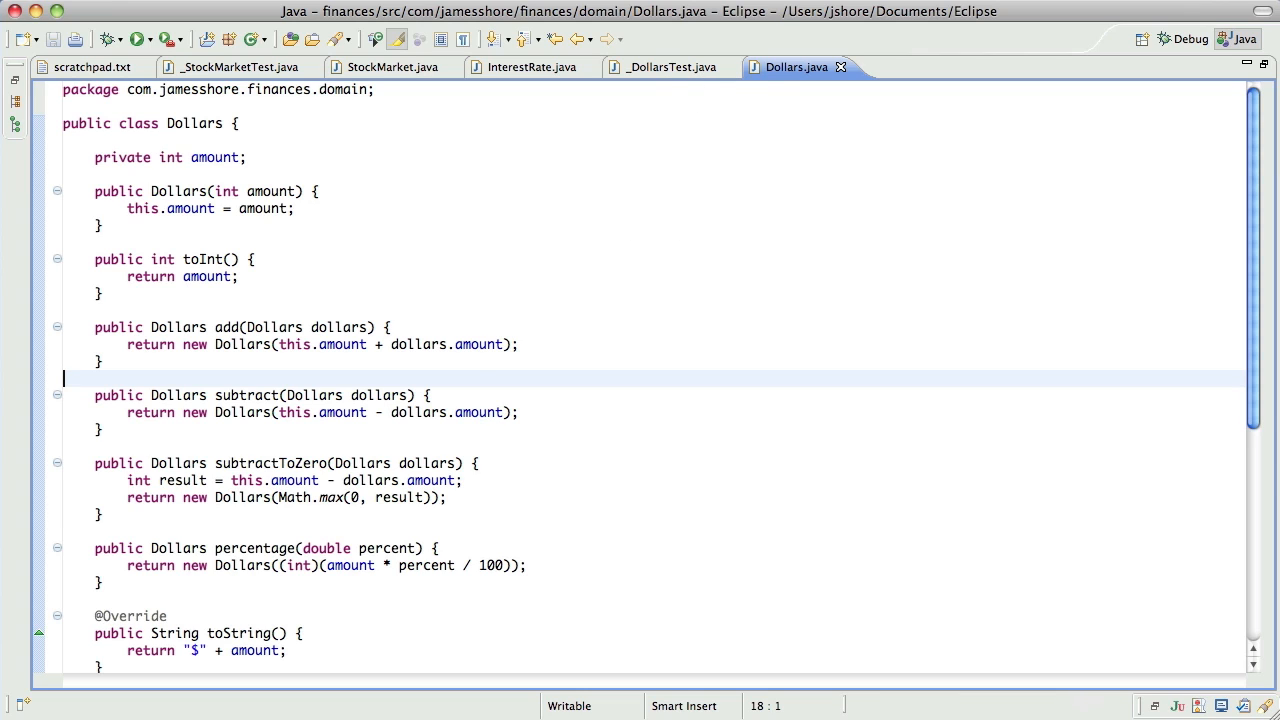
{"action": "left_click", "coordinate": [140, 38]}
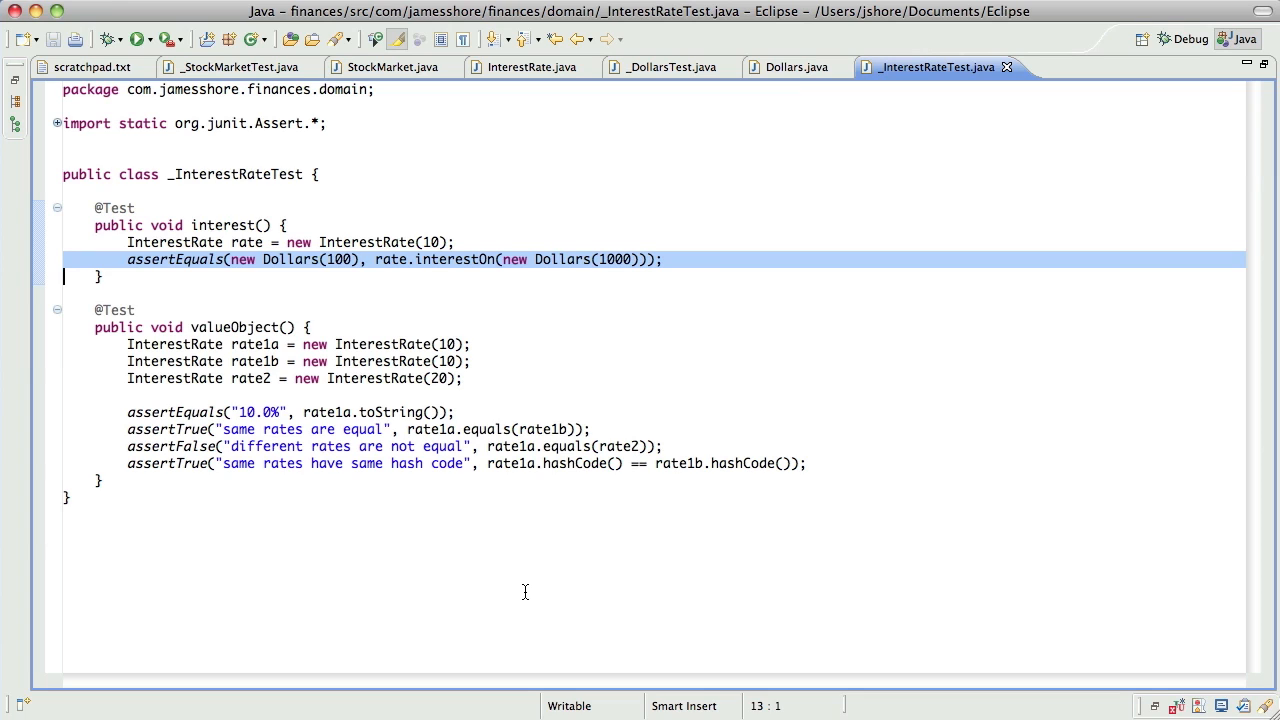
{"action": "mouse_move", "coordinate": [532, 552]}
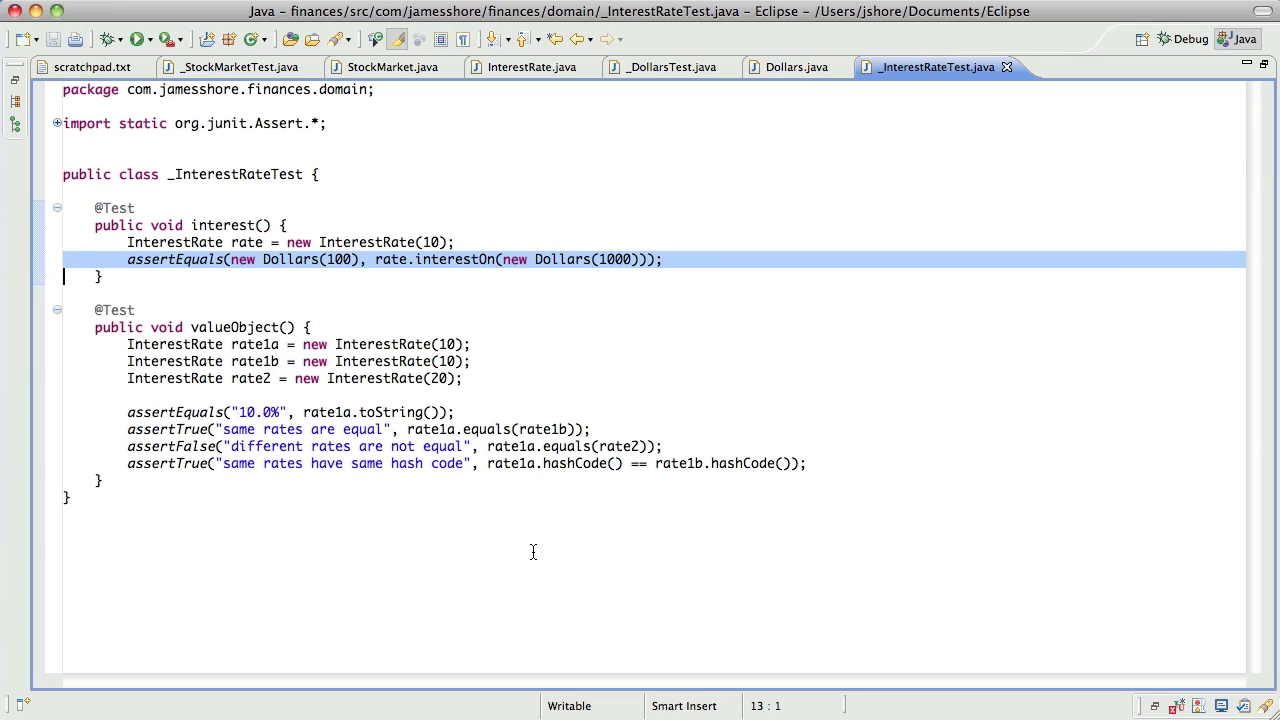
Make Dollars.percentage divide by 100.0 to avoid integer division
{"action": "left_click", "coordinate": [796, 68]}
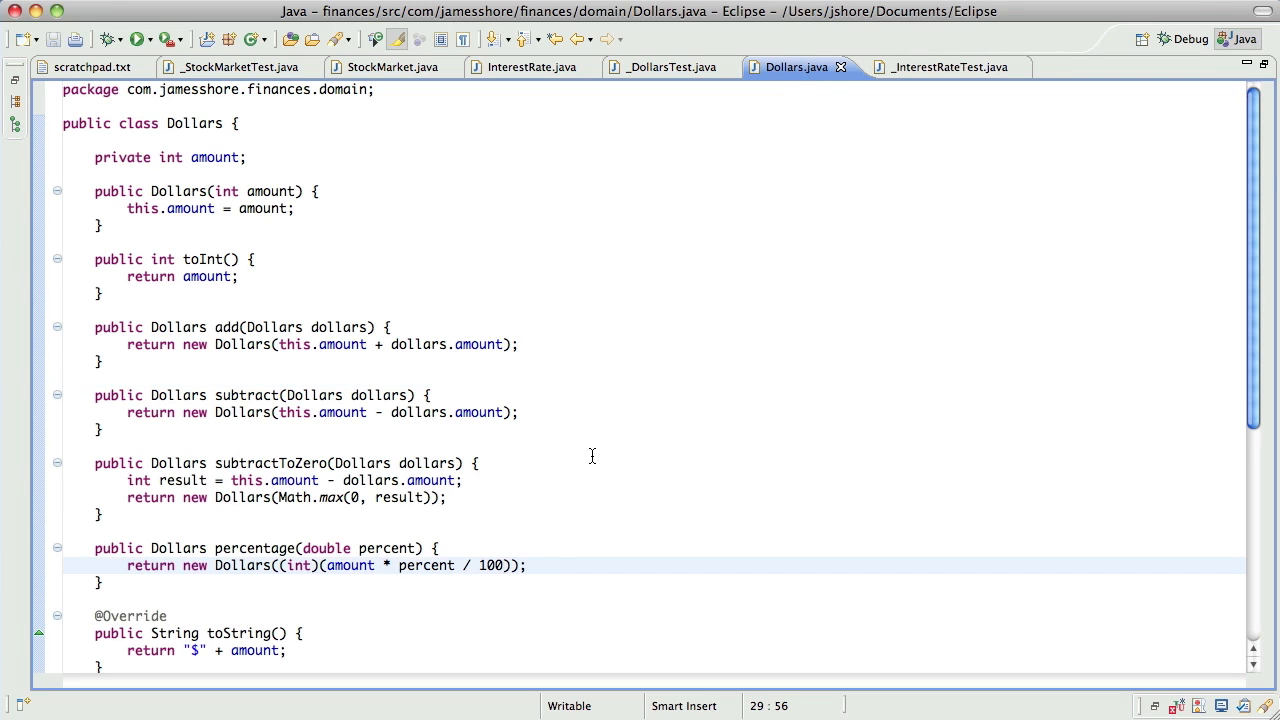
{"action": "type", "text": ".0"}
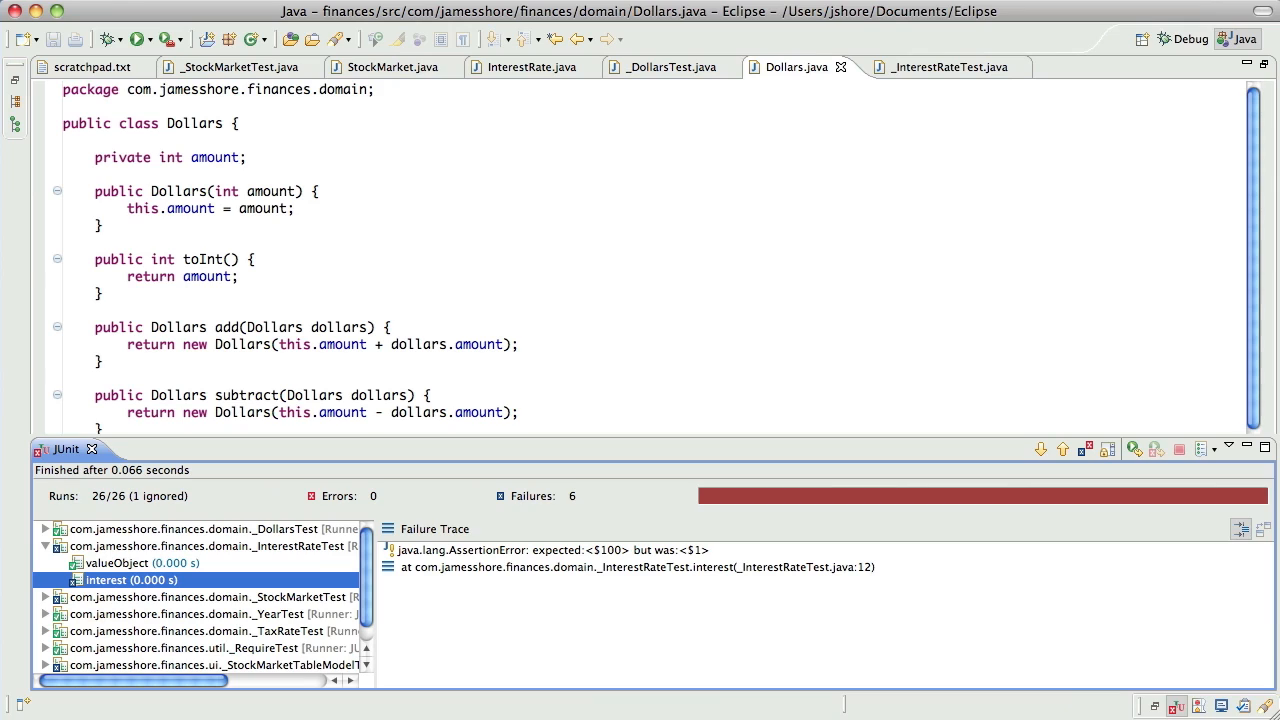
{"action": "mouse_move", "coordinate": [320, 600]}
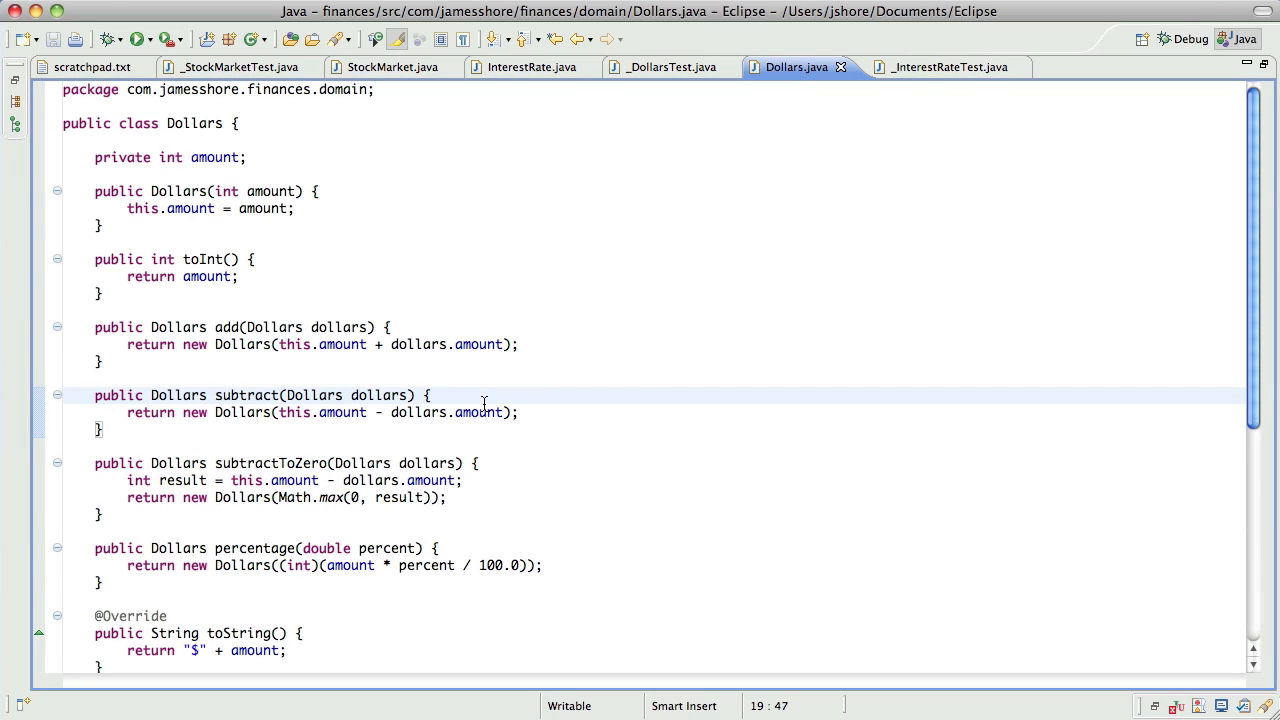
{"action": "mouse_move", "coordinate": [700, 76]}
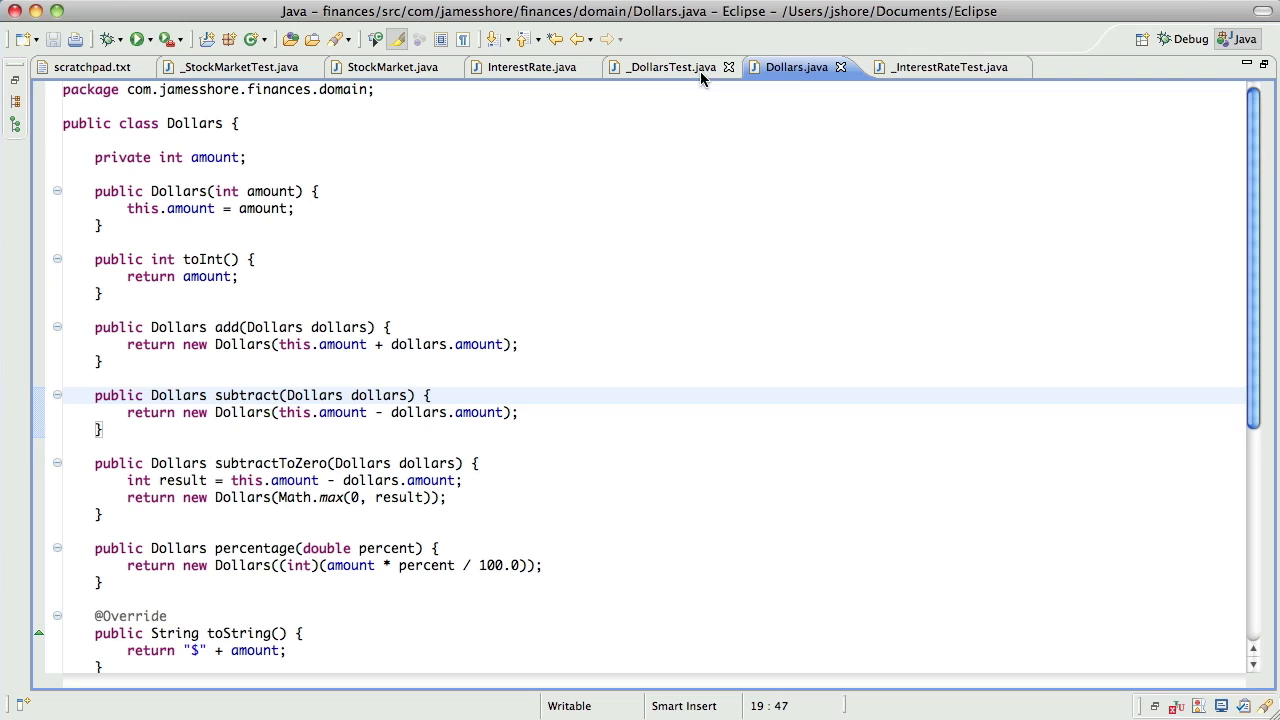
Review the InterestRate and Dollars tests, then return to Dollars.java
{"action": "left_click", "coordinate": [936, 68]}
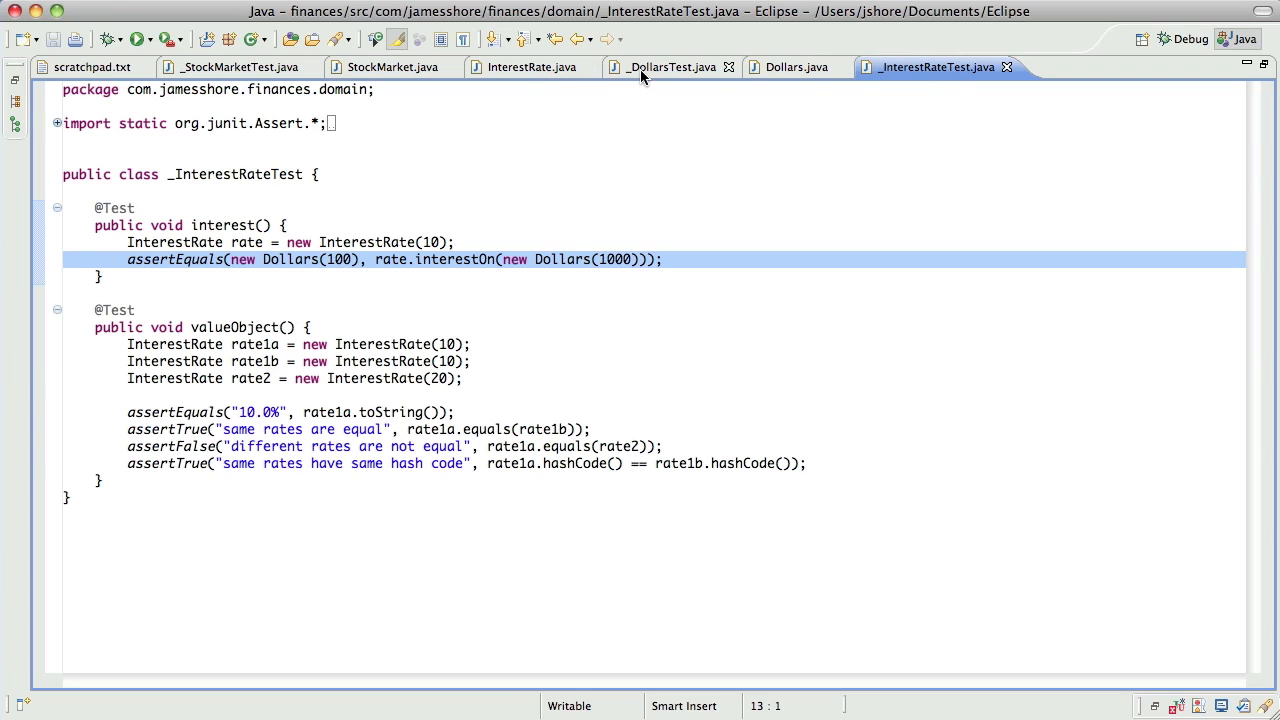
{"action": "mouse_move", "coordinate": [668, 68]}
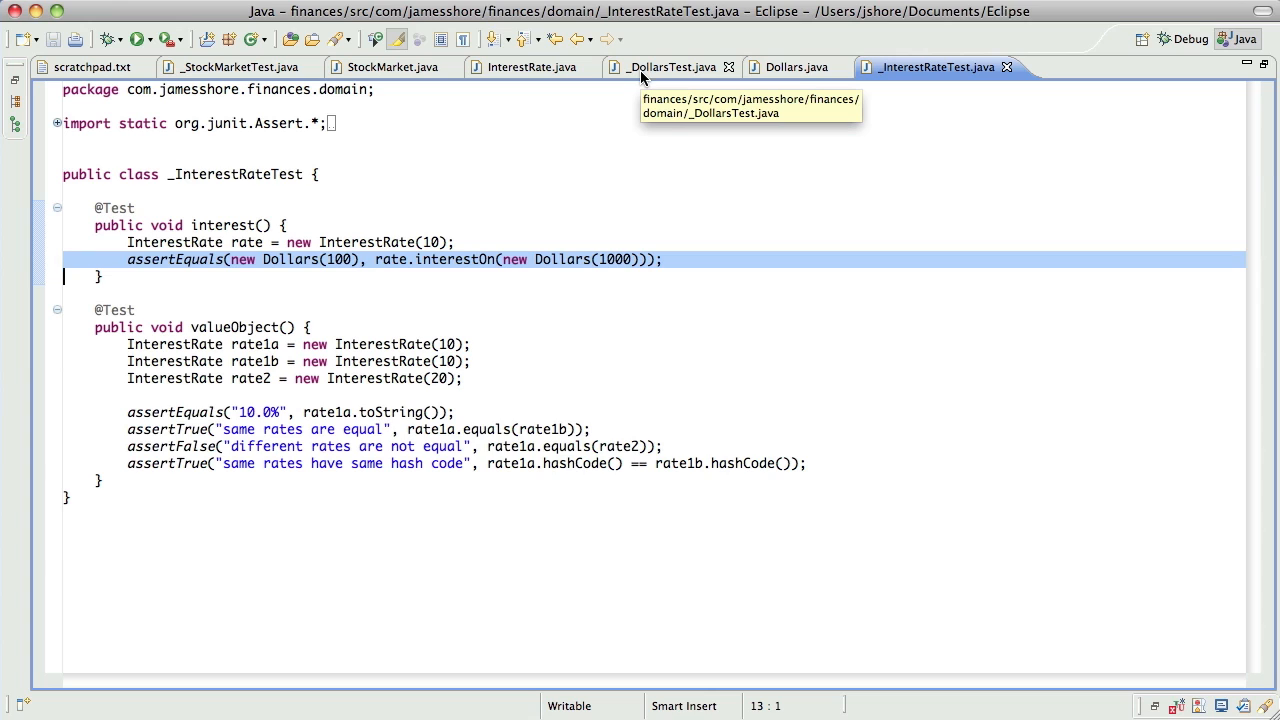
{"action": "left_click", "coordinate": [668, 68]}
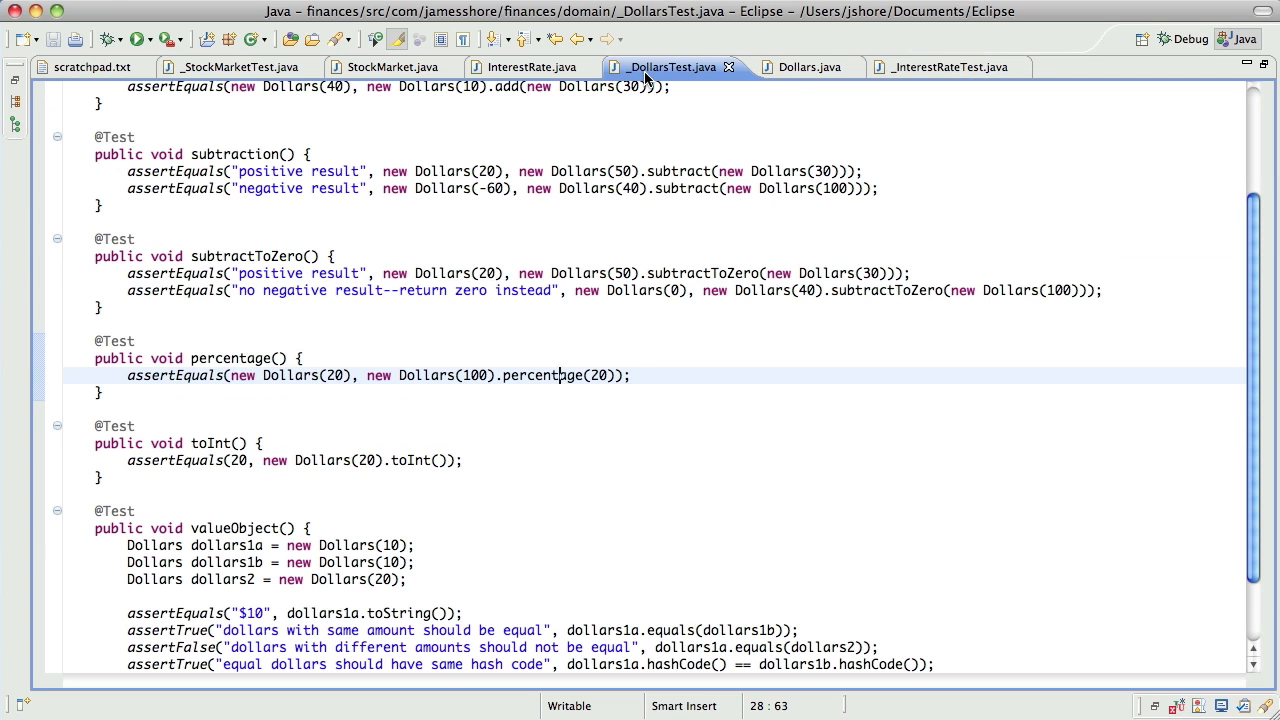
{"action": "left_click", "coordinate": [796, 68]}
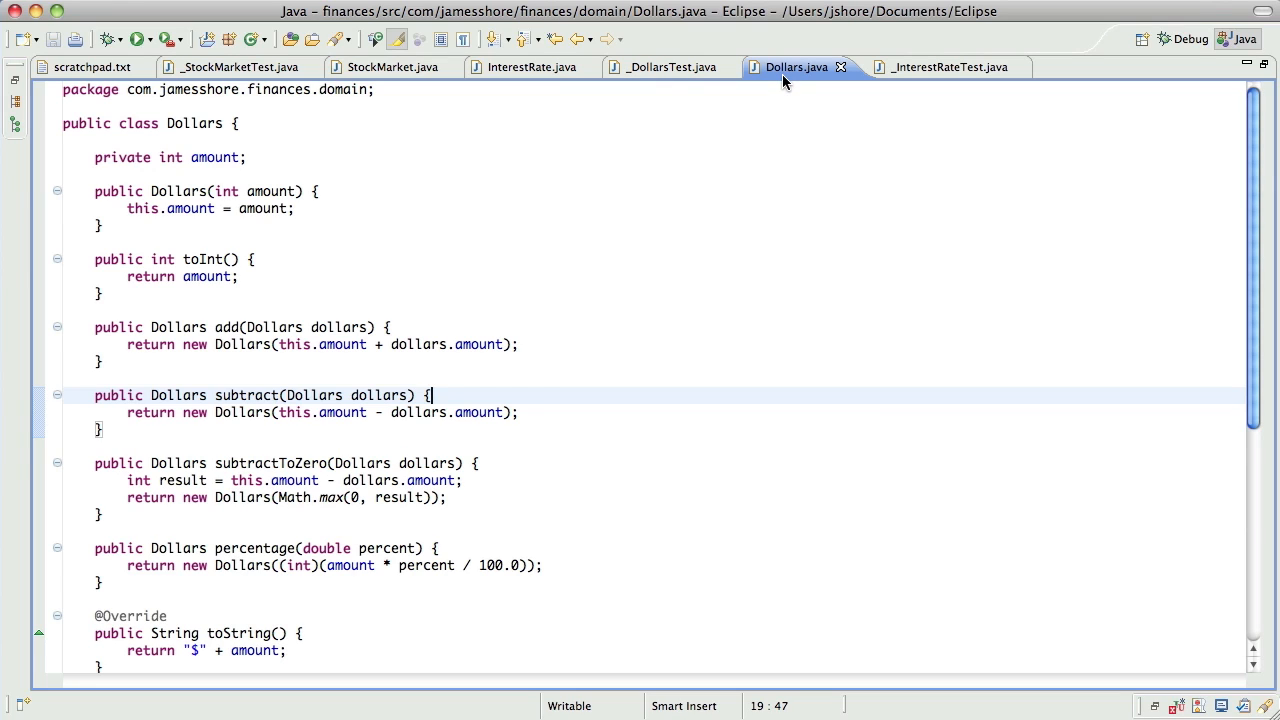
{"action": "mouse_move", "coordinate": [668, 364]}
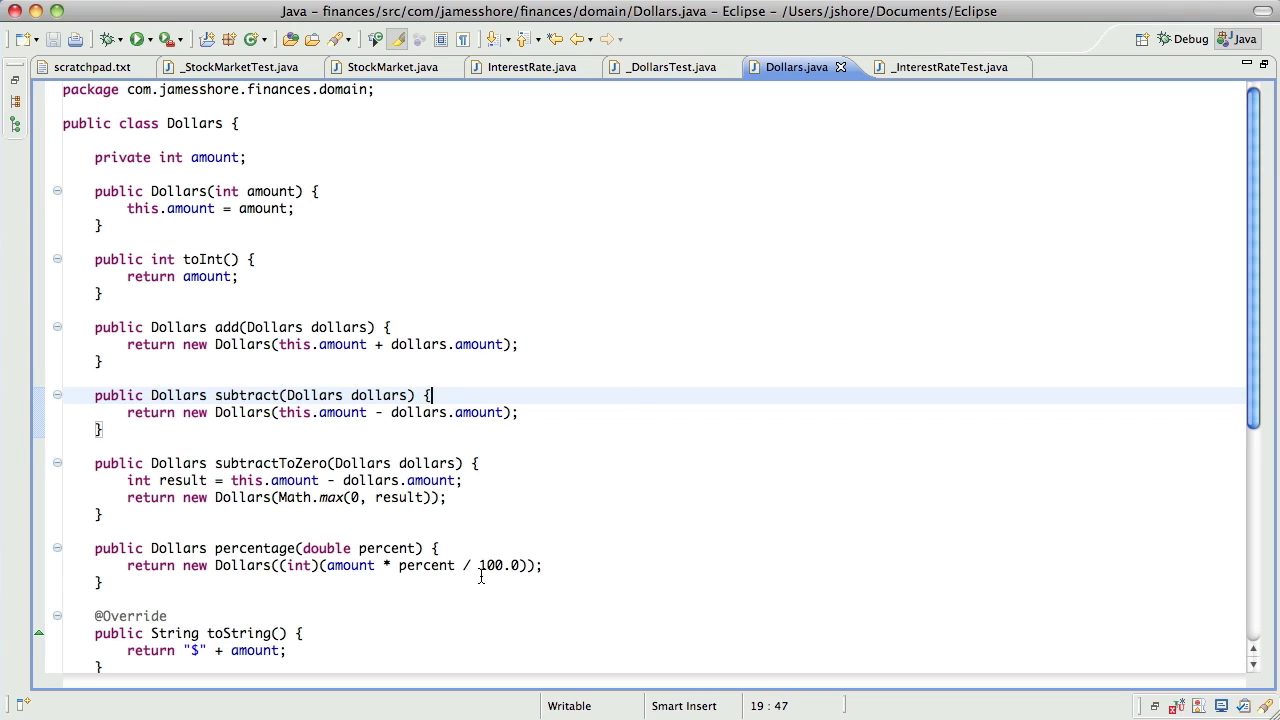
{"action": "mouse_move", "coordinate": [388, 564]}
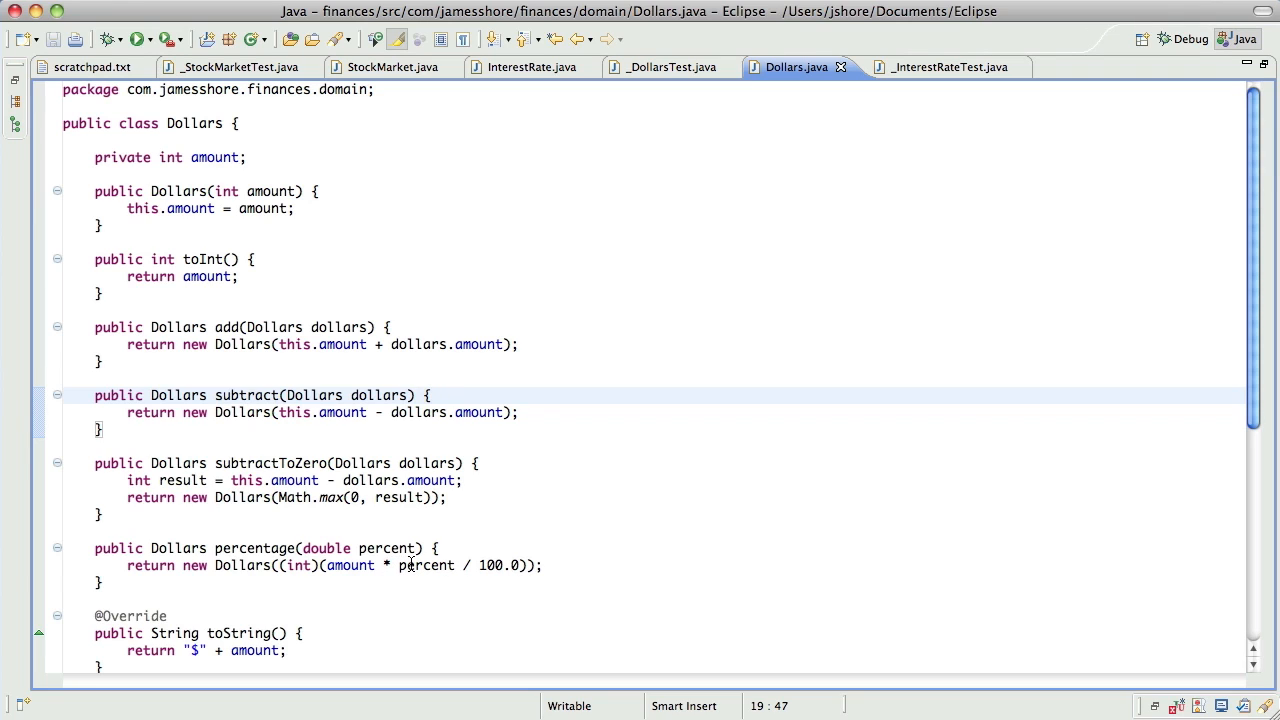
{"action": "left_click", "coordinate": [480, 564]}
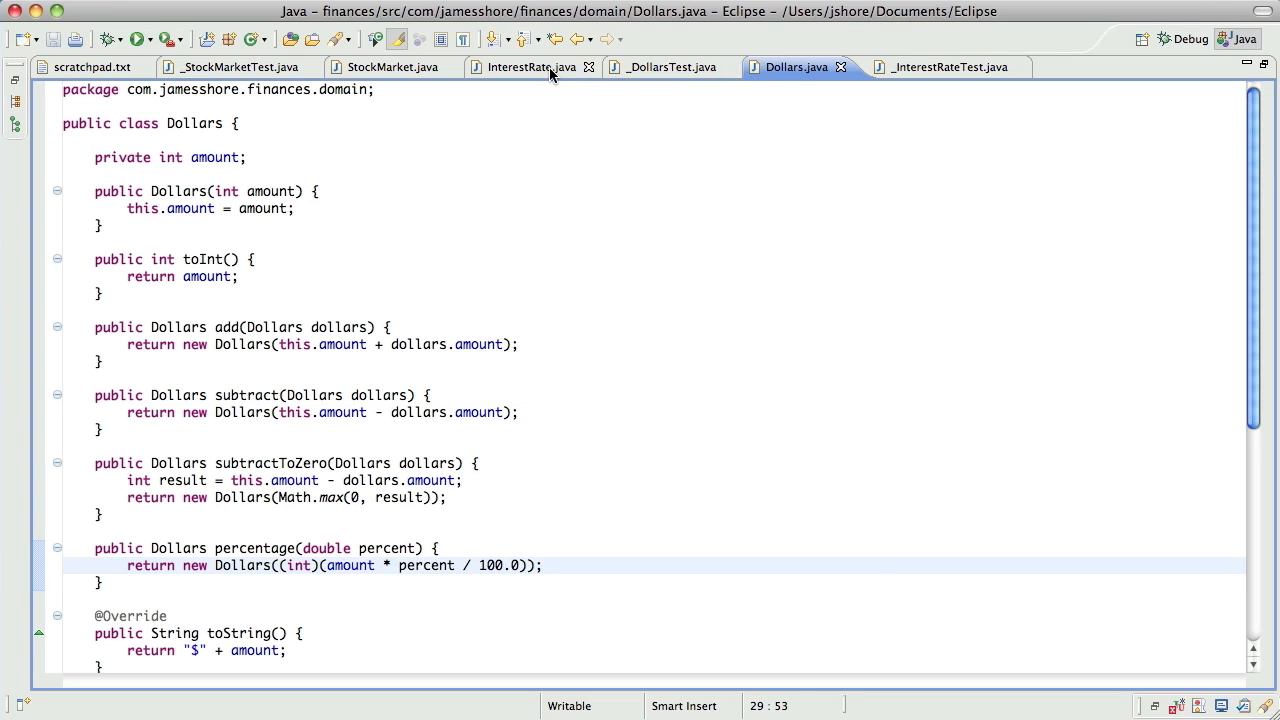
{"action": "left_click", "coordinate": [530, 68]}
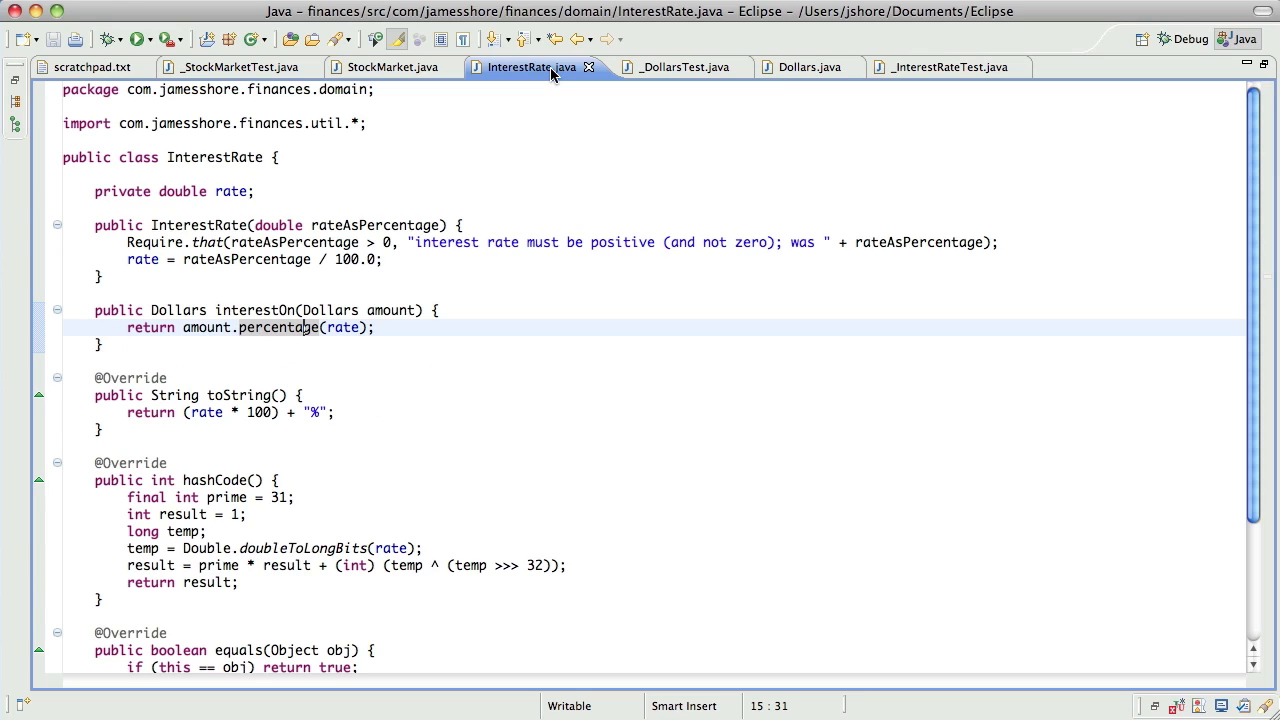
{"action": "mouse_move", "coordinate": [390, 252]}
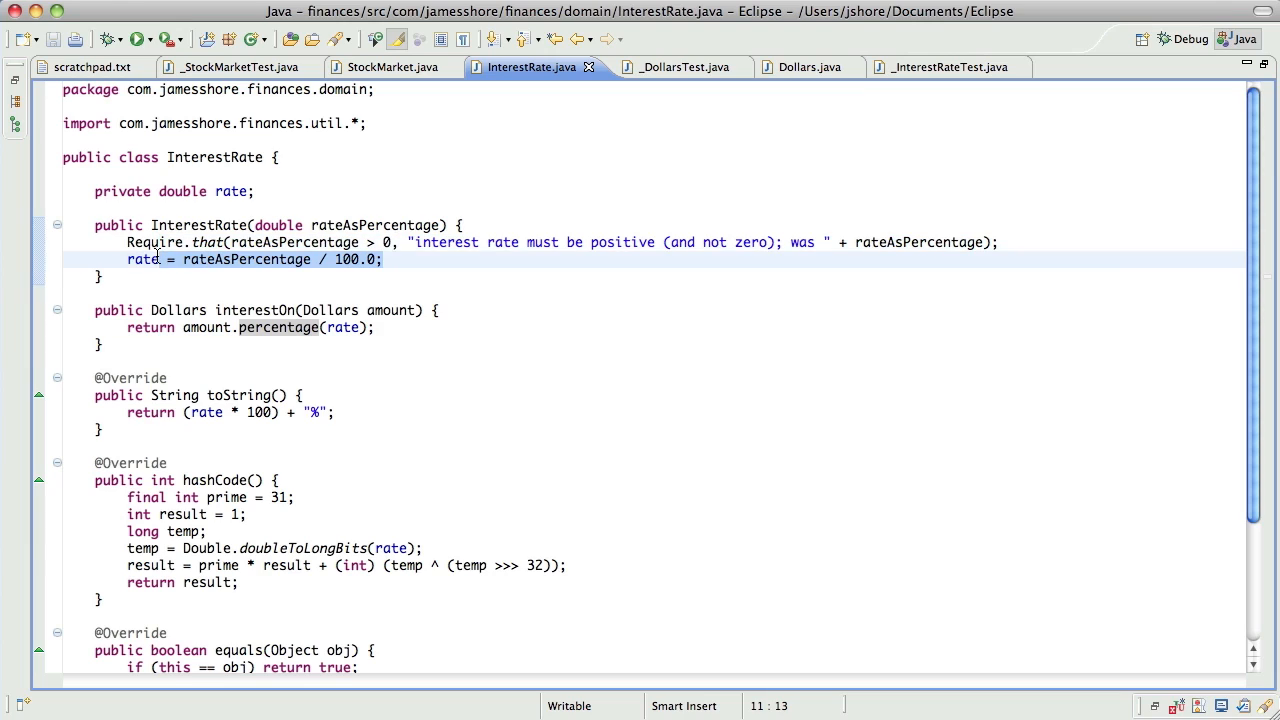
{"action": "left_click", "coordinate": [168, 260]}
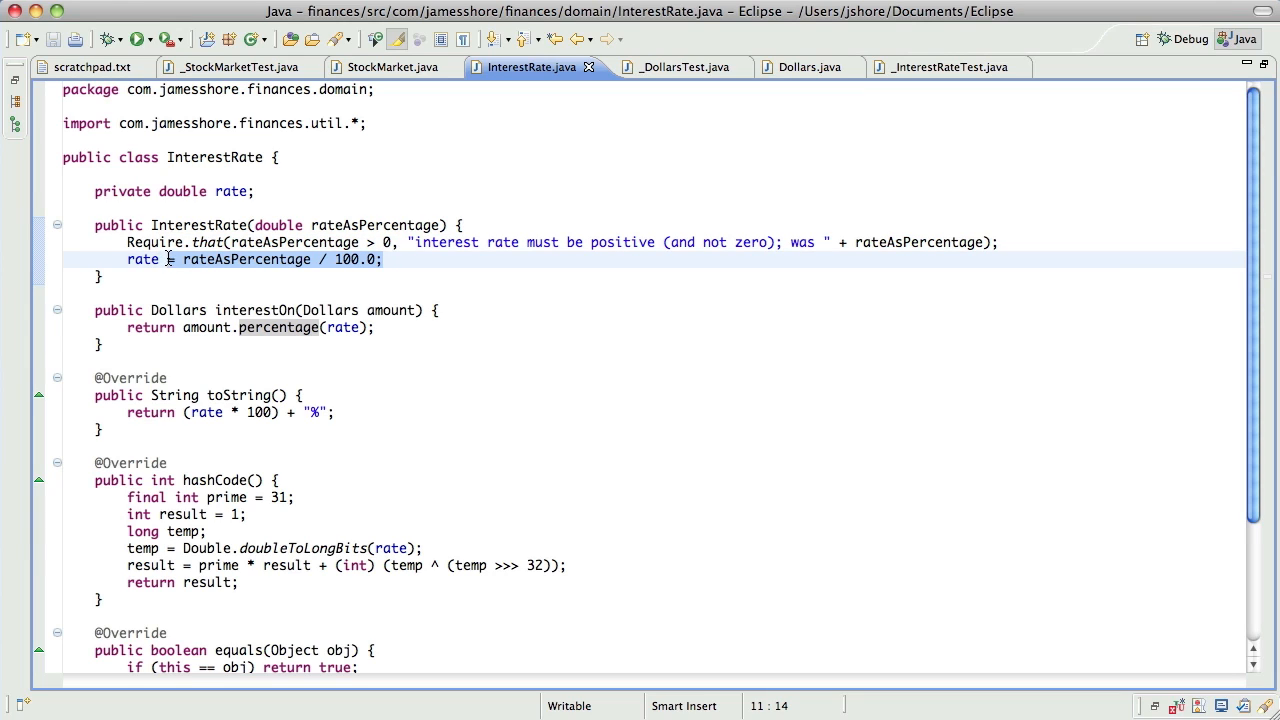
{"action": "left_click", "coordinate": [936, 68]}
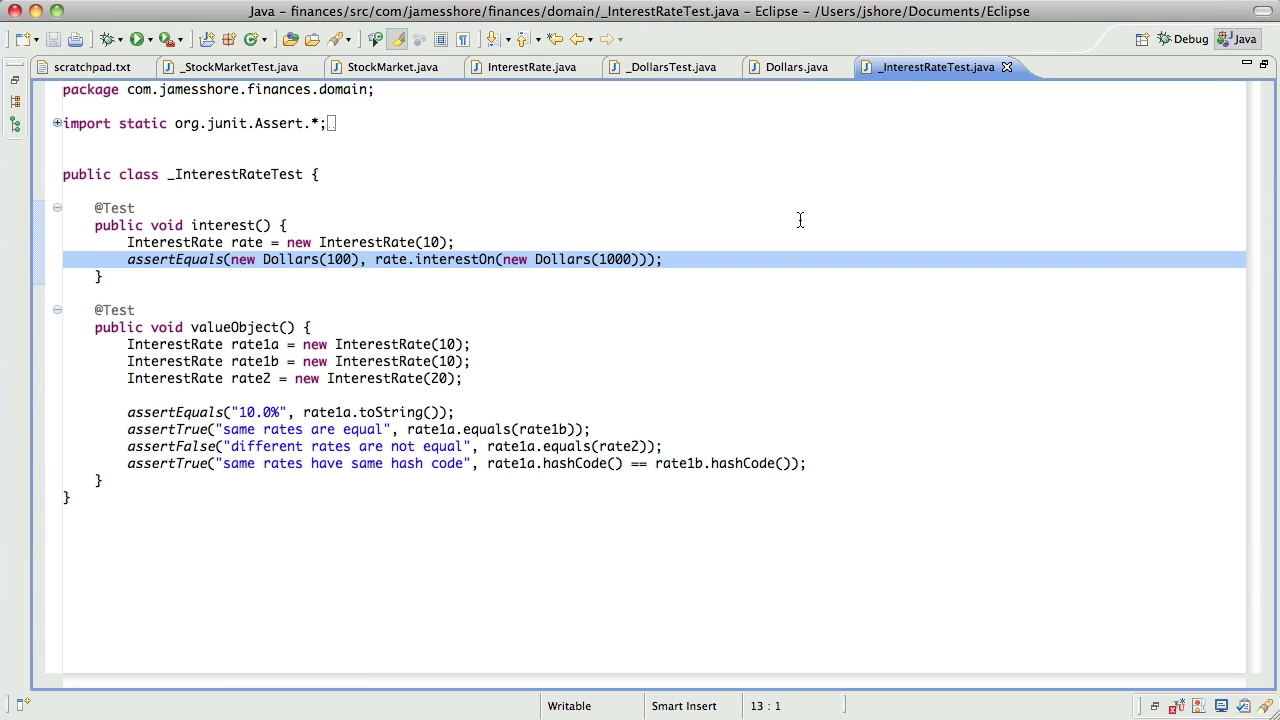
{"action": "left_click", "coordinate": [796, 68]}
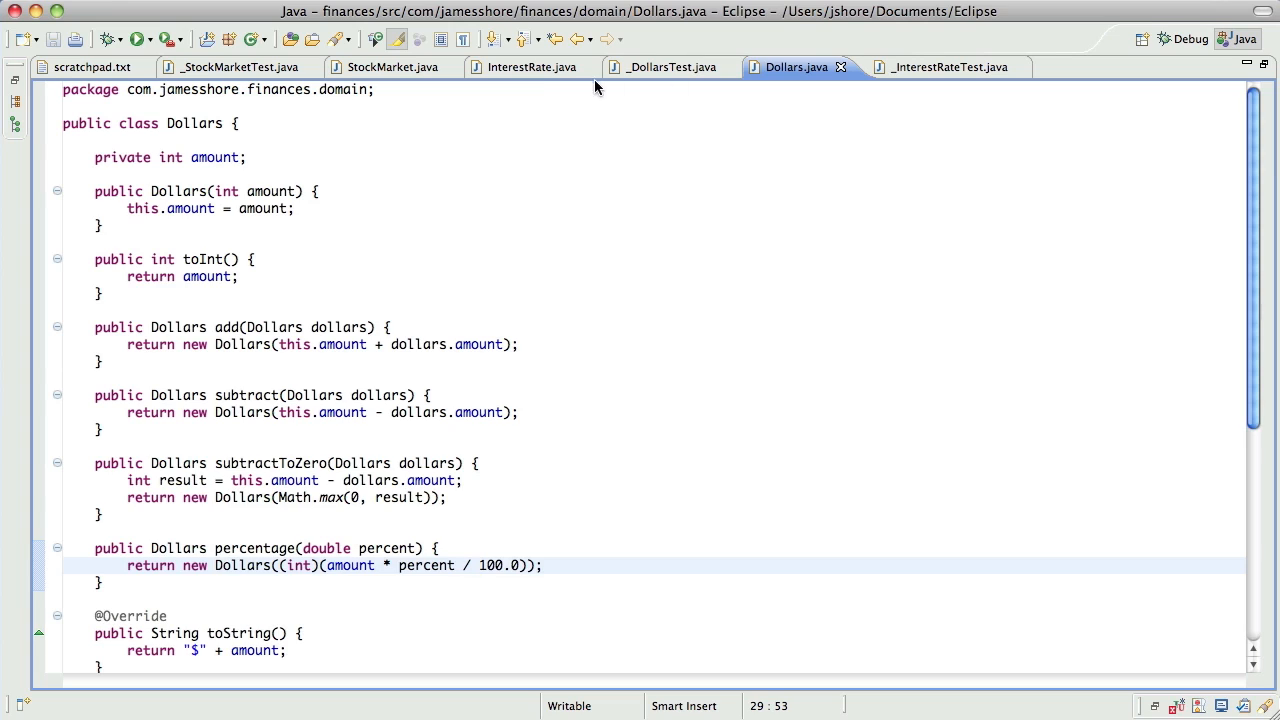
Edit InterestRate.interestOn's rate expression with * 100.0 and run the tests
{"action": "left_click", "coordinate": [532, 68]}
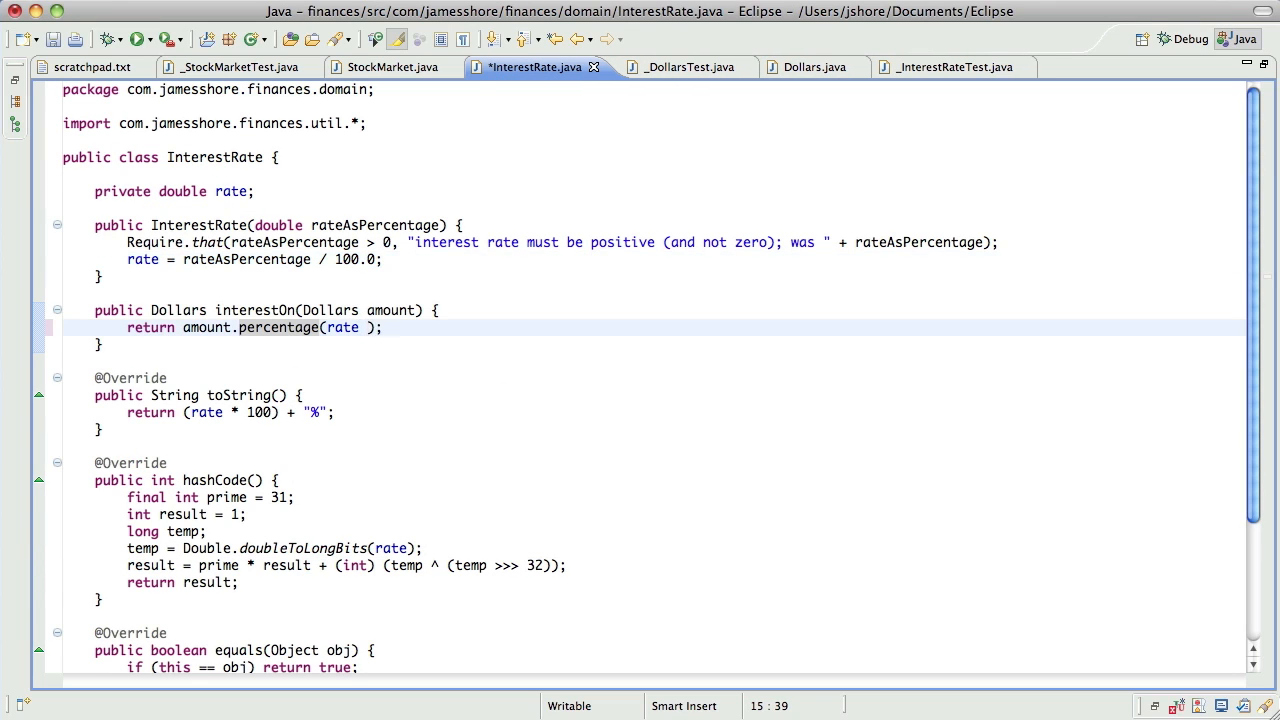
{"action": "type", "text": "* 100.0"}
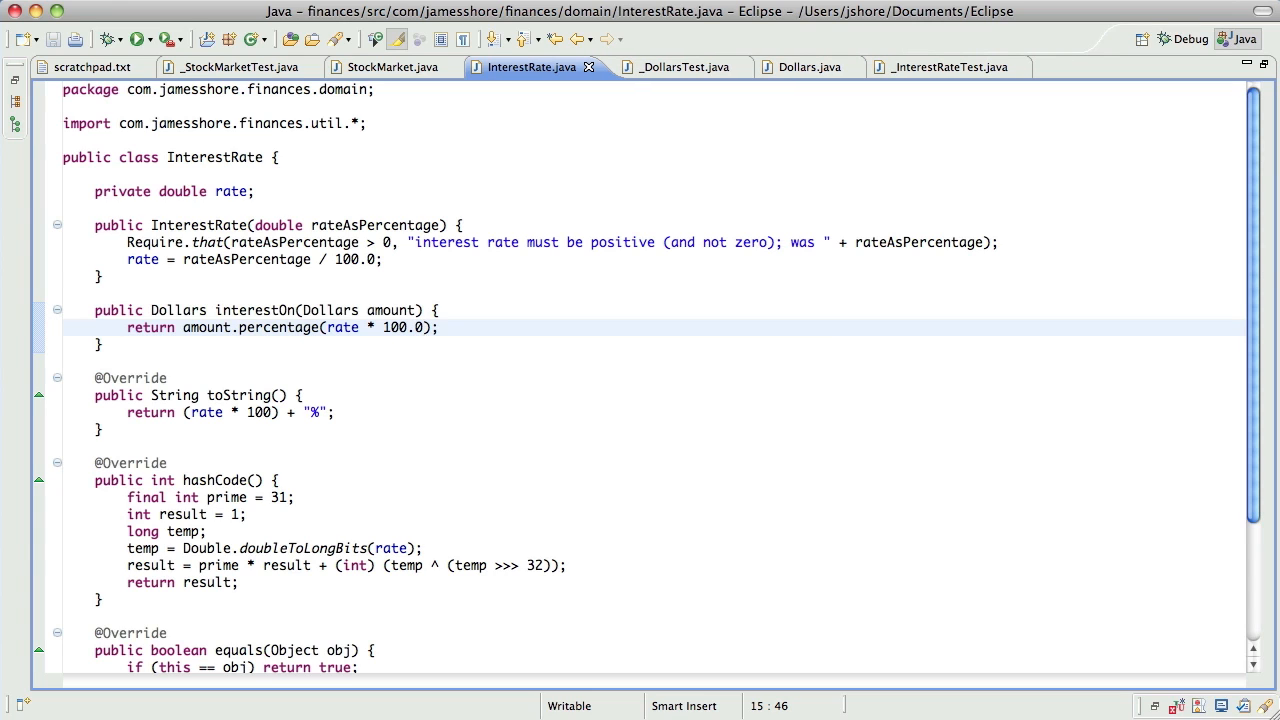
{"action": "left_click", "coordinate": [140, 40]}
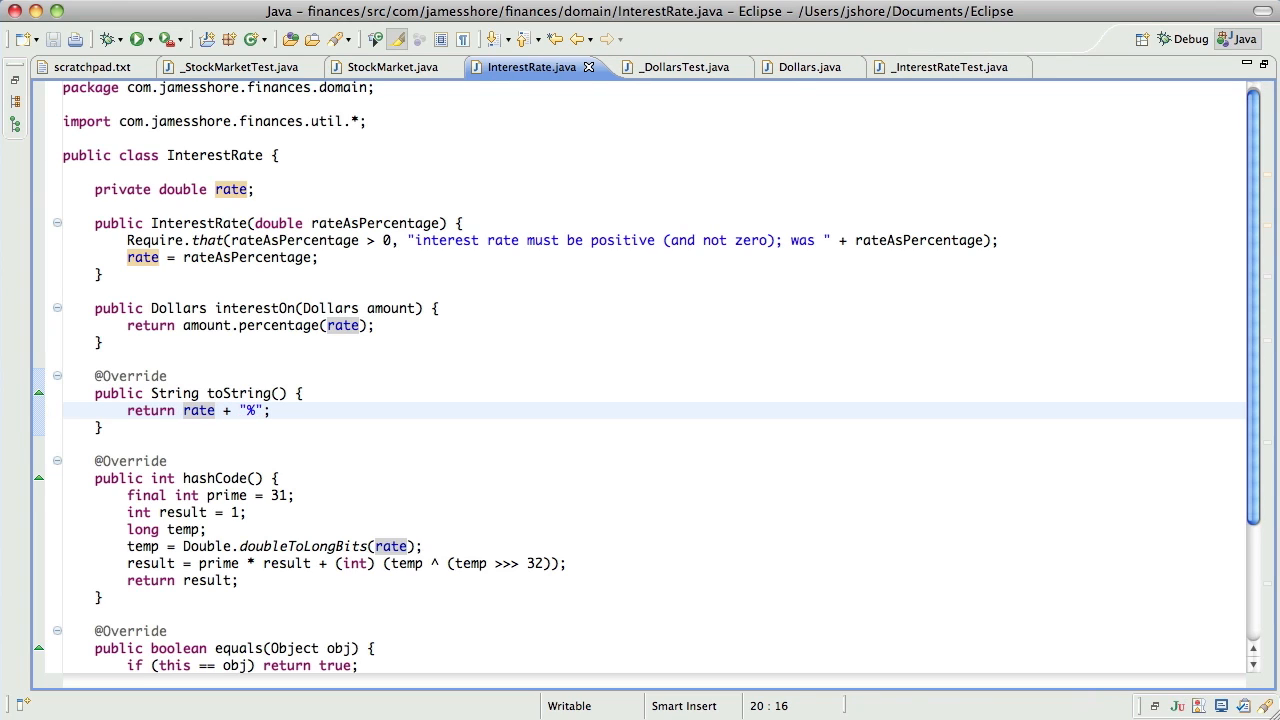
Rename the rate field to rateAsPercentage with references updated, then run the tests
{"action": "left_click", "coordinate": [248, 188]}
{"action": "type", "text": "rateAs"}
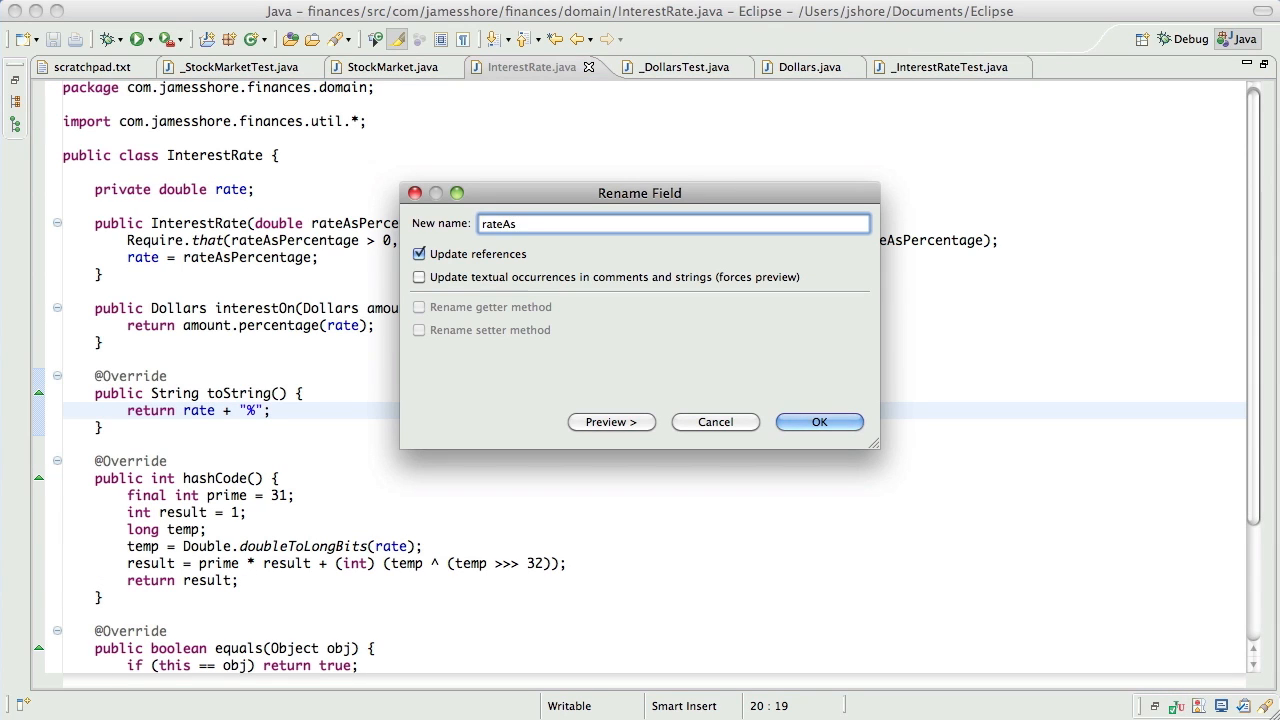
{"action": "type", "text": "Percen"}
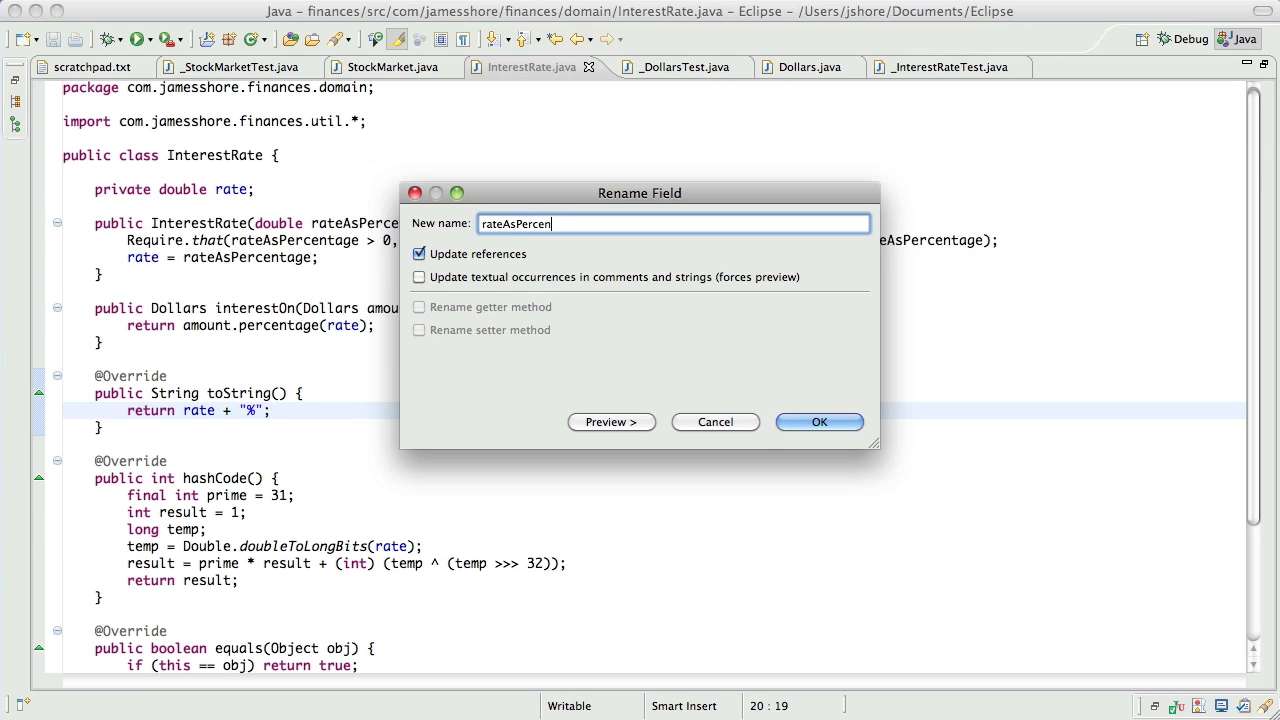
{"action": "left_click", "coordinate": [612, 420]}
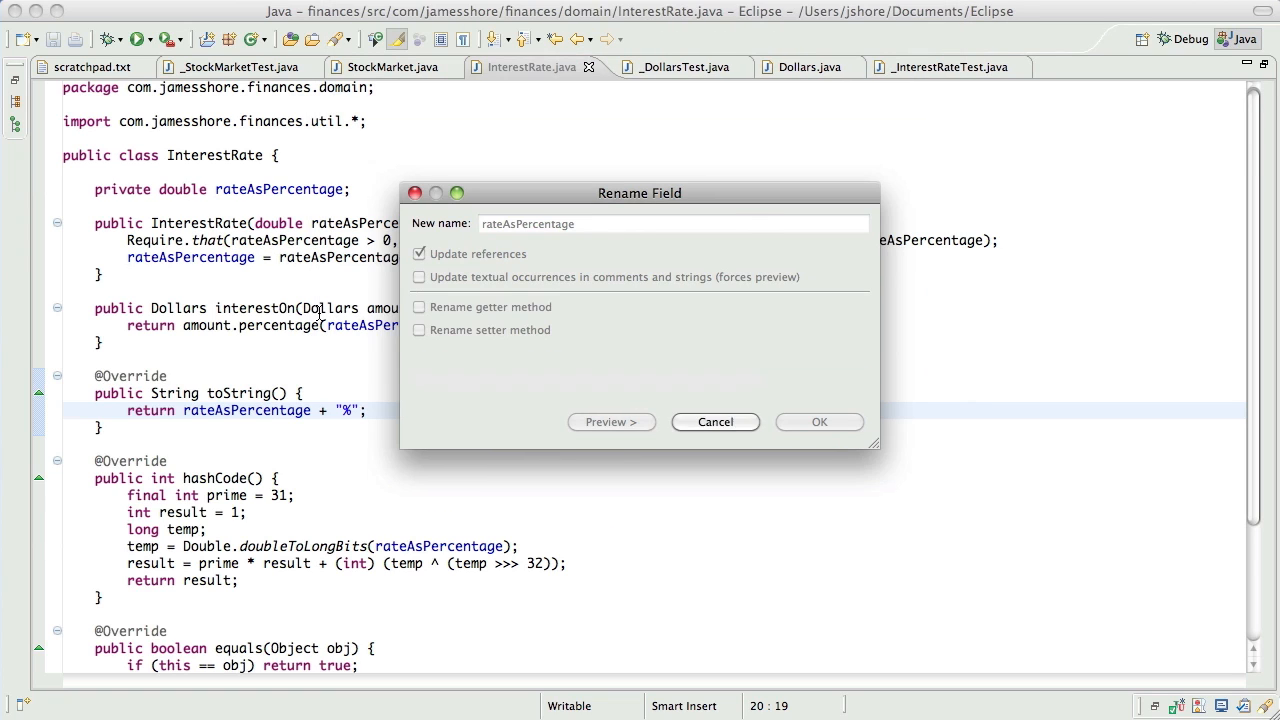
{"action": "left_click", "coordinate": [818, 420]}
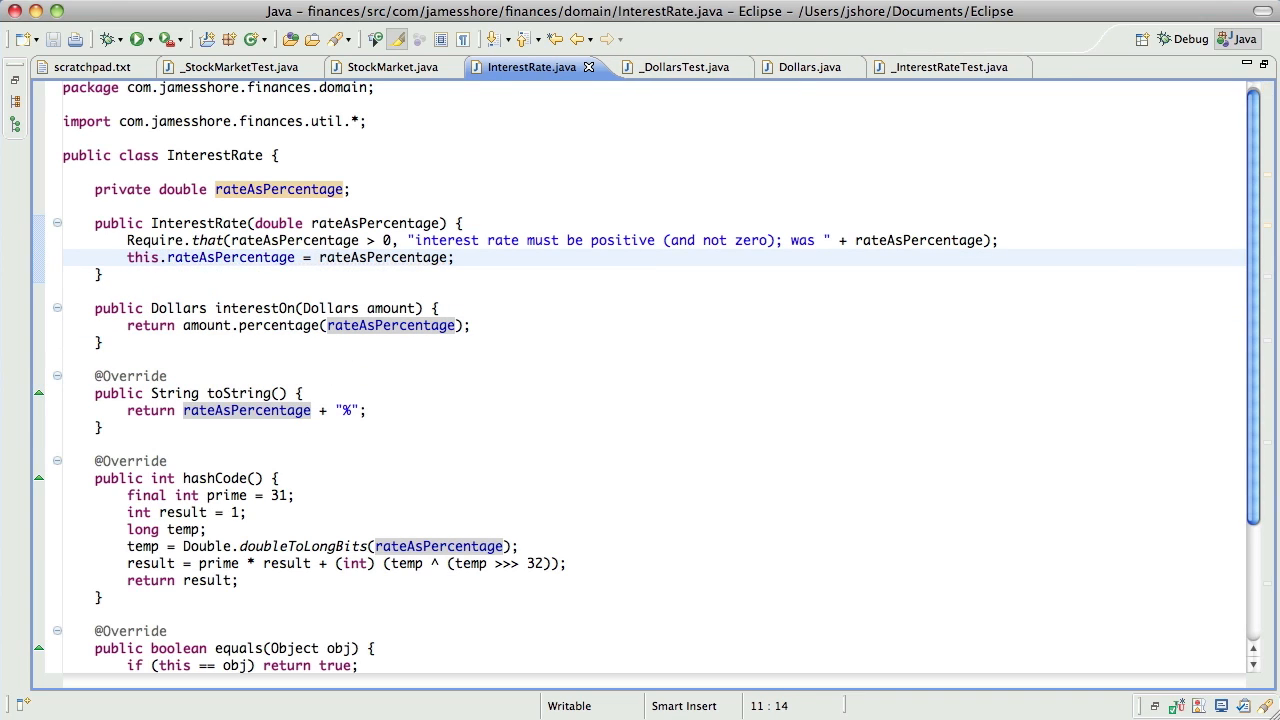
{"action": "left_click", "coordinate": [140, 40]}
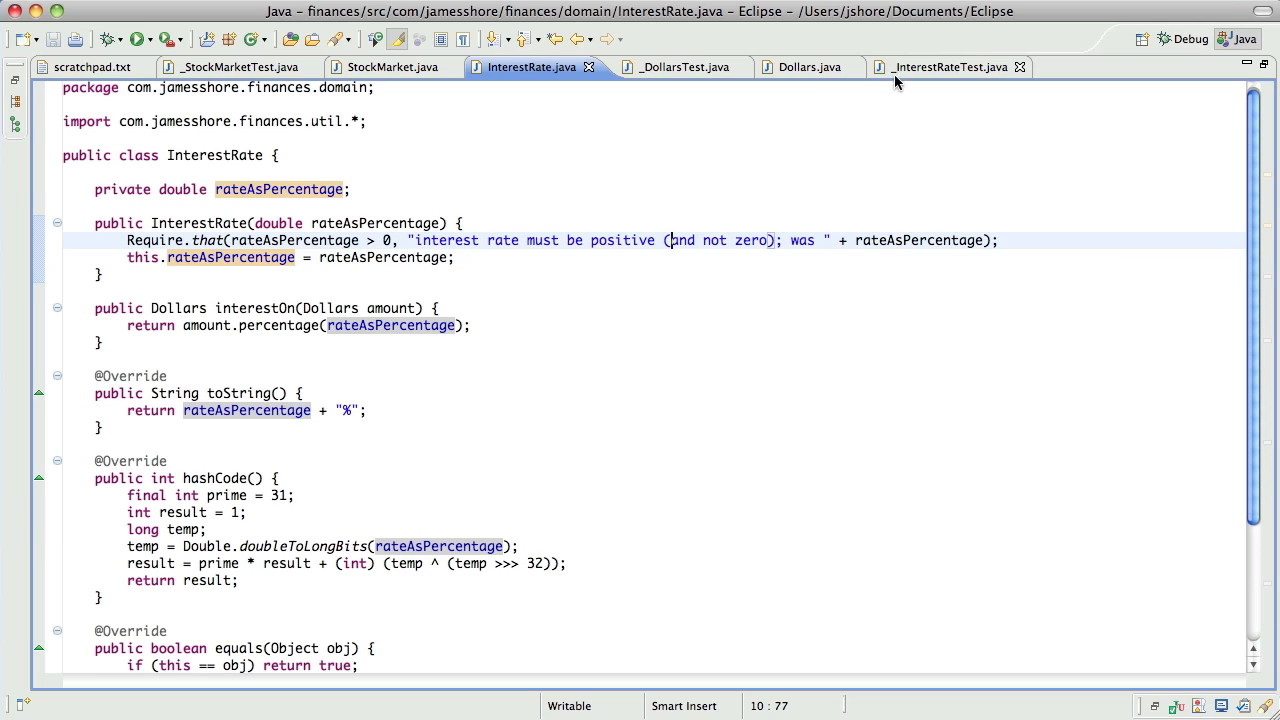
Review InterestRate.java and Dollars.java, ending on _InterestRateTest.java
{"action": "left_click", "coordinate": [938, 68]}
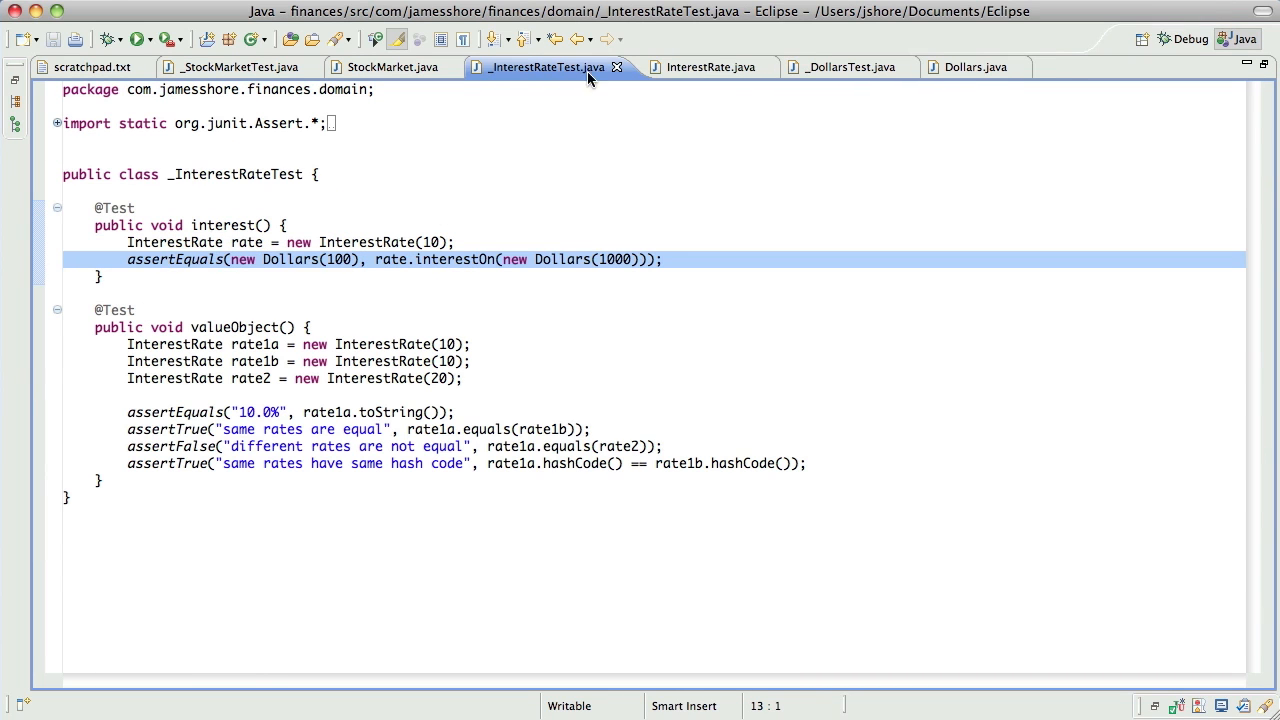
{"action": "left_click", "coordinate": [710, 68]}
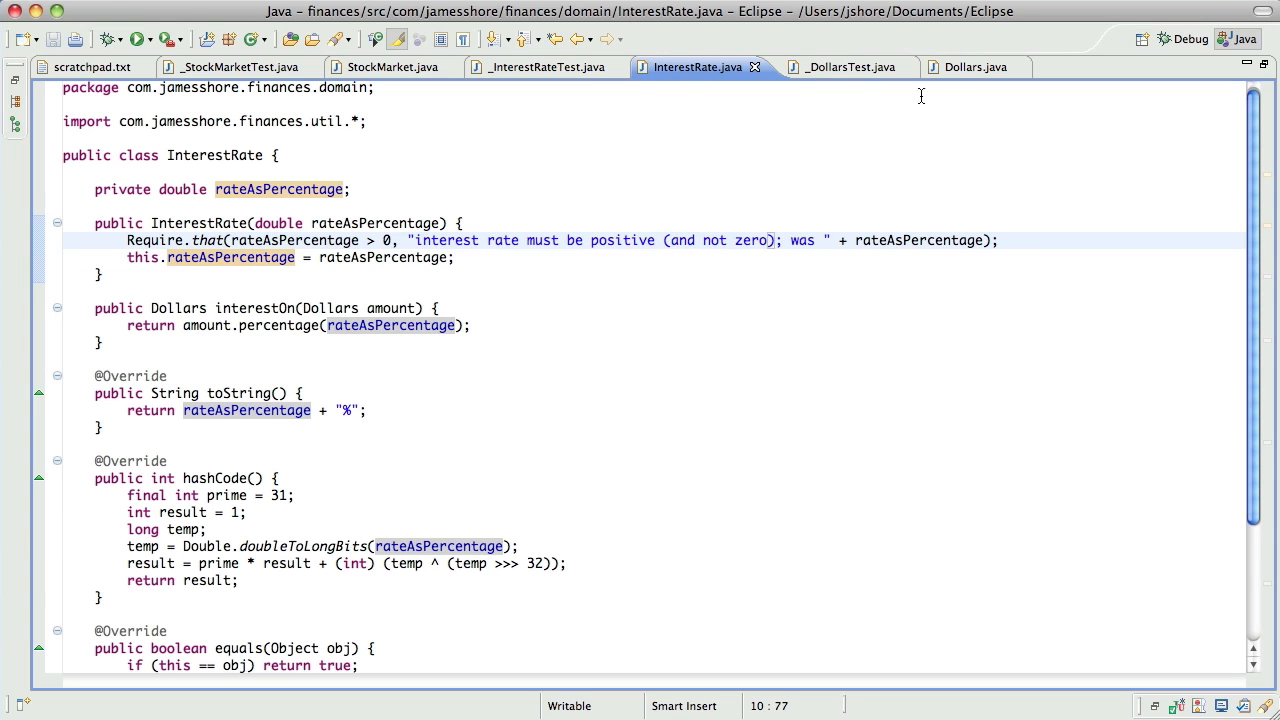
{"action": "left_click", "coordinate": [960, 68]}
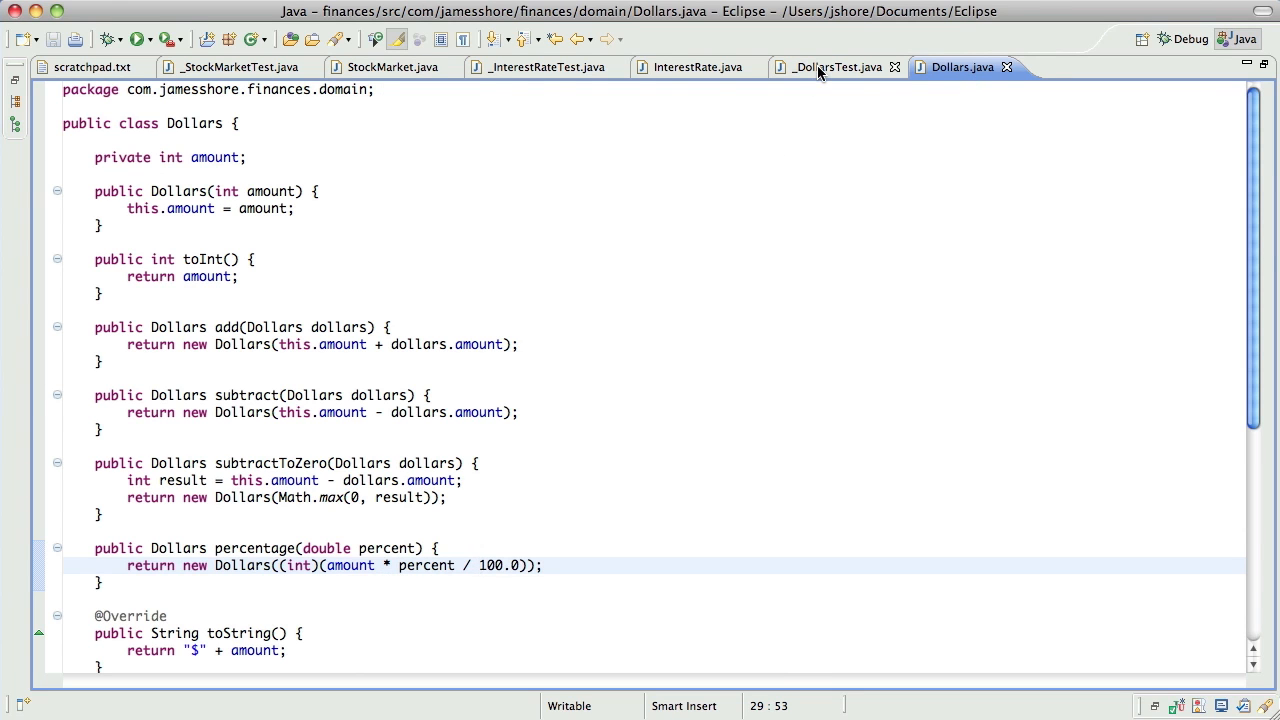
{"action": "left_click", "coordinate": [696, 68]}
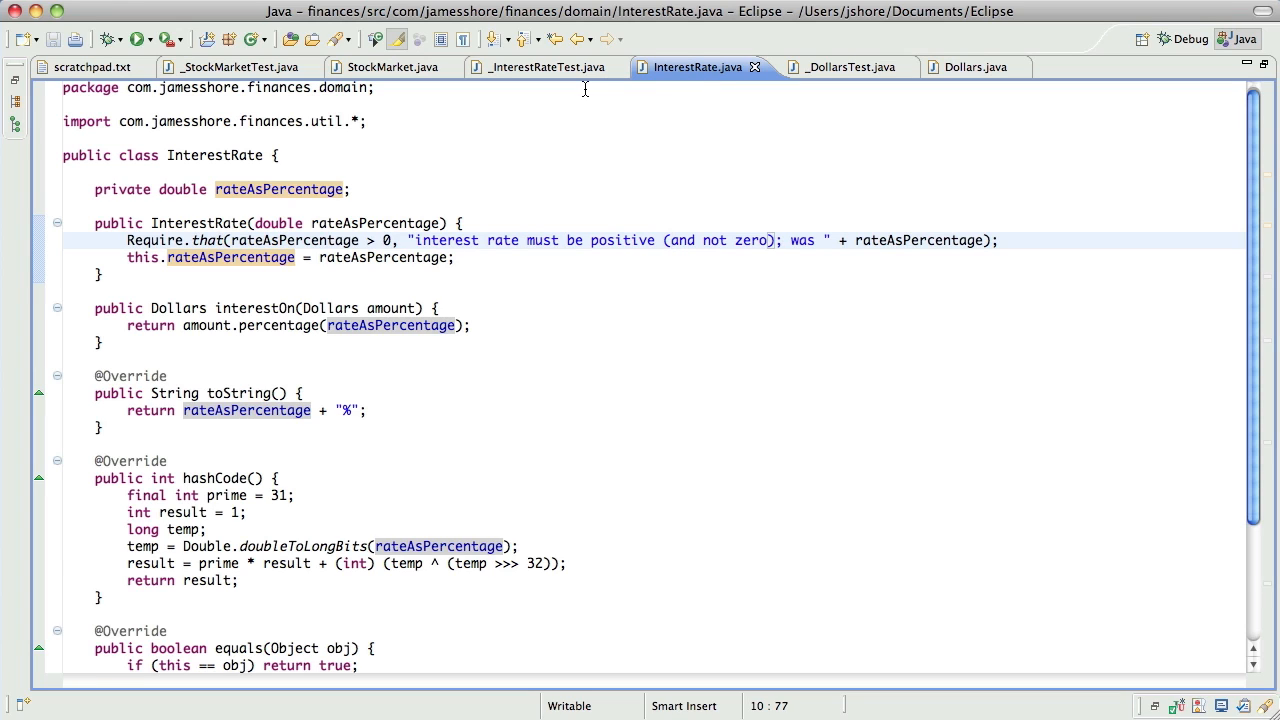
{"action": "left_click", "coordinate": [544, 68]}
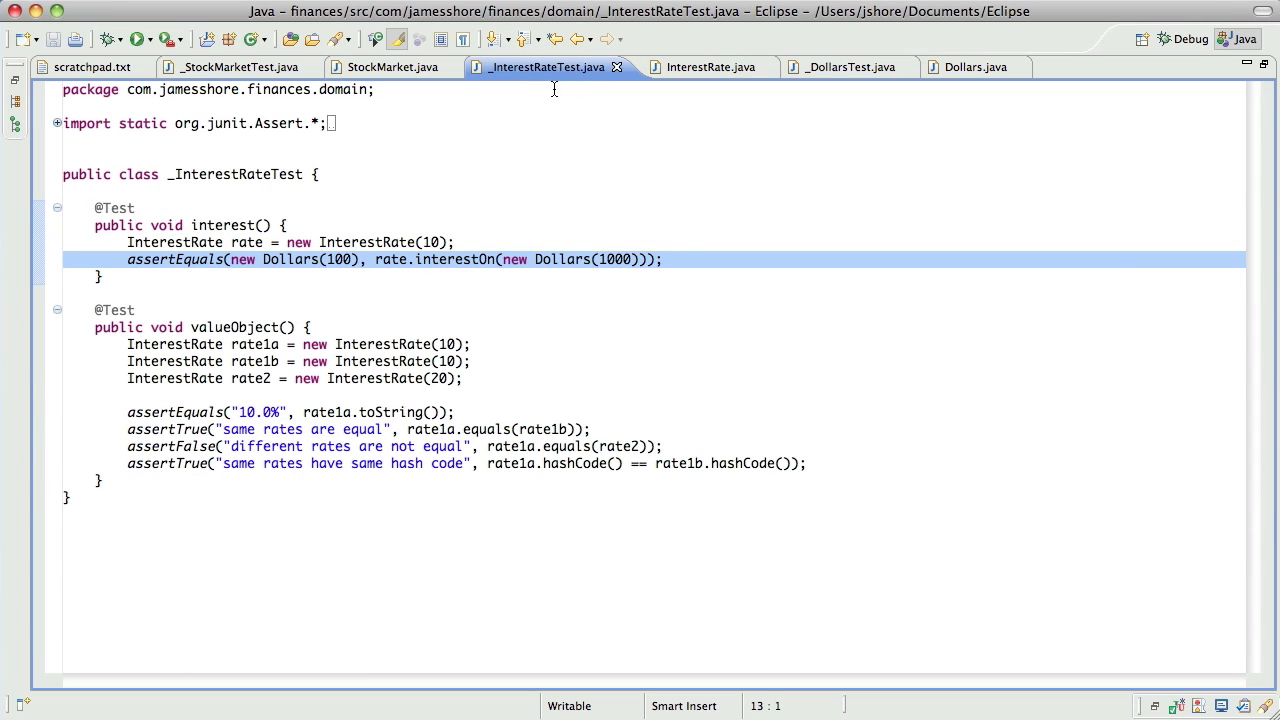
Add assertEquals(new Dollars(4), new Dollars(9).percentage(50)) to the Dollars percentage test
{"action": "left_click", "coordinate": [838, 68]}
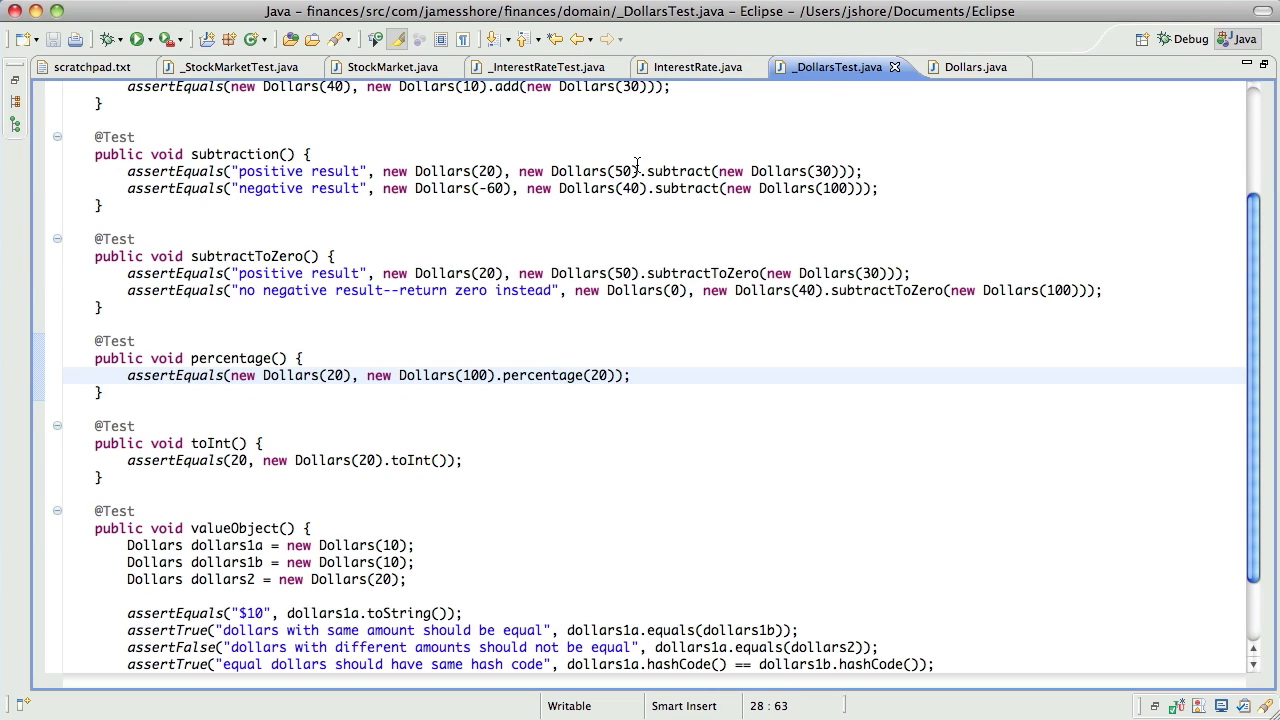
{"action": "mouse_move", "coordinate": [530, 376]}
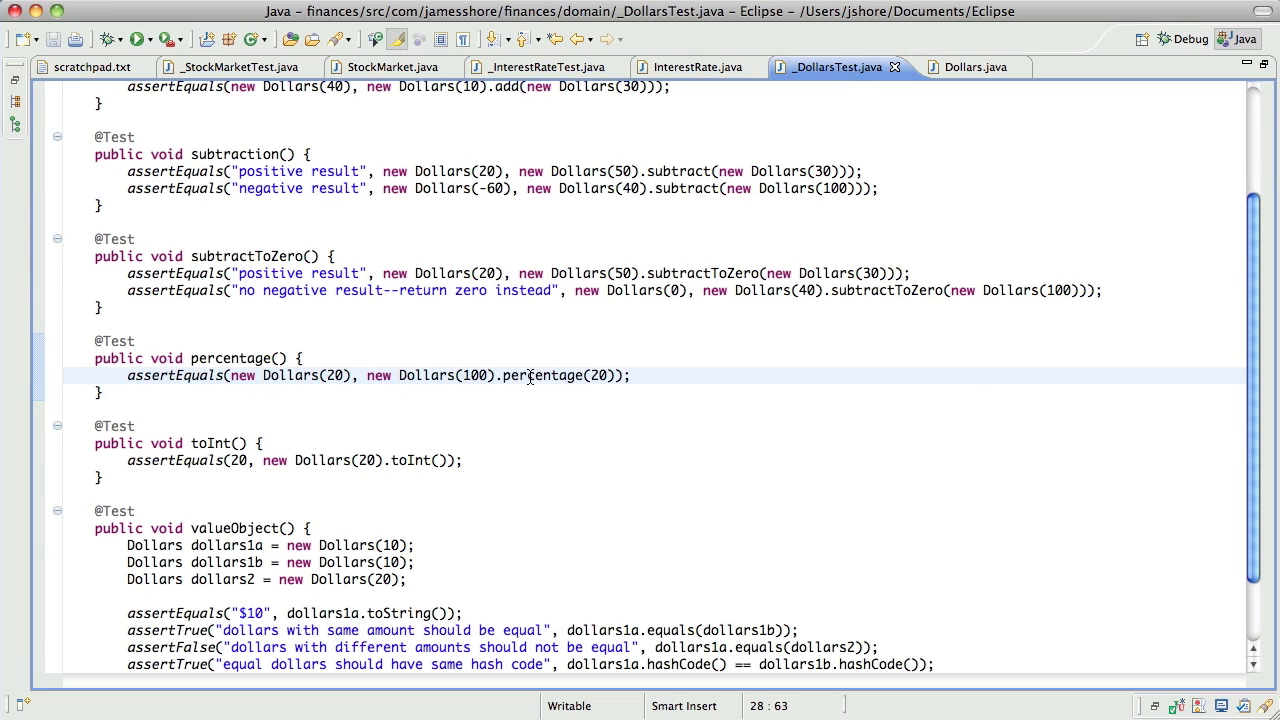
{"action": "mouse_move", "coordinate": [550, 376]}
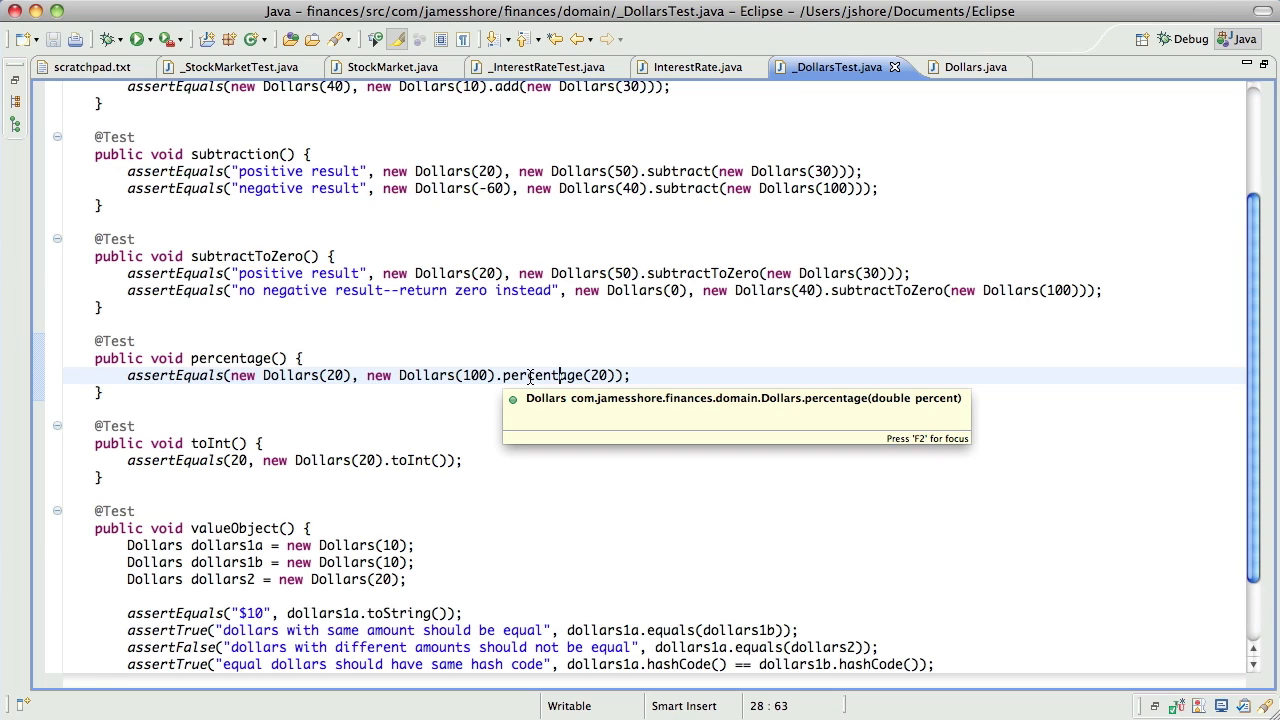
{"action": "left_click", "coordinate": [588, 332]}
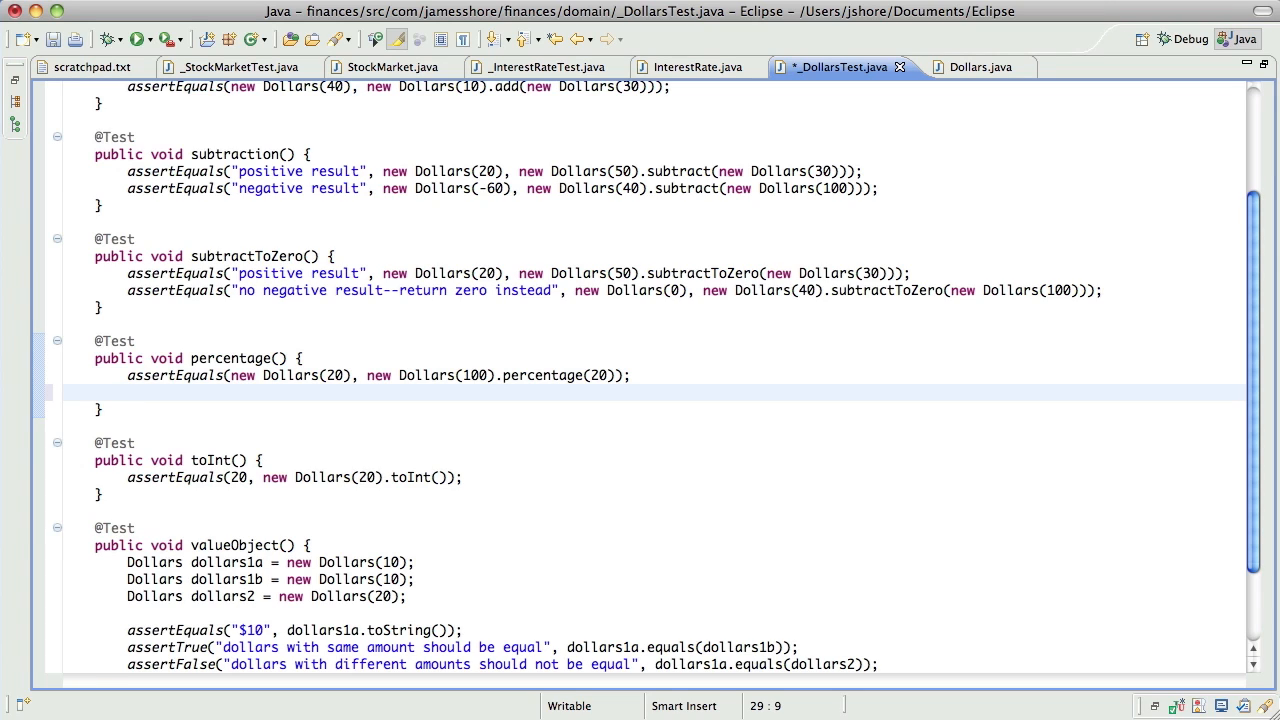
{"action": "type", "text": "assertE"}
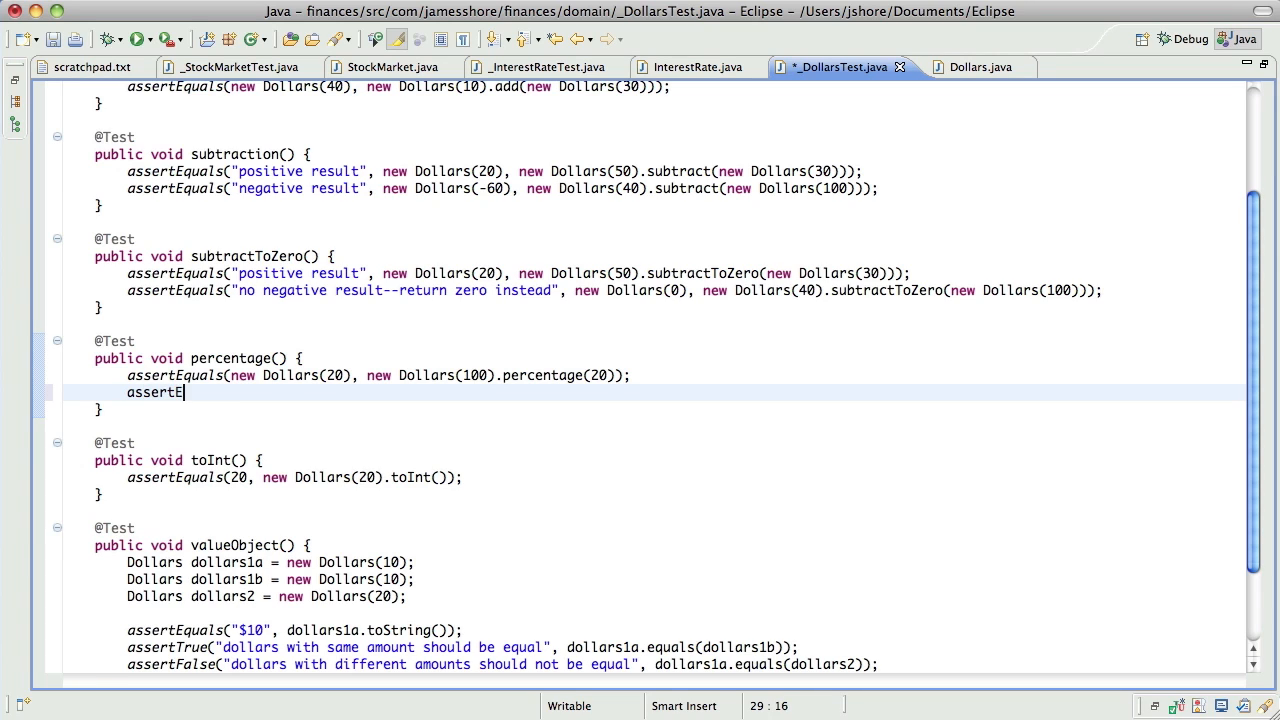
{"action": "type", "text": "quals()"}
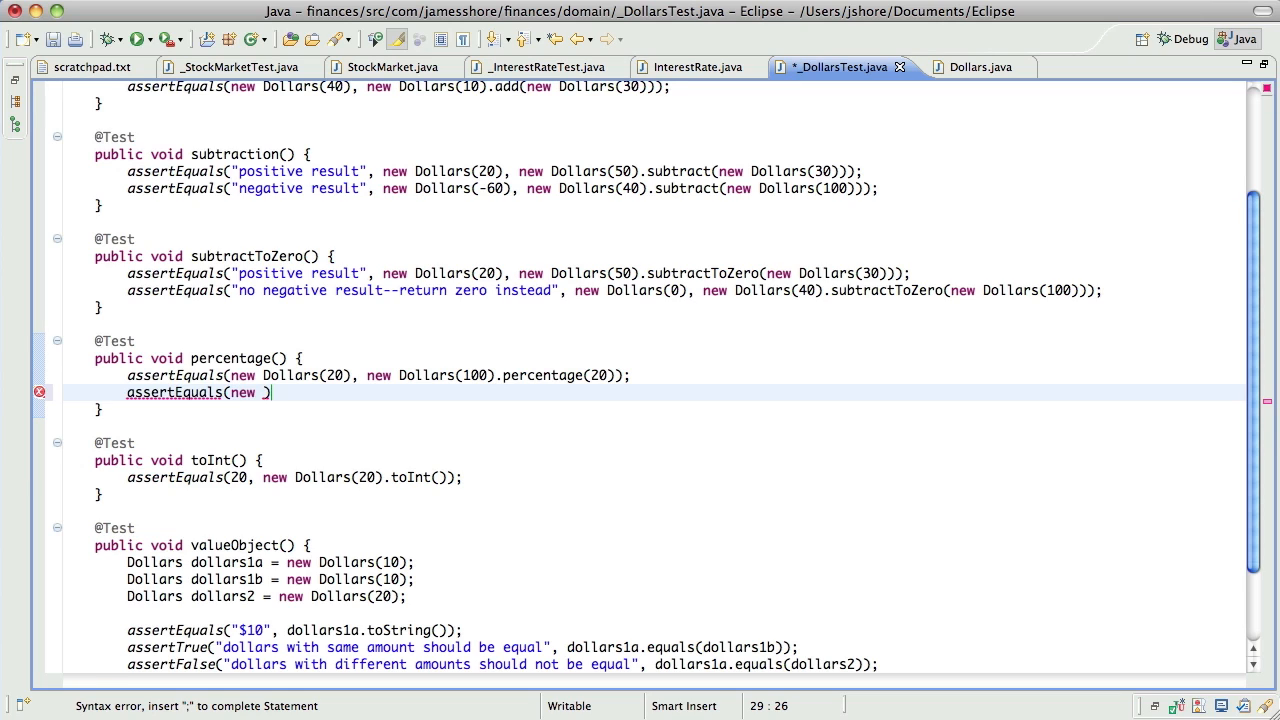
{"action": "type", "text": "Dollars()"}
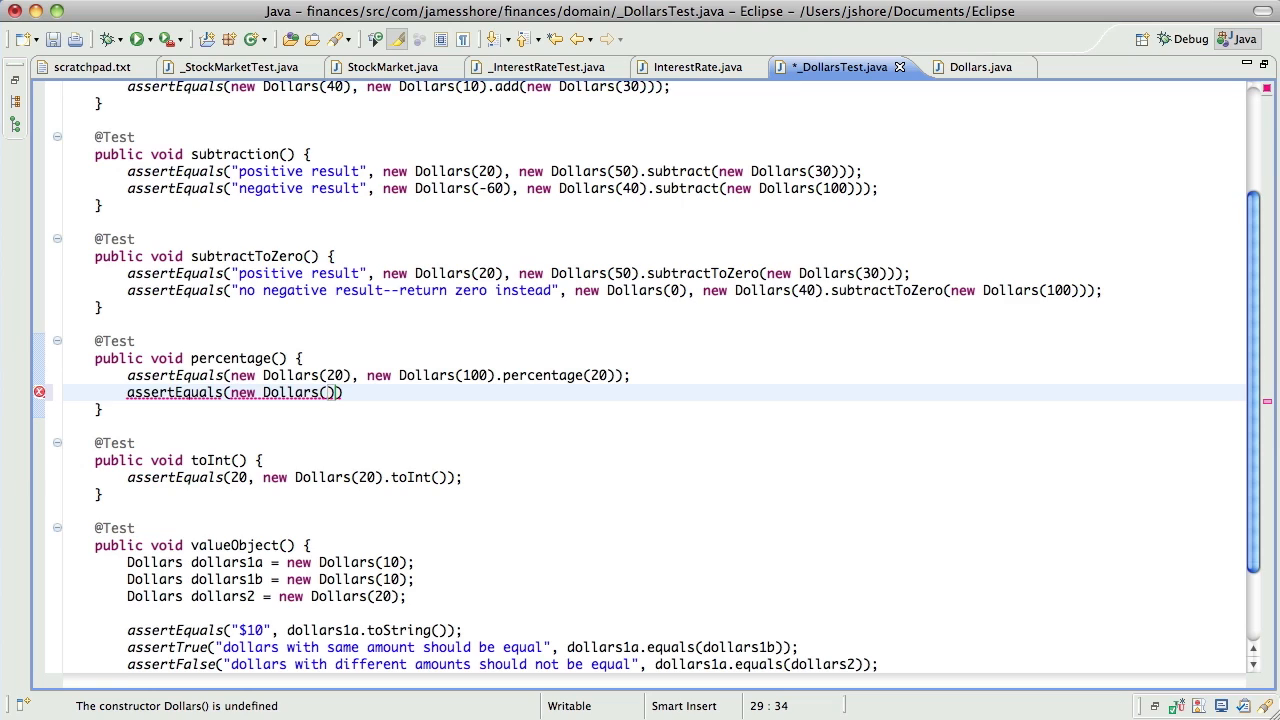
{"action": "type", "text": "4"}
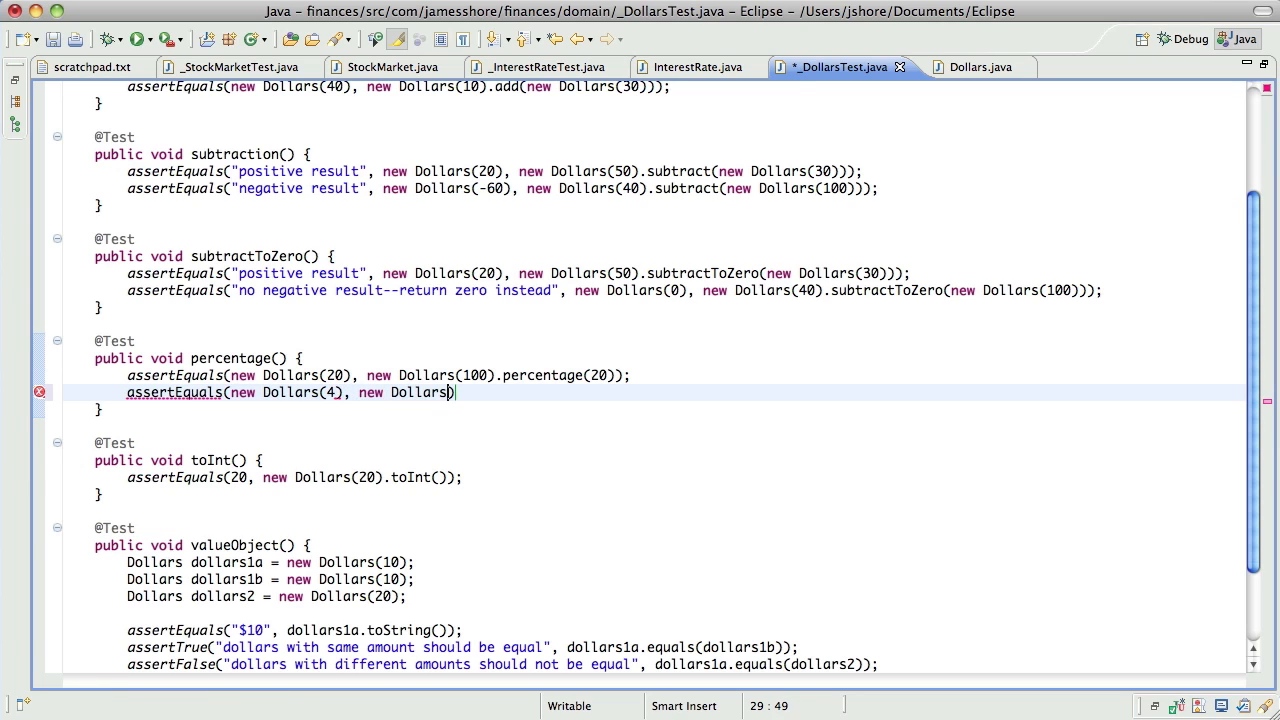
{"action": "type", "text": "(9).percentage(50));"}
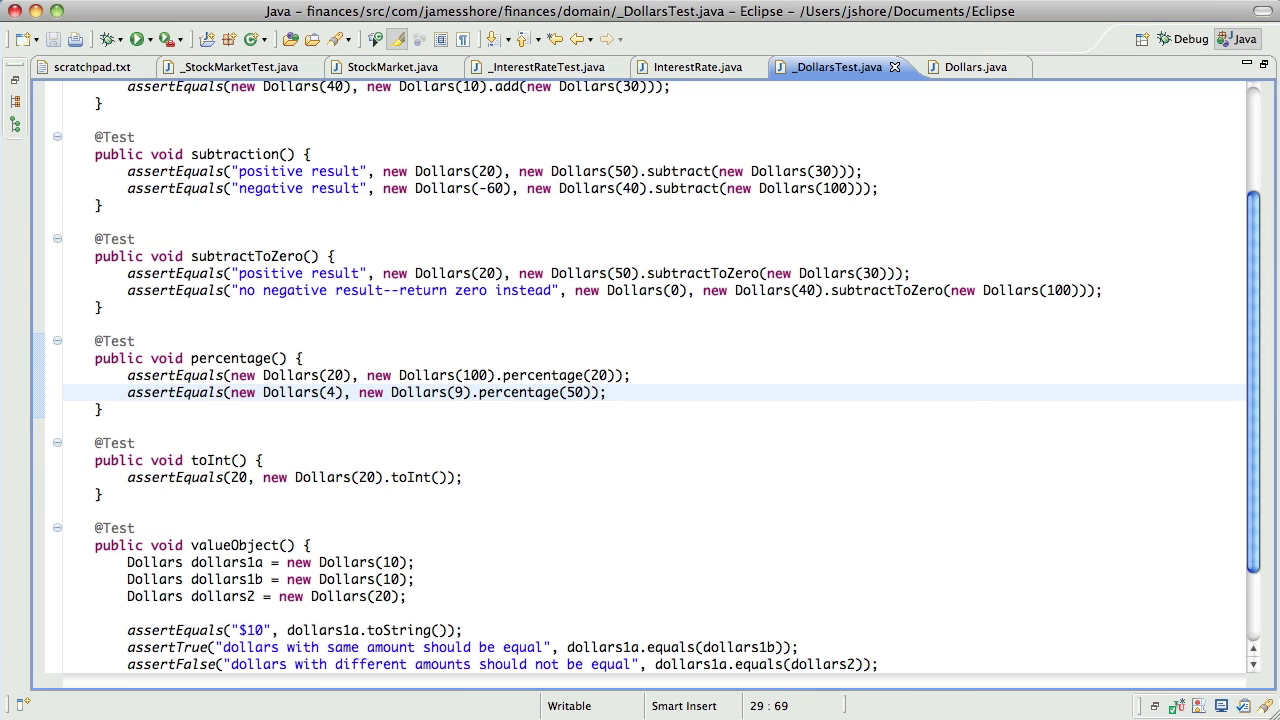
Run the JUnit tests so all 26 pass, then go to the scratchpad notes
{"action": "left_click", "coordinate": [140, 40]}
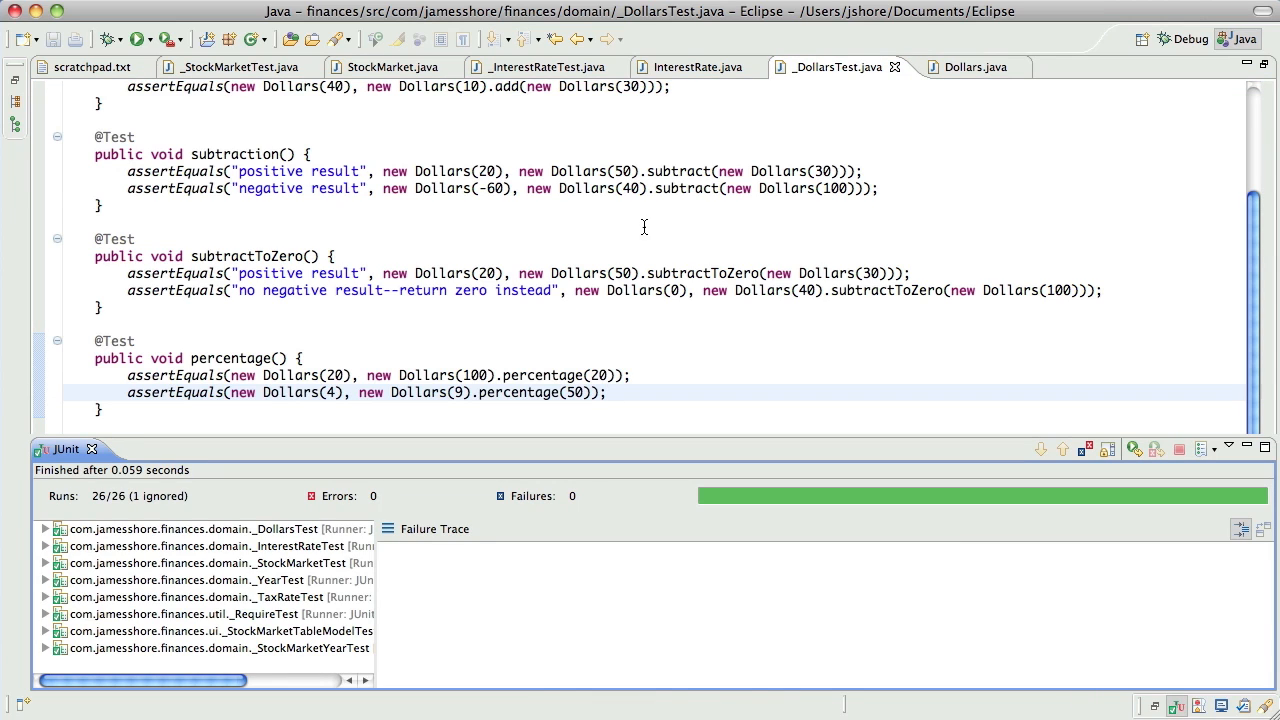
{"action": "left_click", "coordinate": [92, 68]}
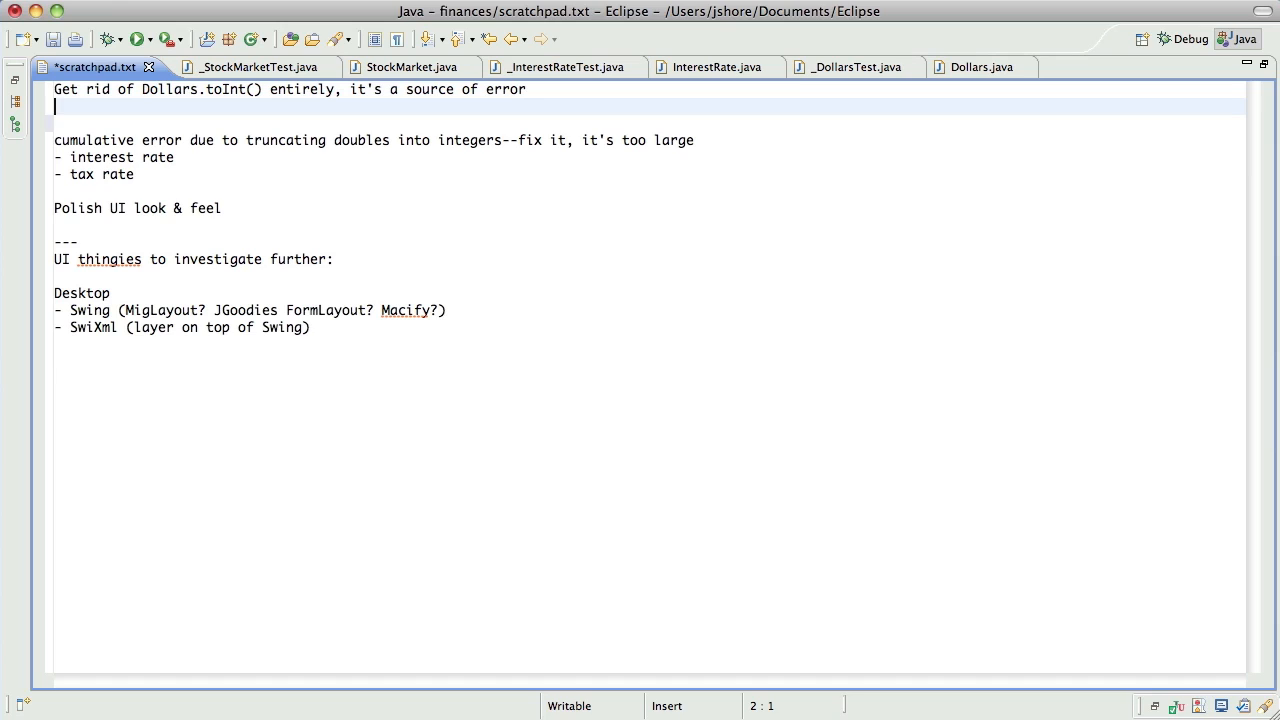
Note "Convert Dollars to have pennies (use doubles?)" in scratchpad.txt and rerun the tests
{"action": "type", "text": "Convert Doll"}
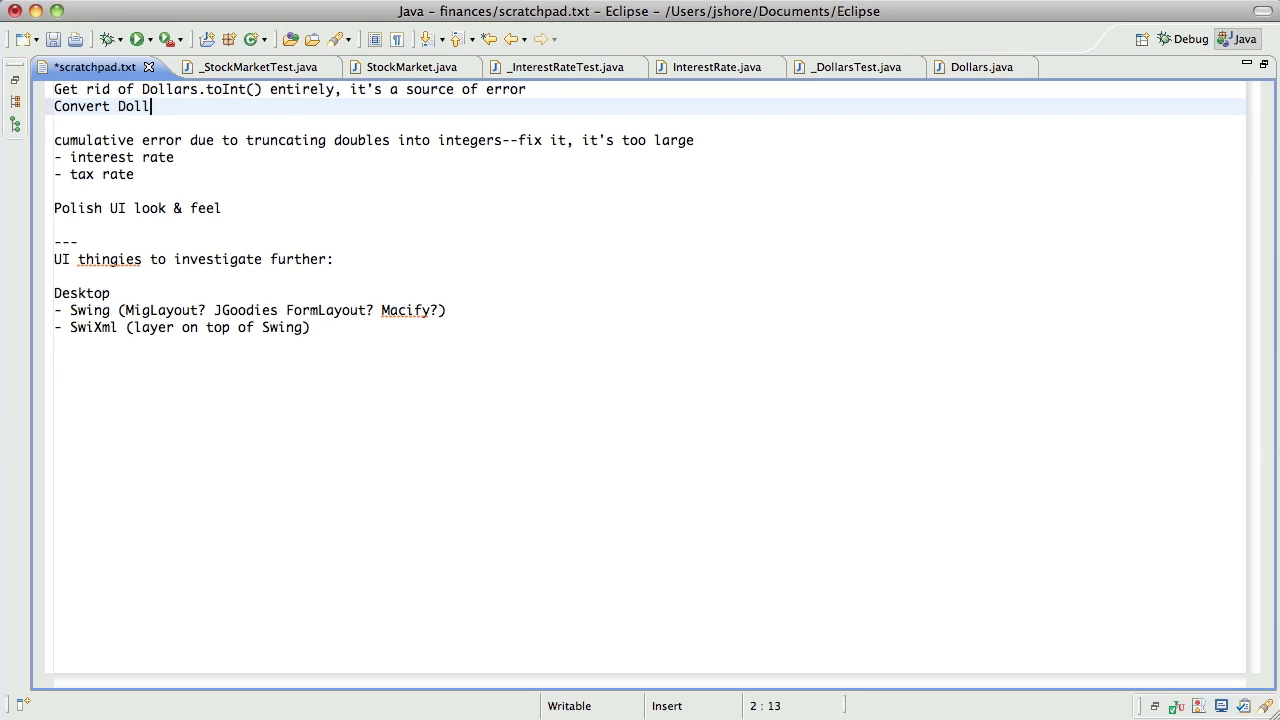
{"action": "type", "text": "ars to use"}
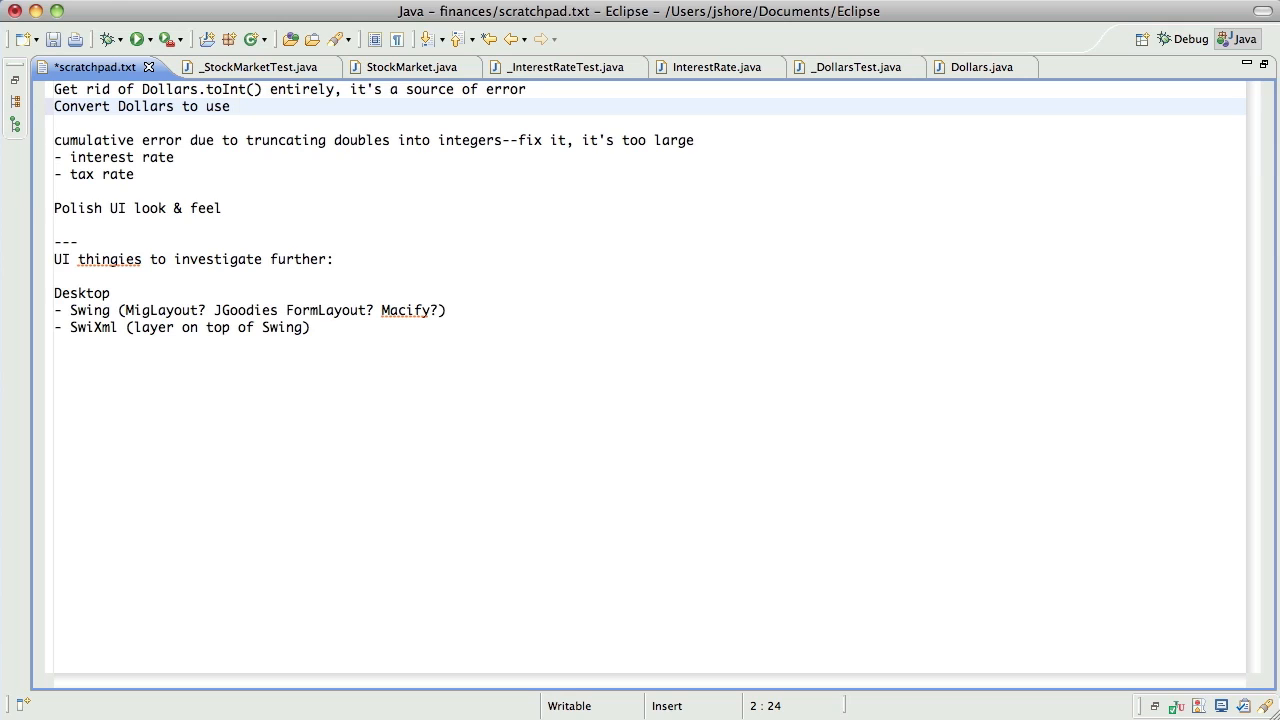
{"action": "type", "text": "have pen"}
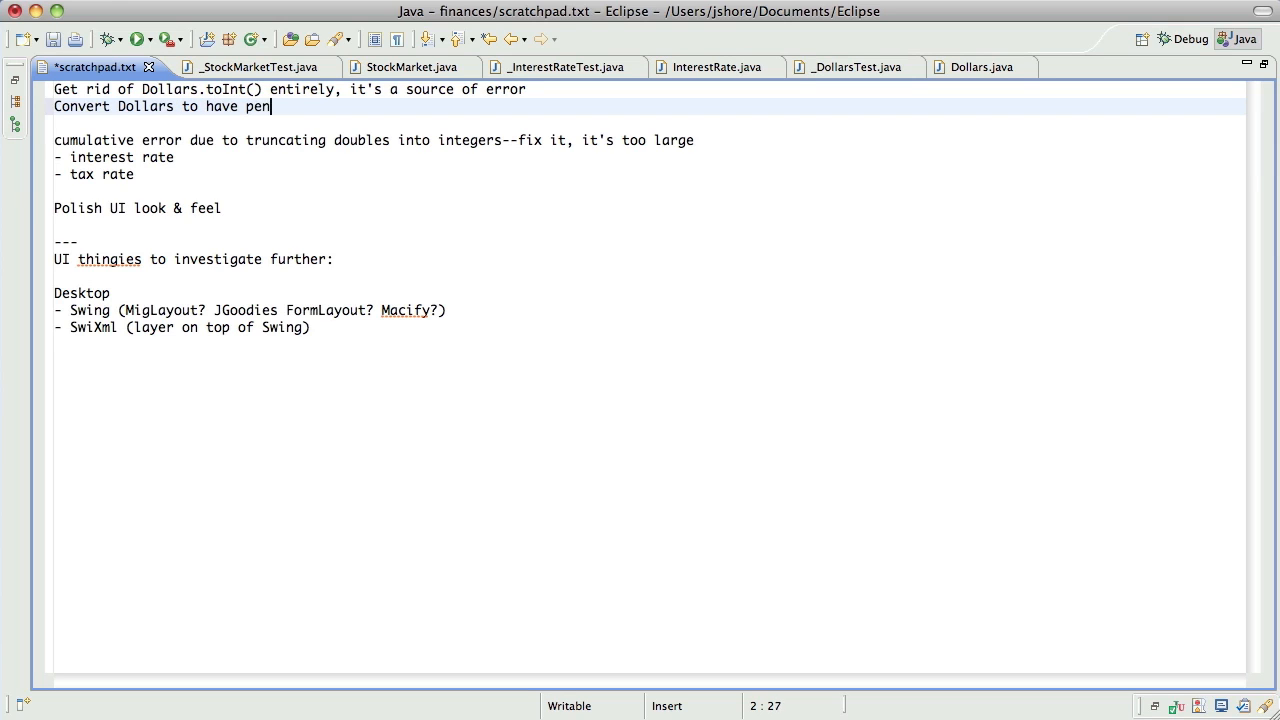
{"action": "type", "text": "nies (use f"}
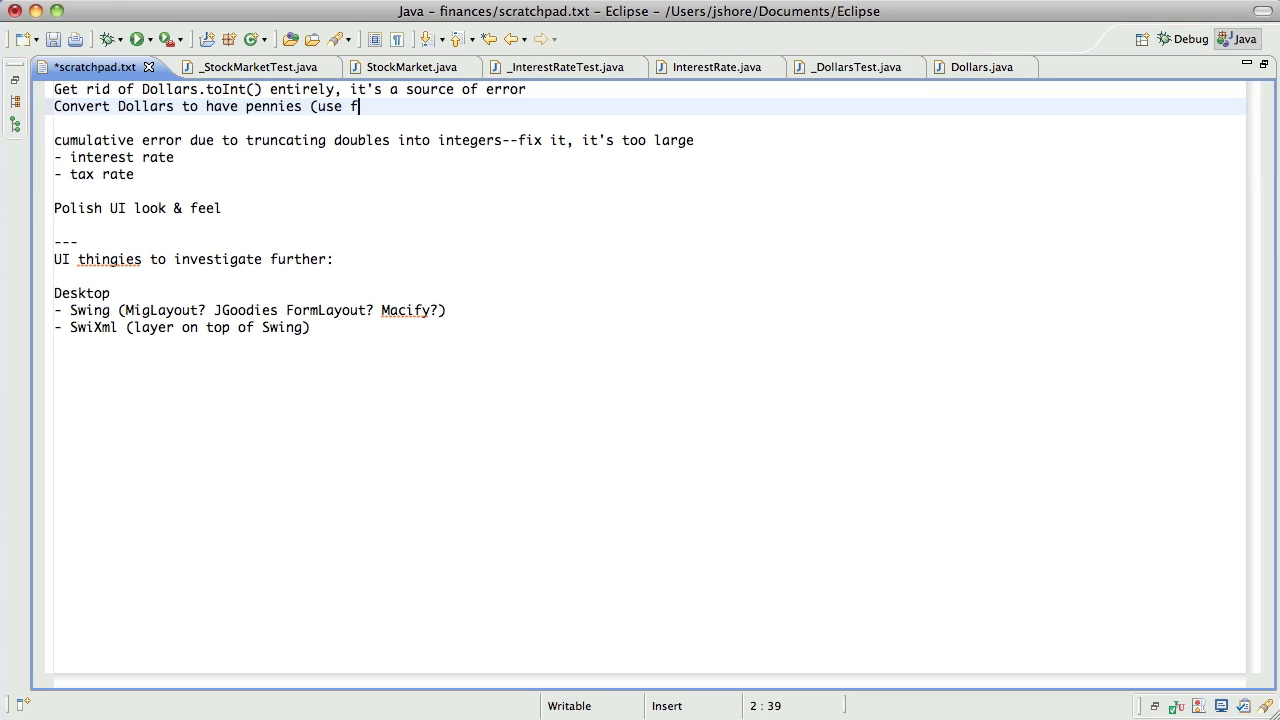
{"action": "type", "text": "oubles?)"}
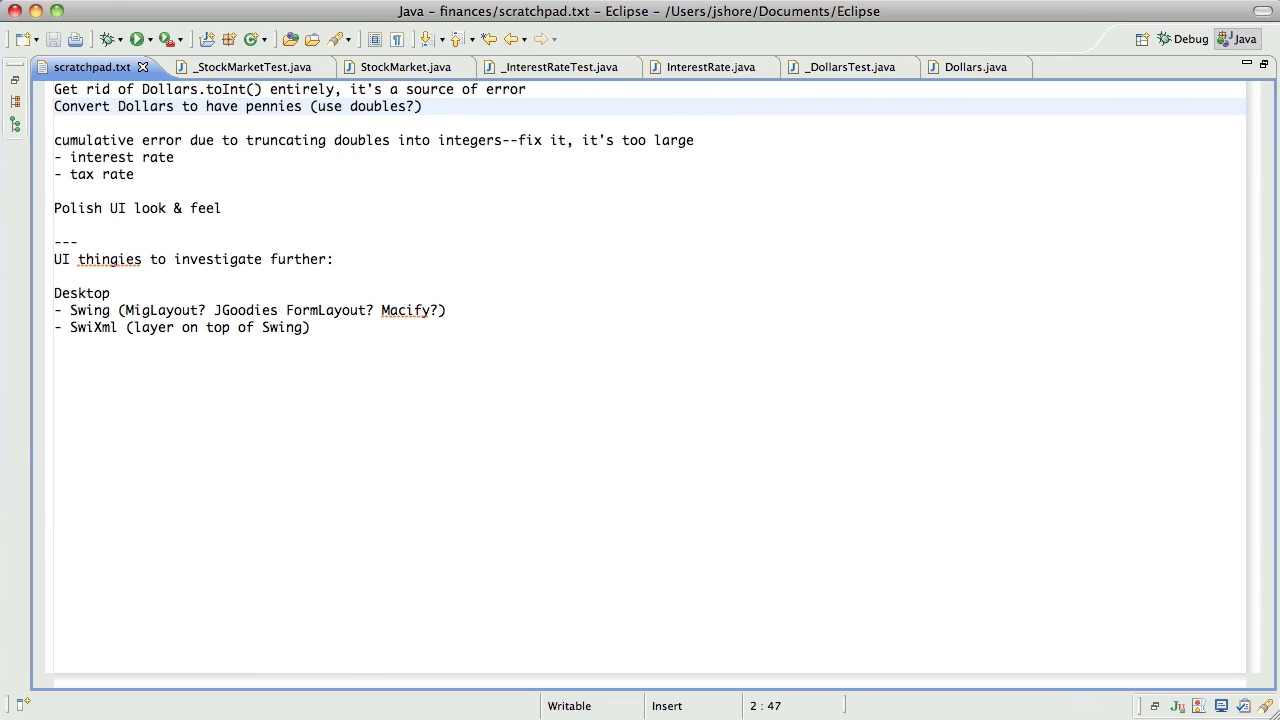
{"action": "left_click", "coordinate": [136, 40]}
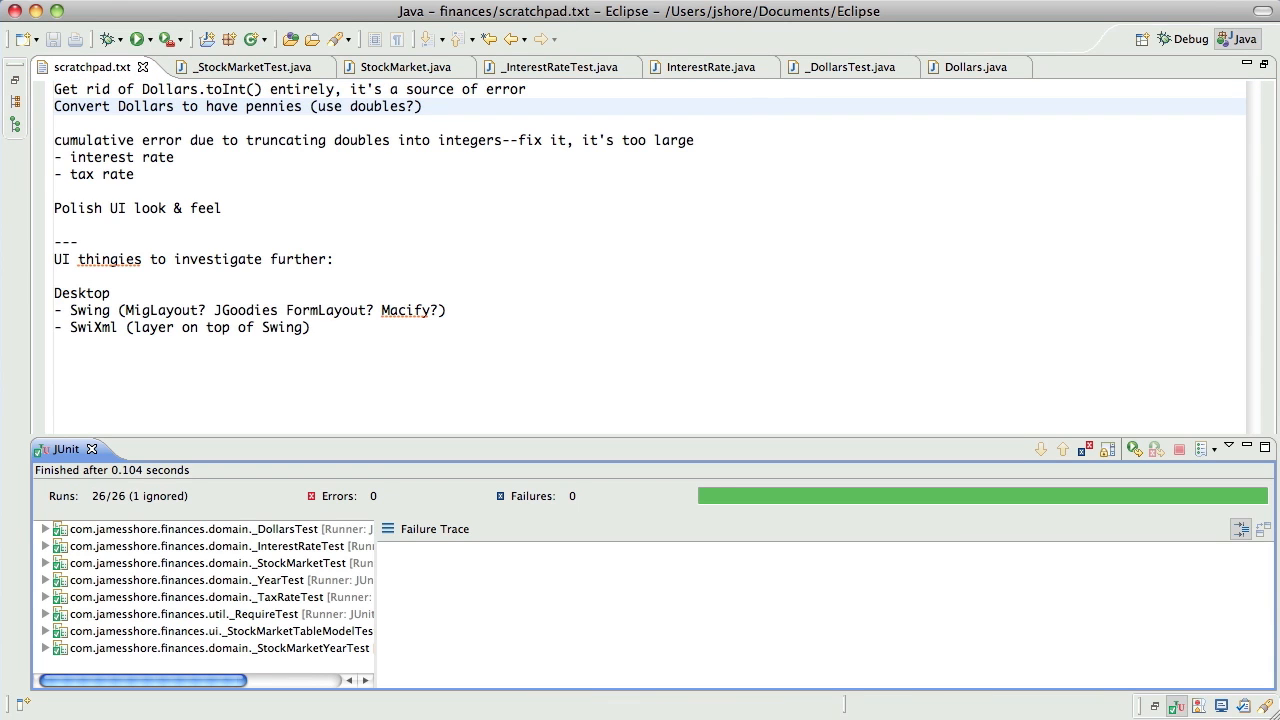